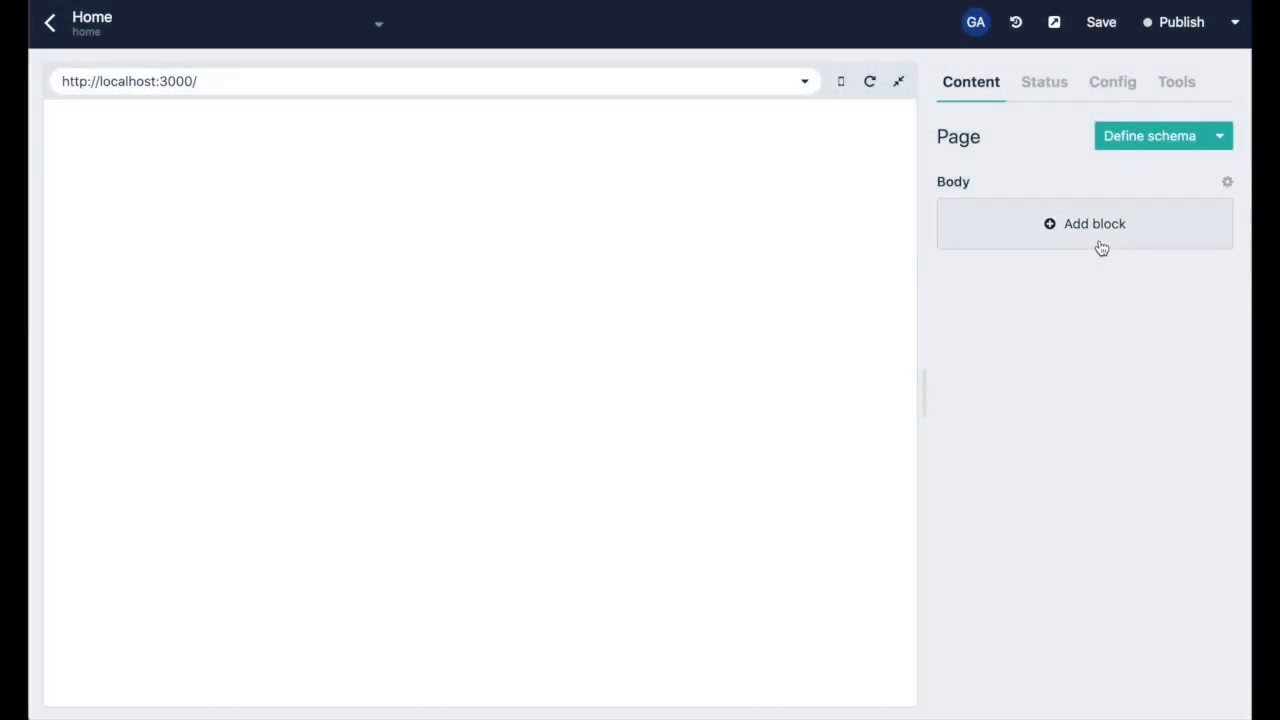
mouse_move(1094, 247)
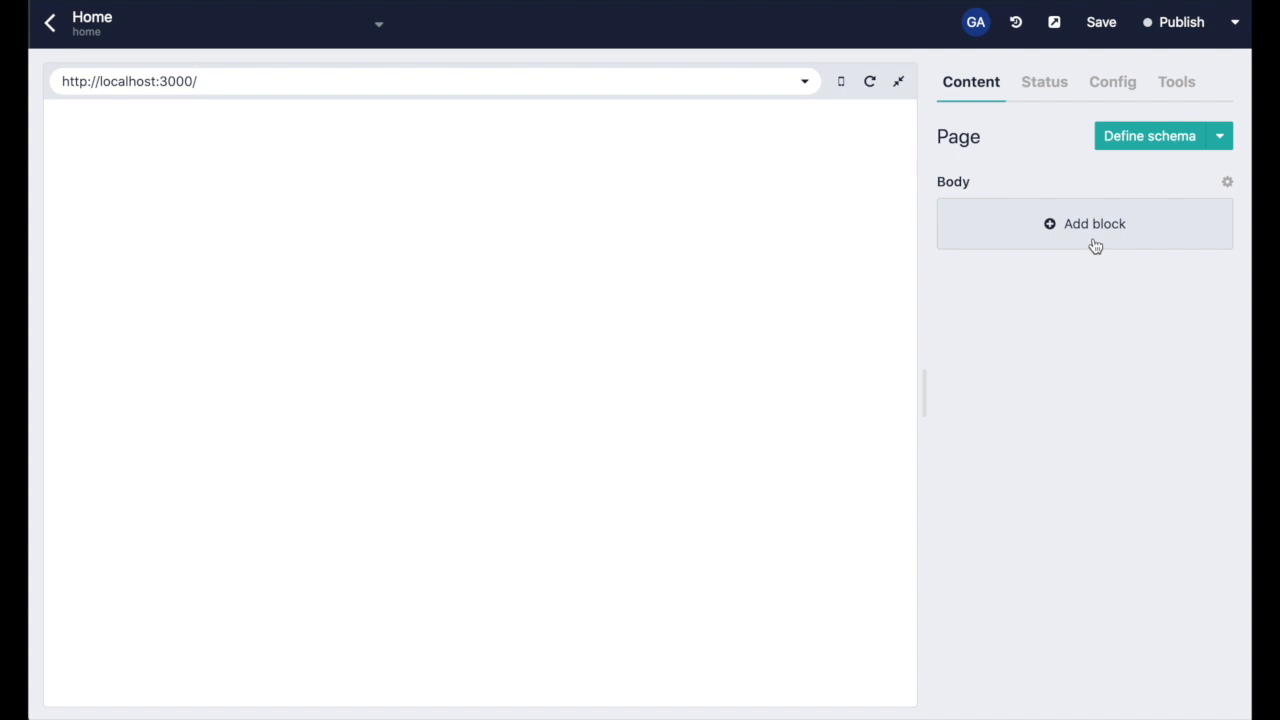
Add a Dynamic Form block to the page body and open its settings.
left_click(1084, 223)
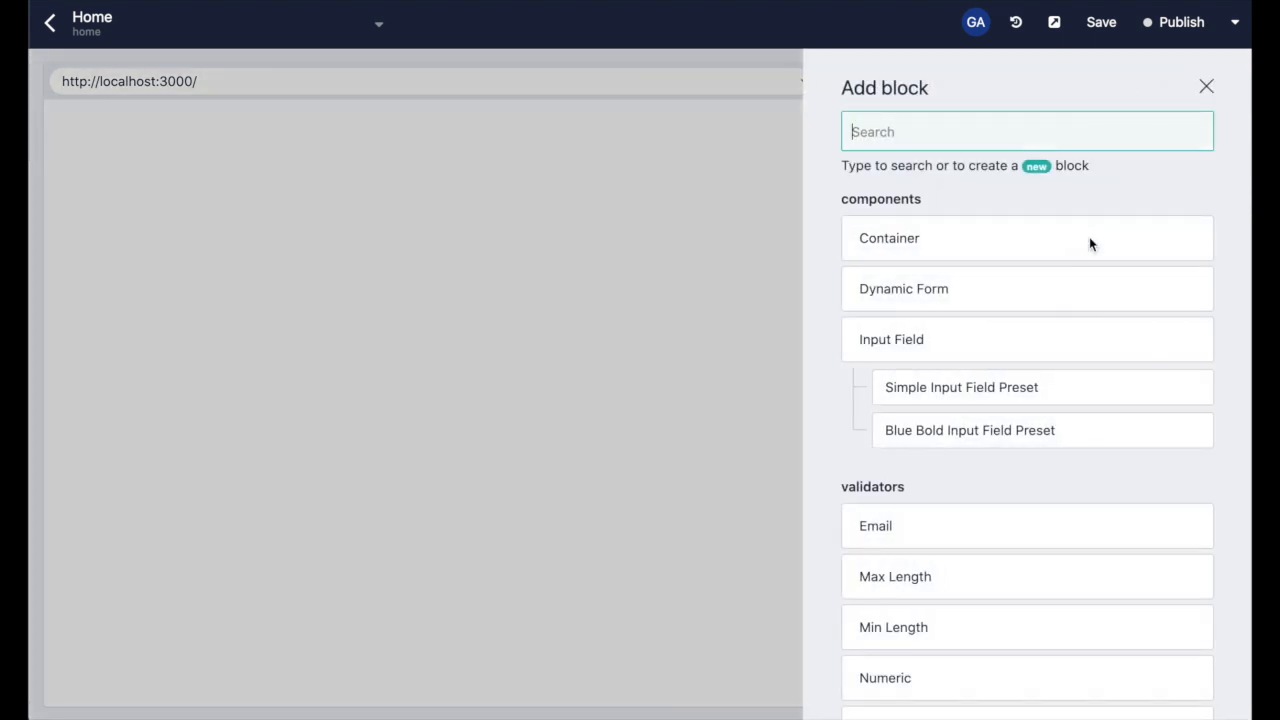
mouse_move(1011, 299)
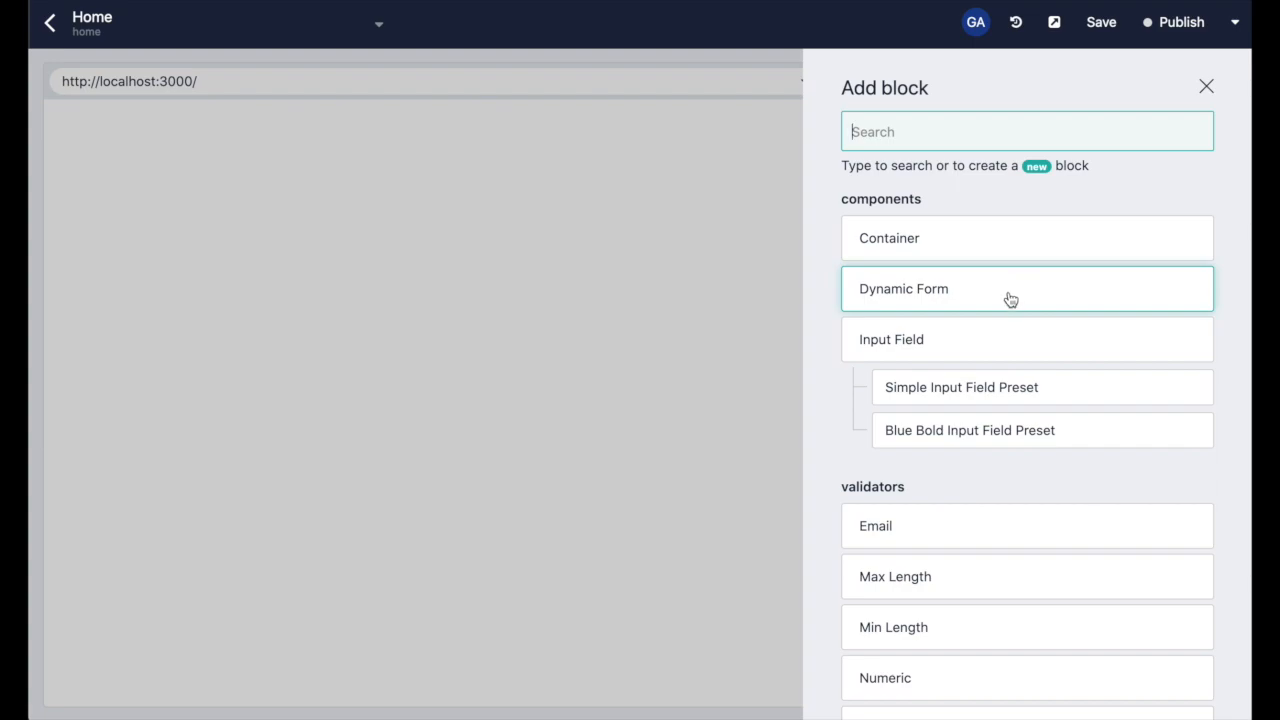
left_click(1010, 288)
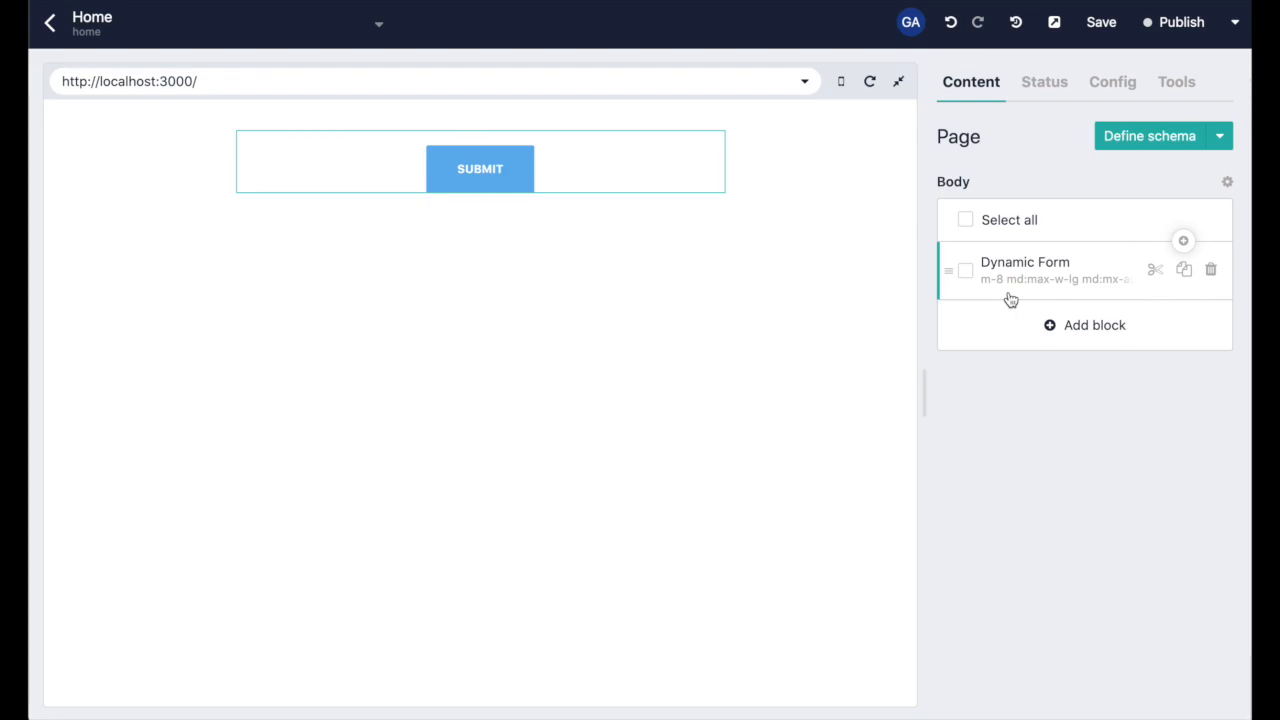
mouse_move(959, 247)
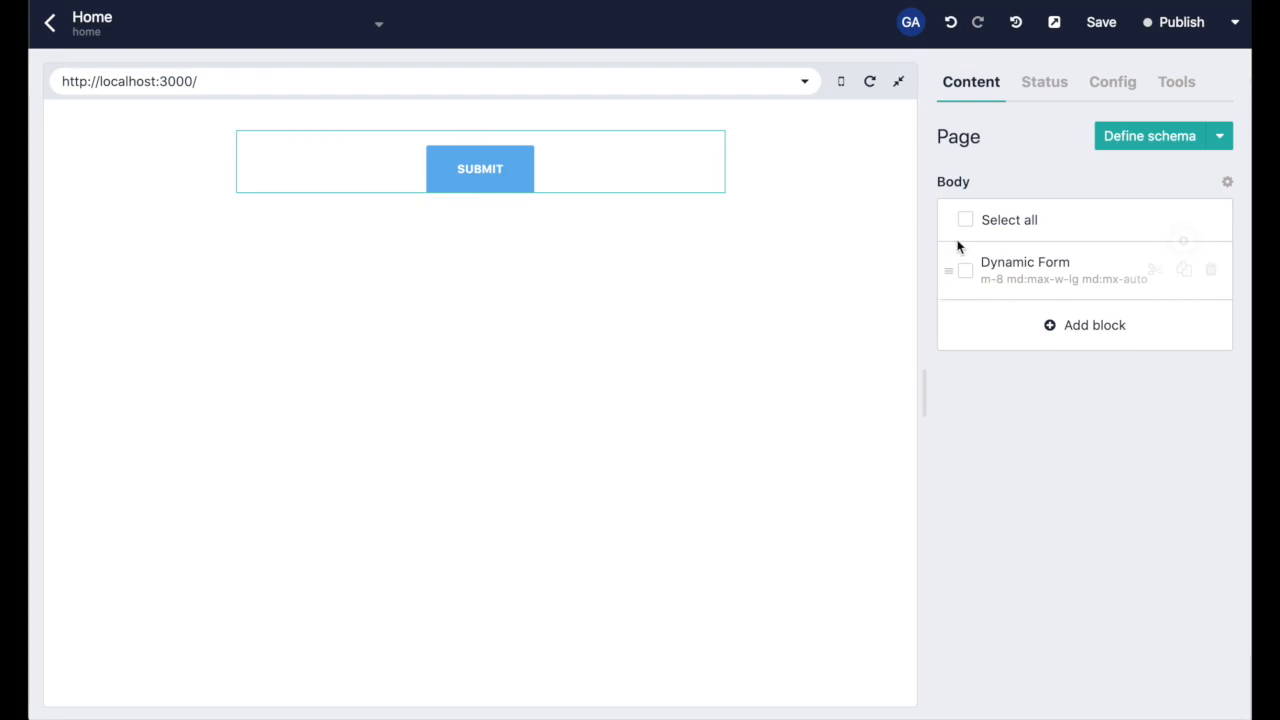
left_click(1026, 262)
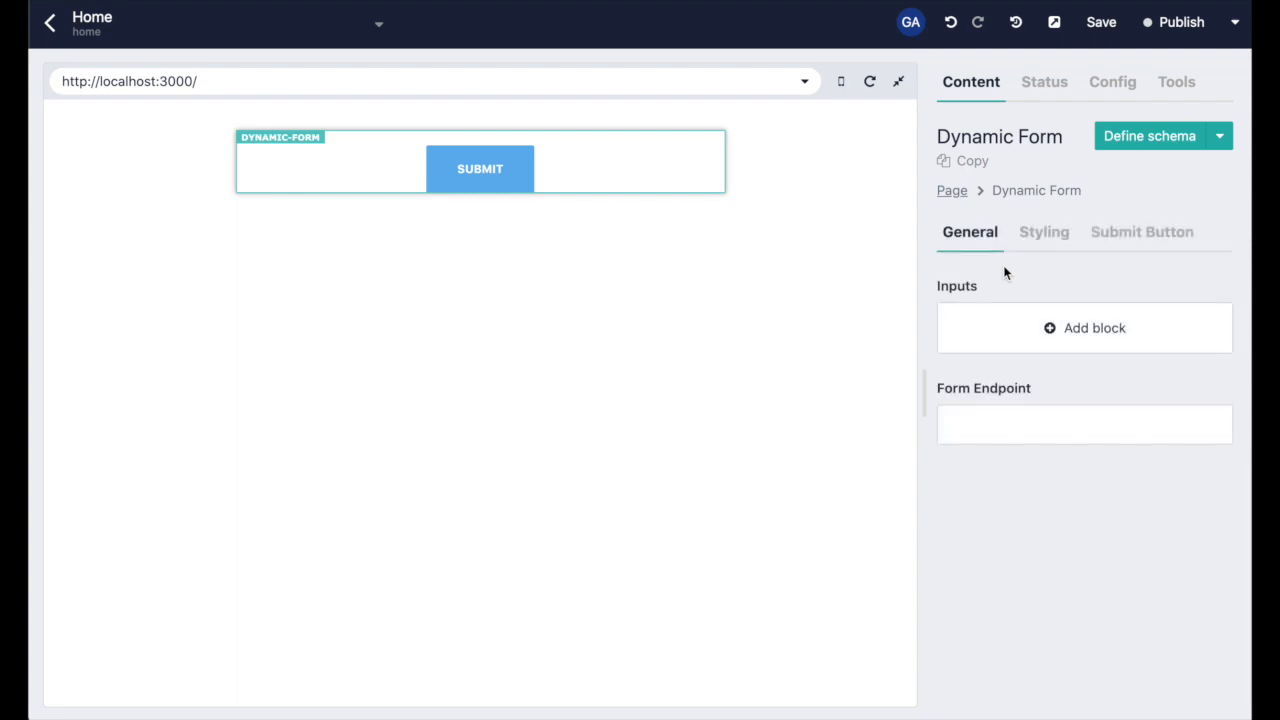
left_click(1084, 424)
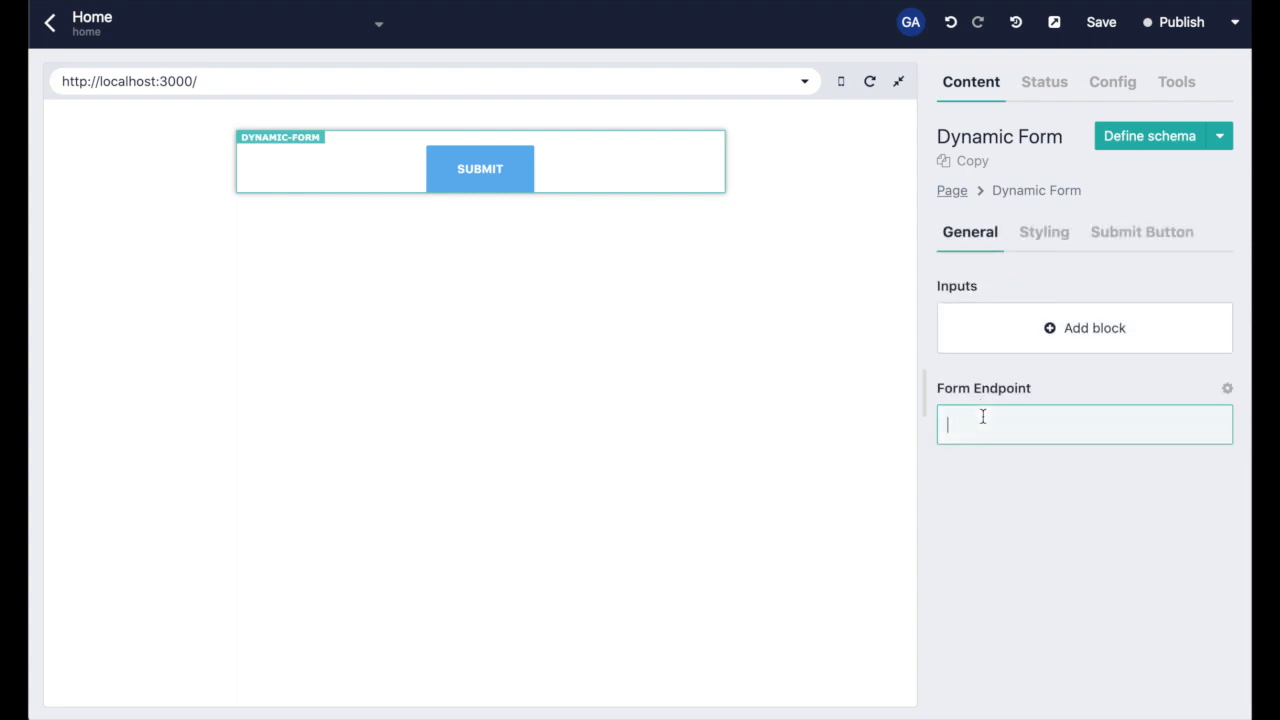
type("htt")
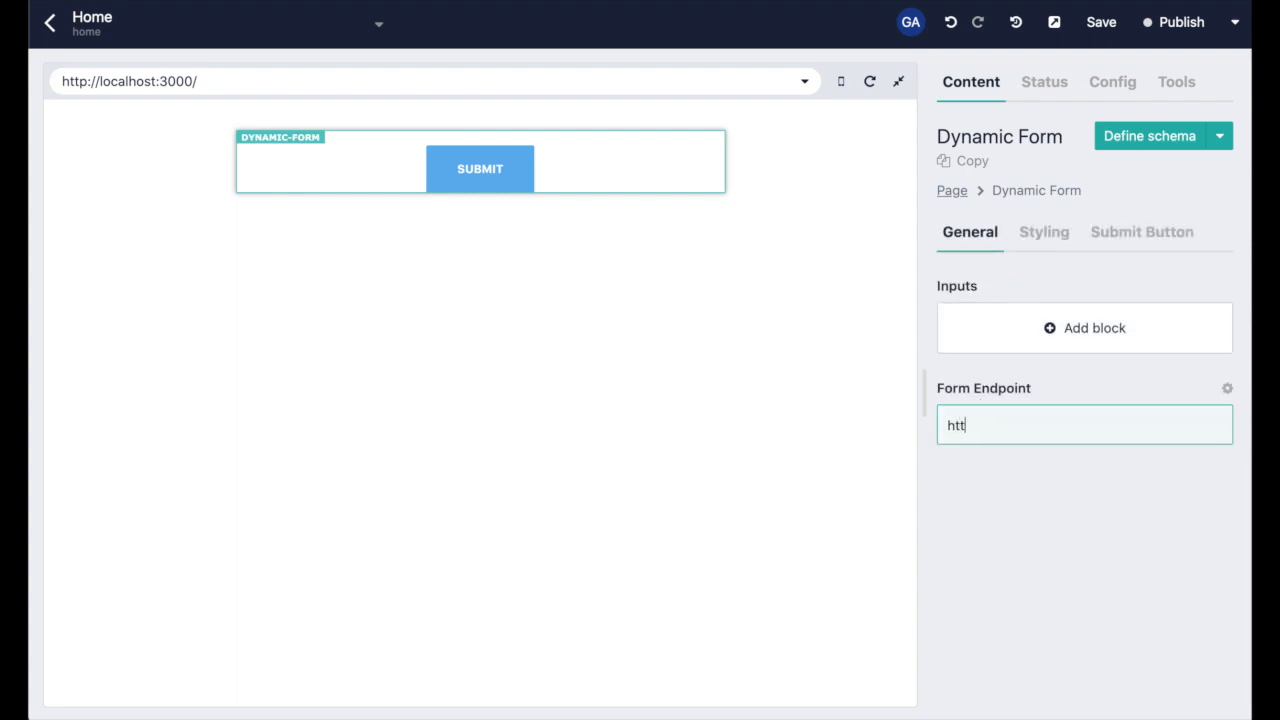
type("p://localhost:")
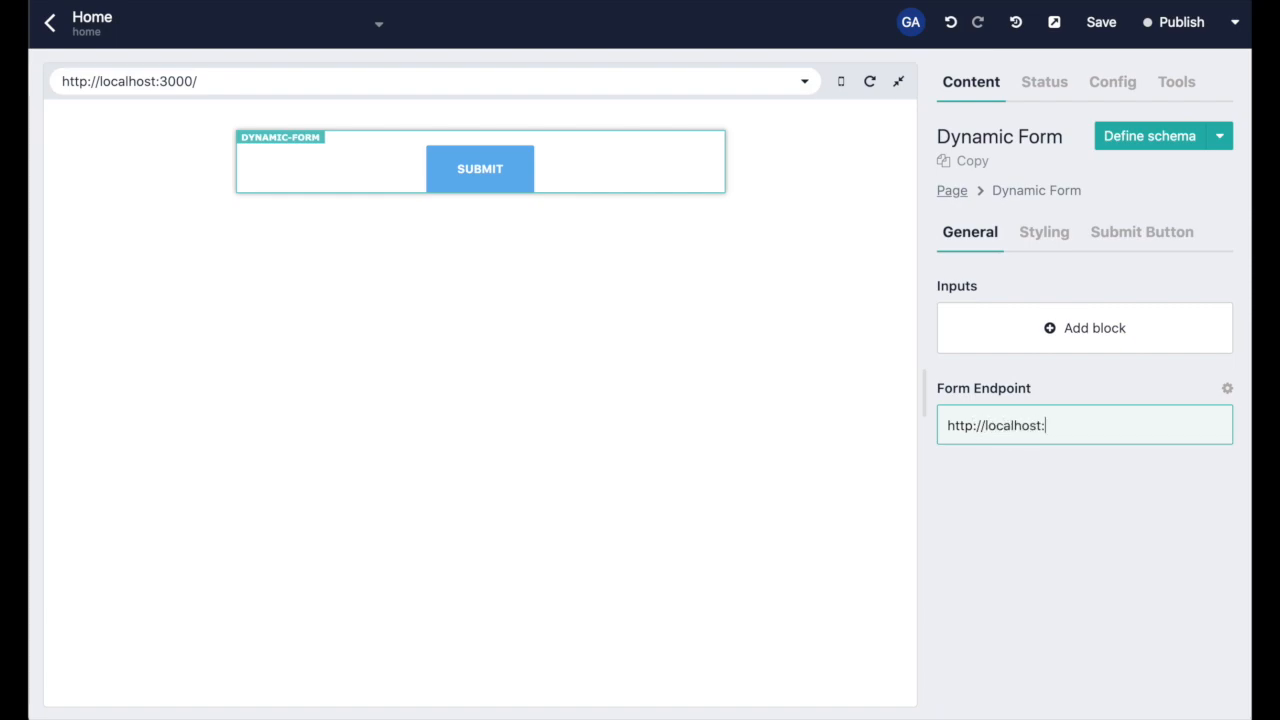
type("400")
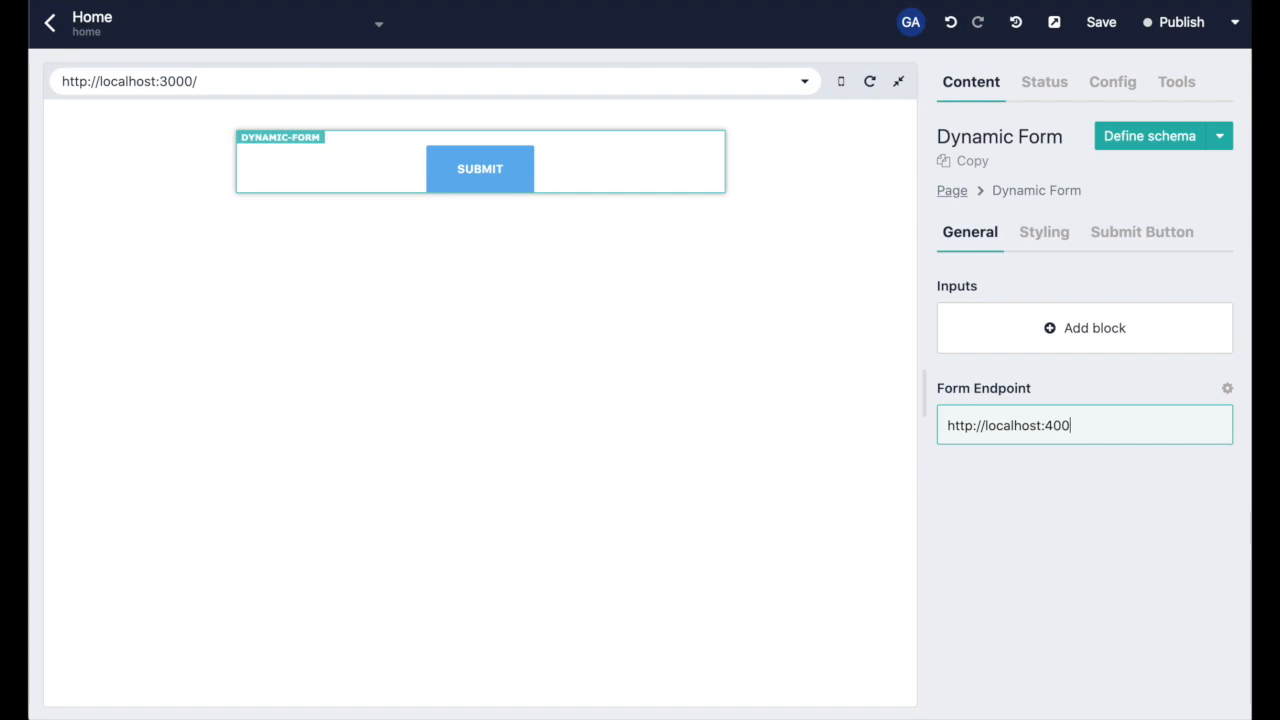
type("0")
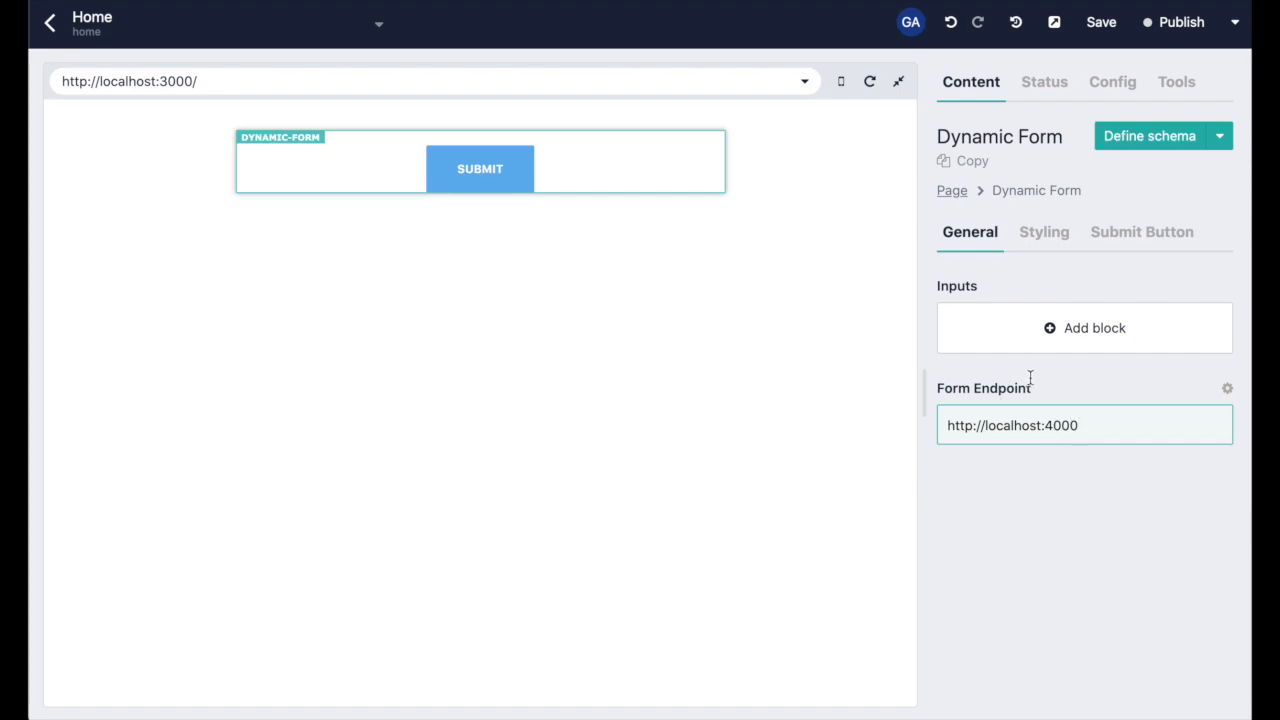
Add an Input Field to the form's inputs and name it first-name.
left_click(1084, 328)
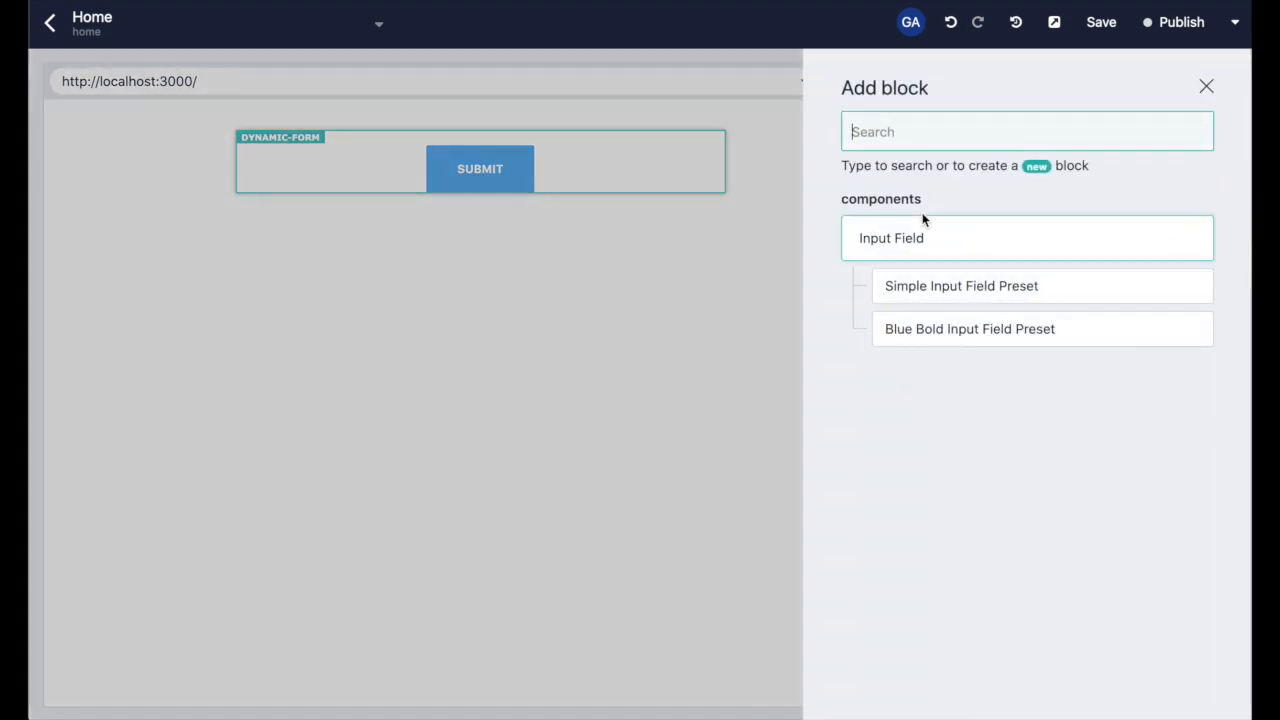
mouse_move(932, 285)
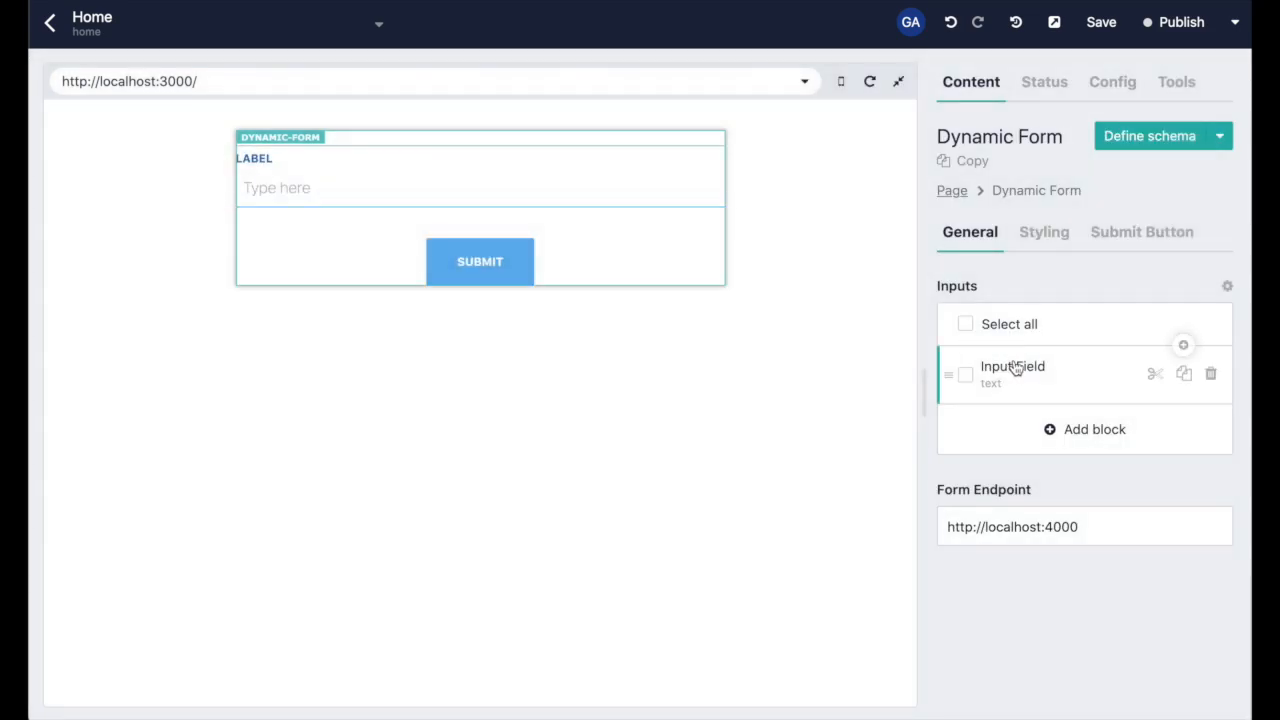
left_click(1013, 366)
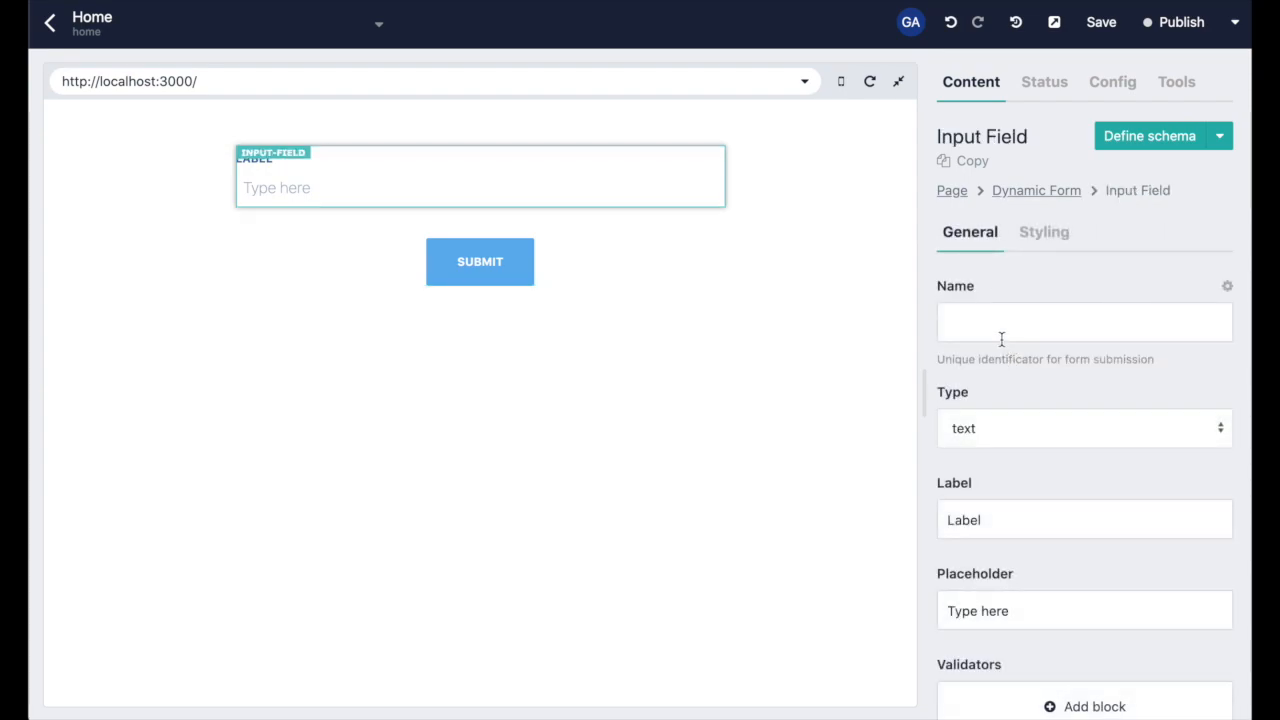
left_click(1084, 321)
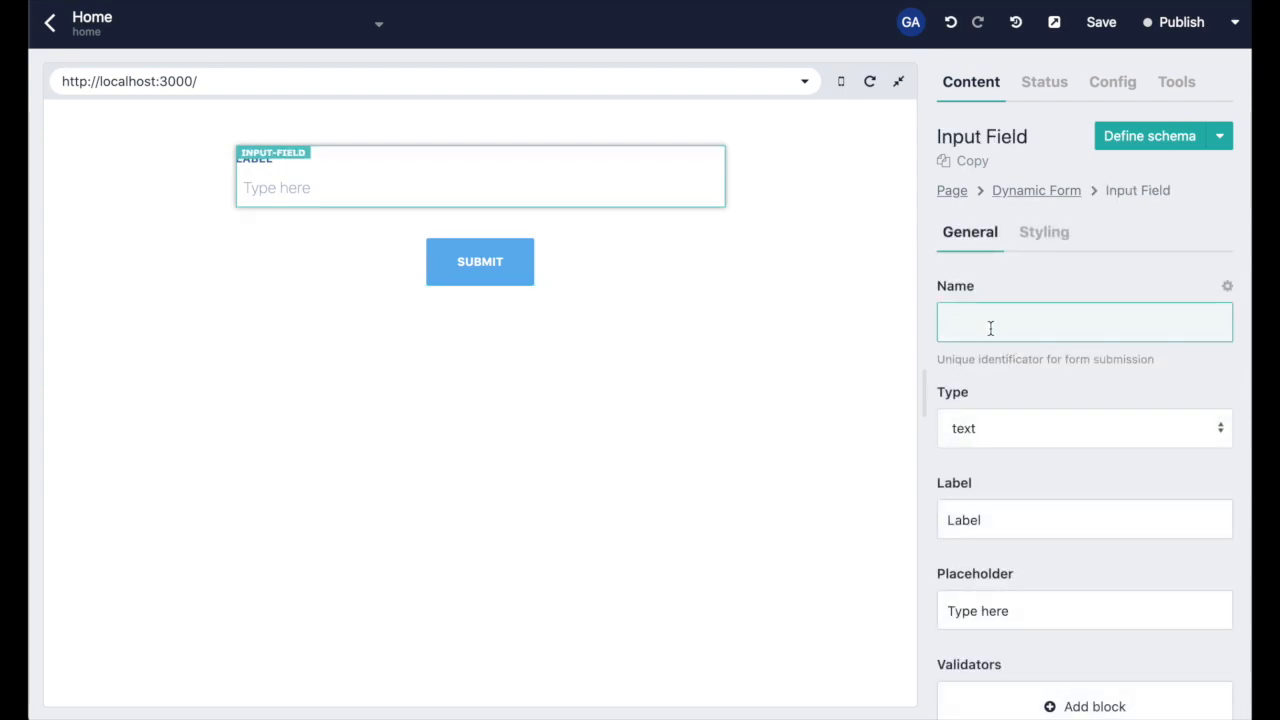
type("first-name")
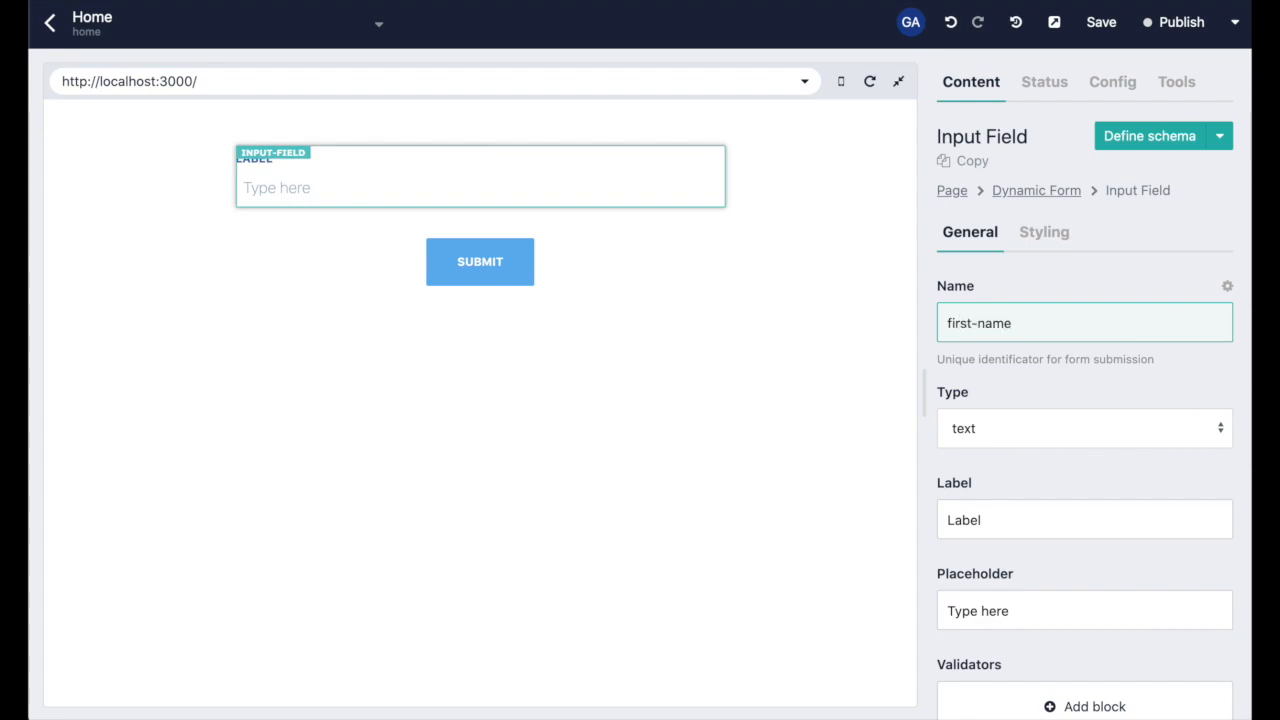
left_click(1010, 337)
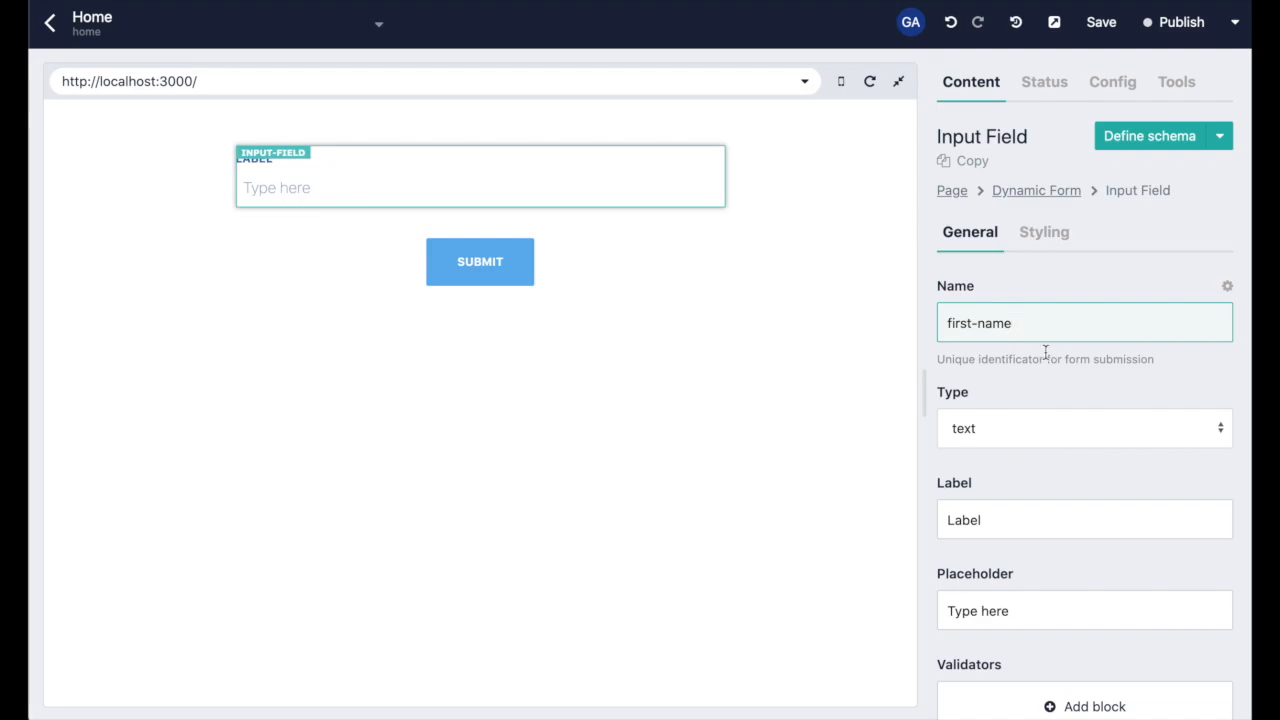
Keep the type as text, label it First name with placeholder Type your first name.
left_click(1084, 428)
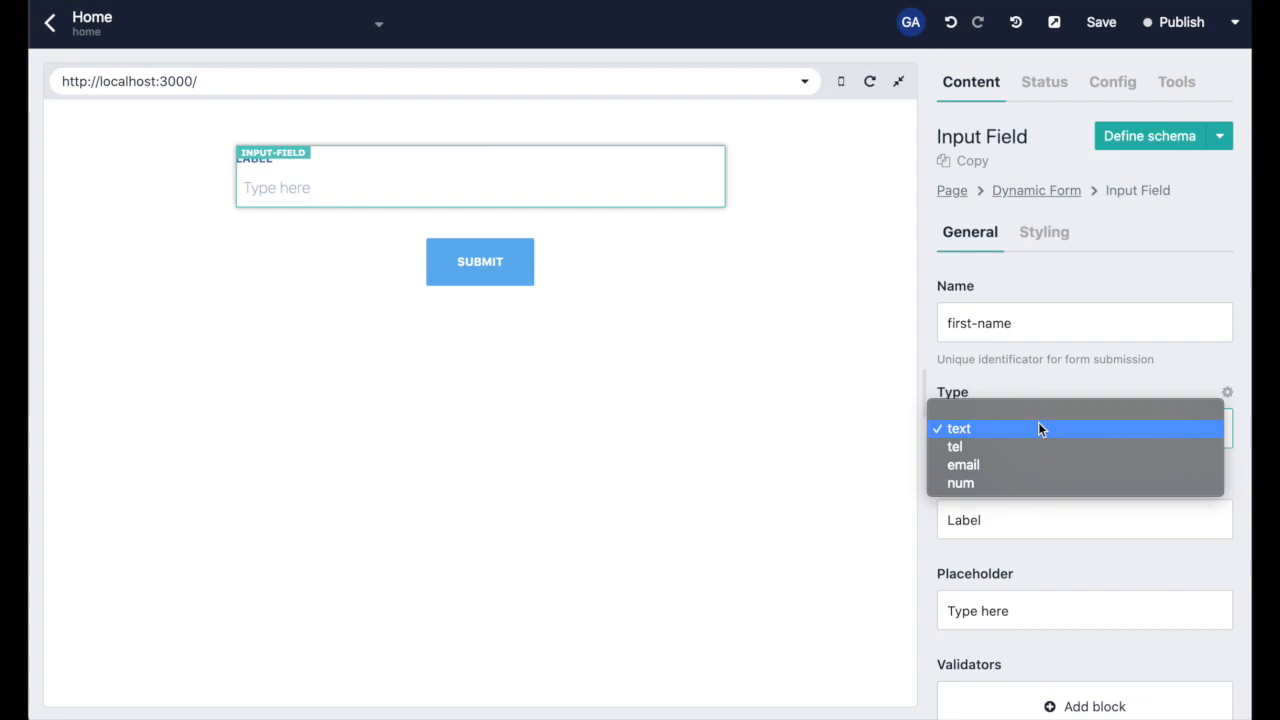
mouse_move(1009, 437)
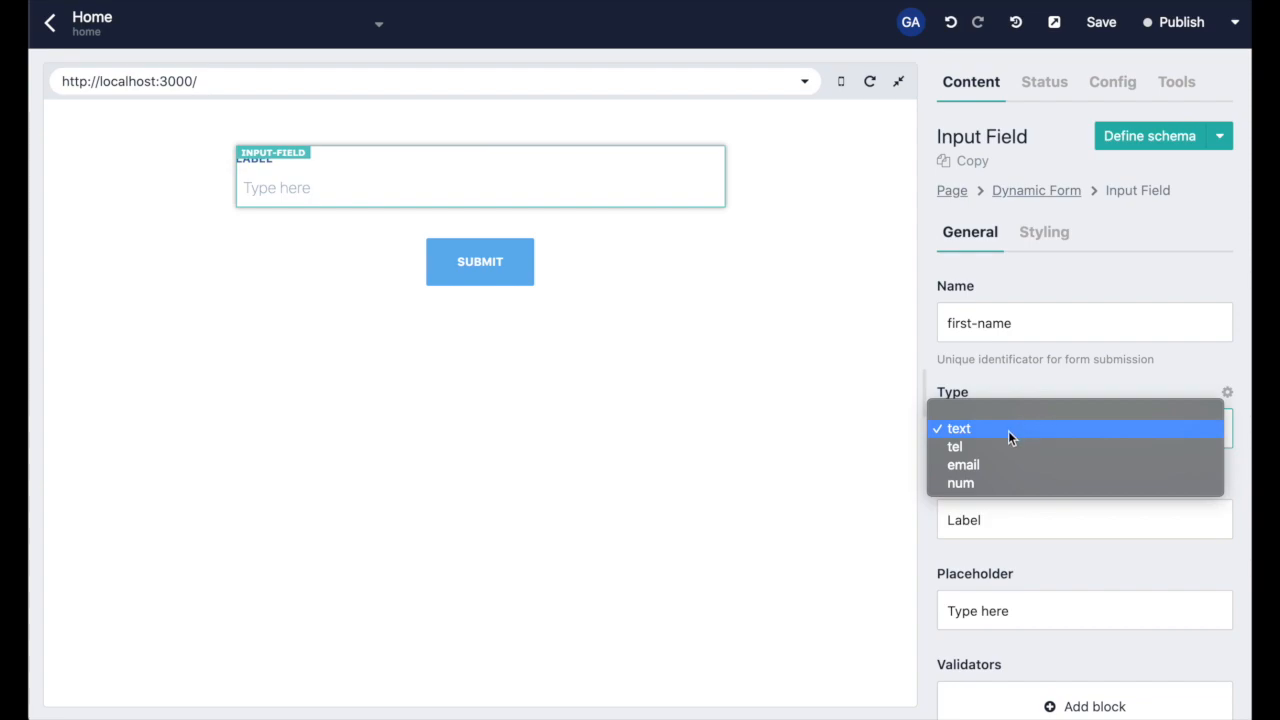
mouse_move(1008, 436)
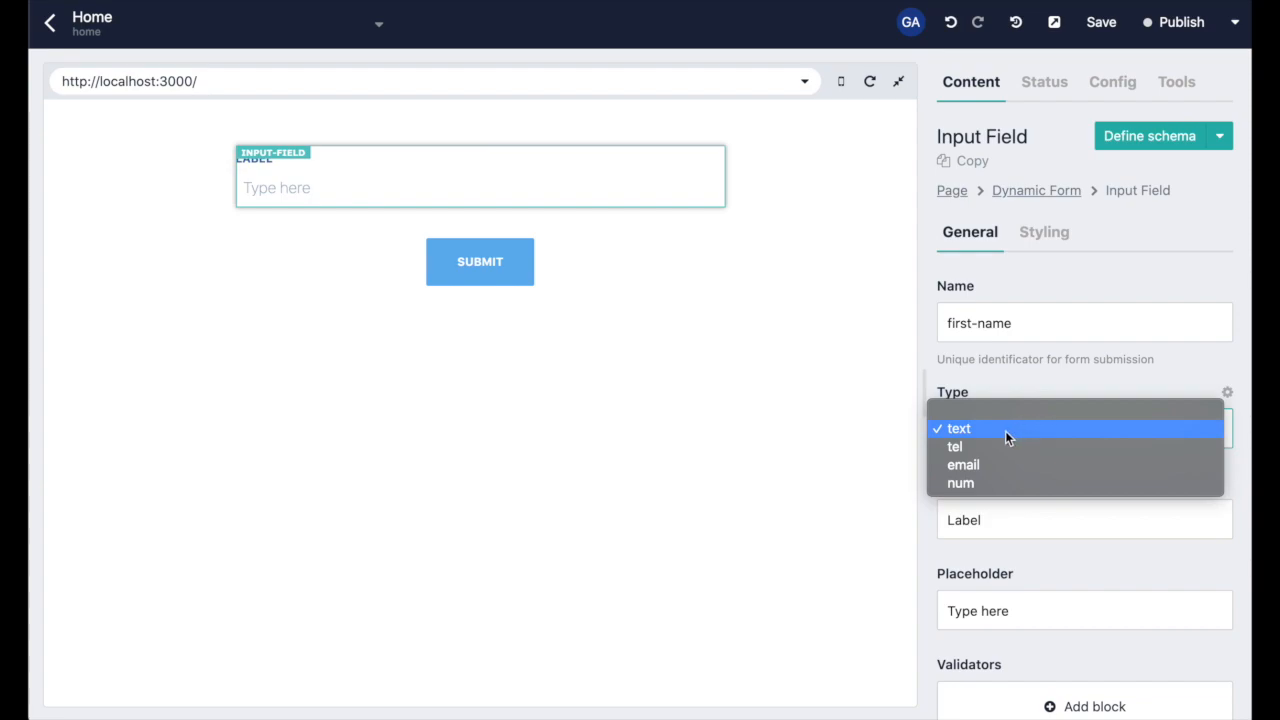
left_click(957, 428)
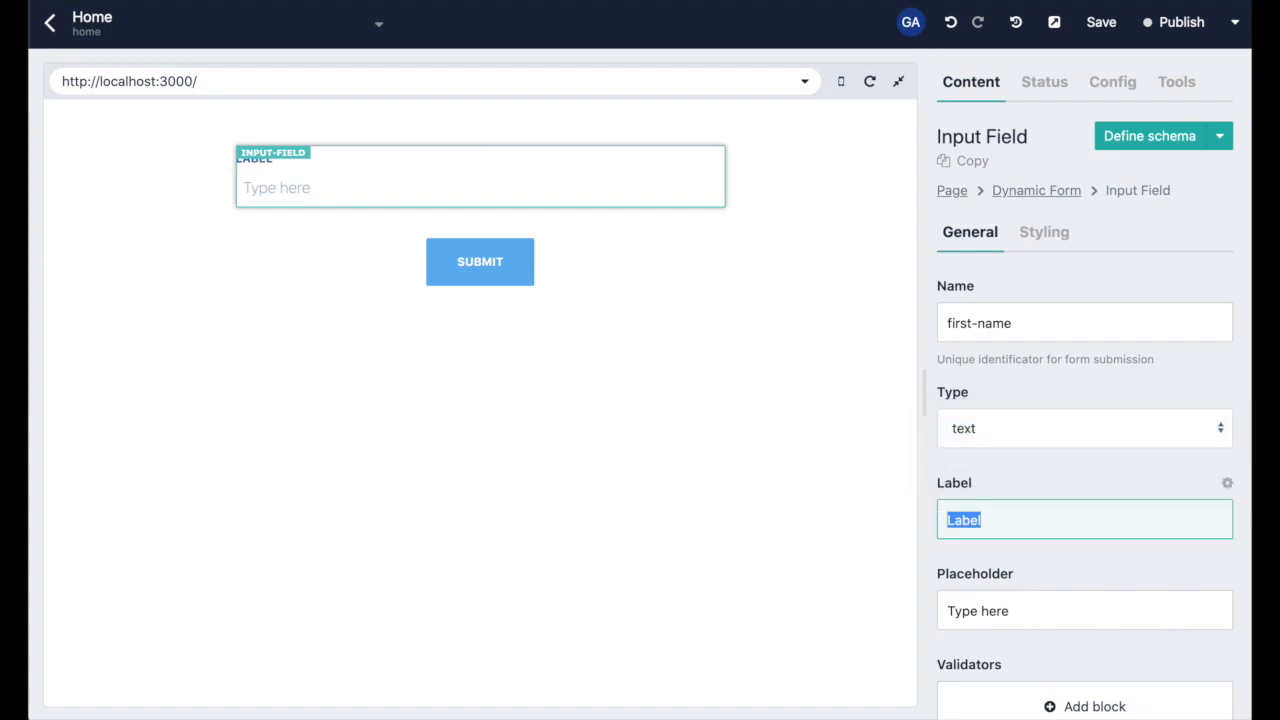
type("First ane")
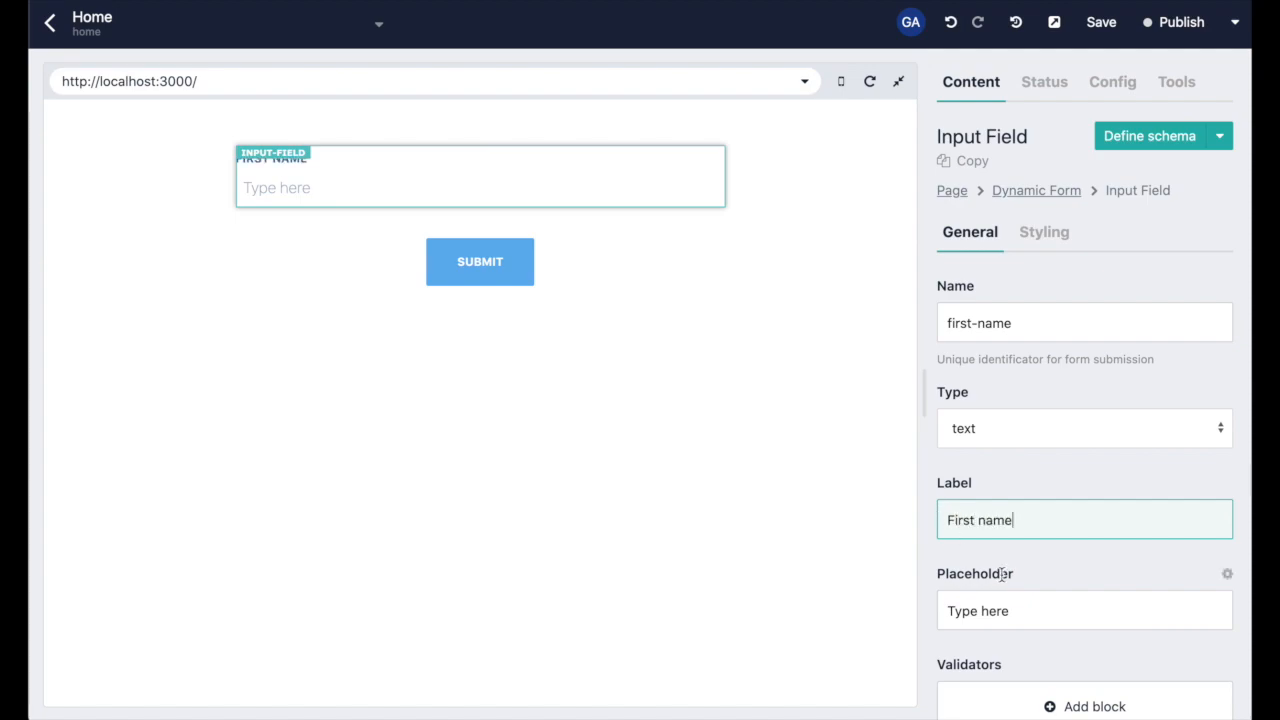
type("Type your first nam")
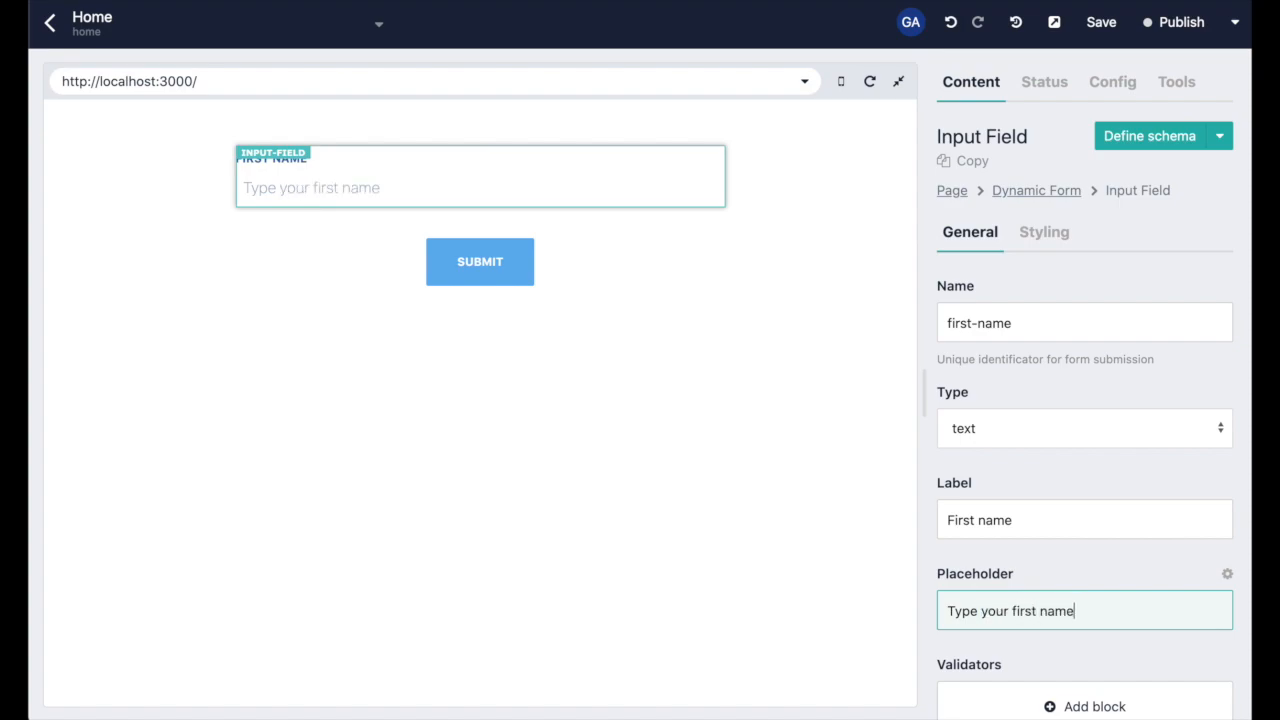
scroll("down", 3)
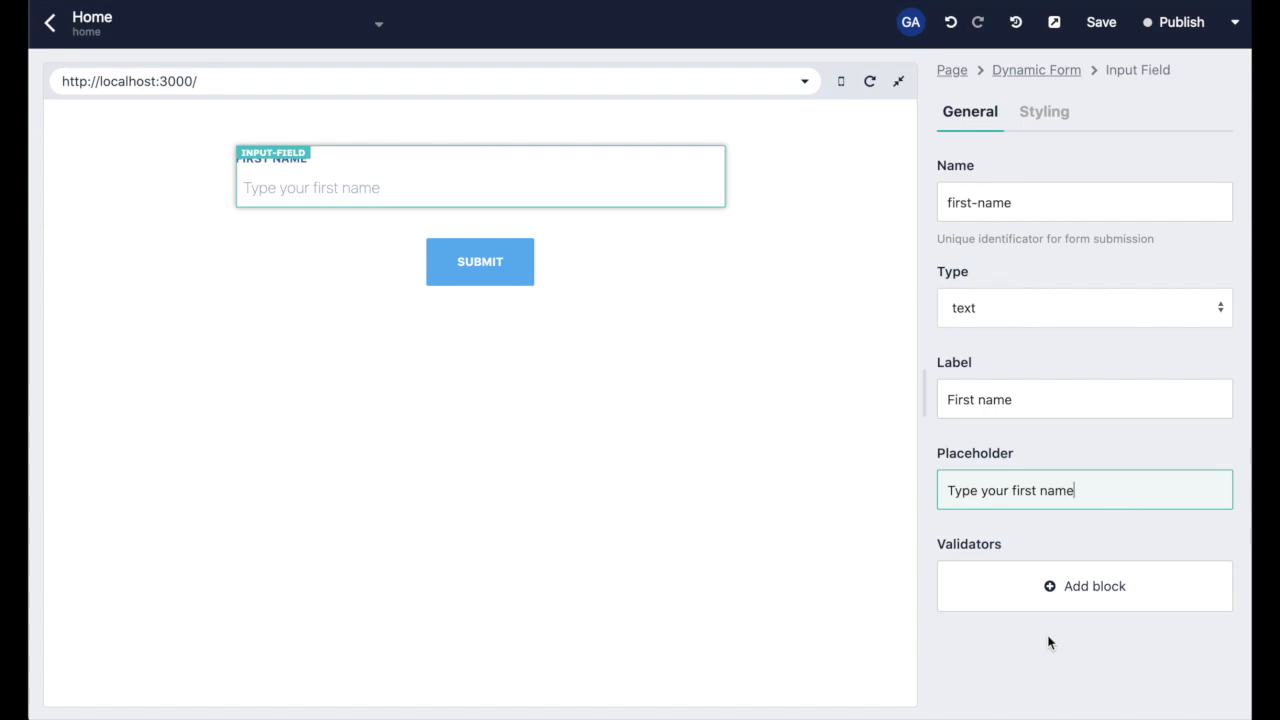
mouse_move(1055, 641)
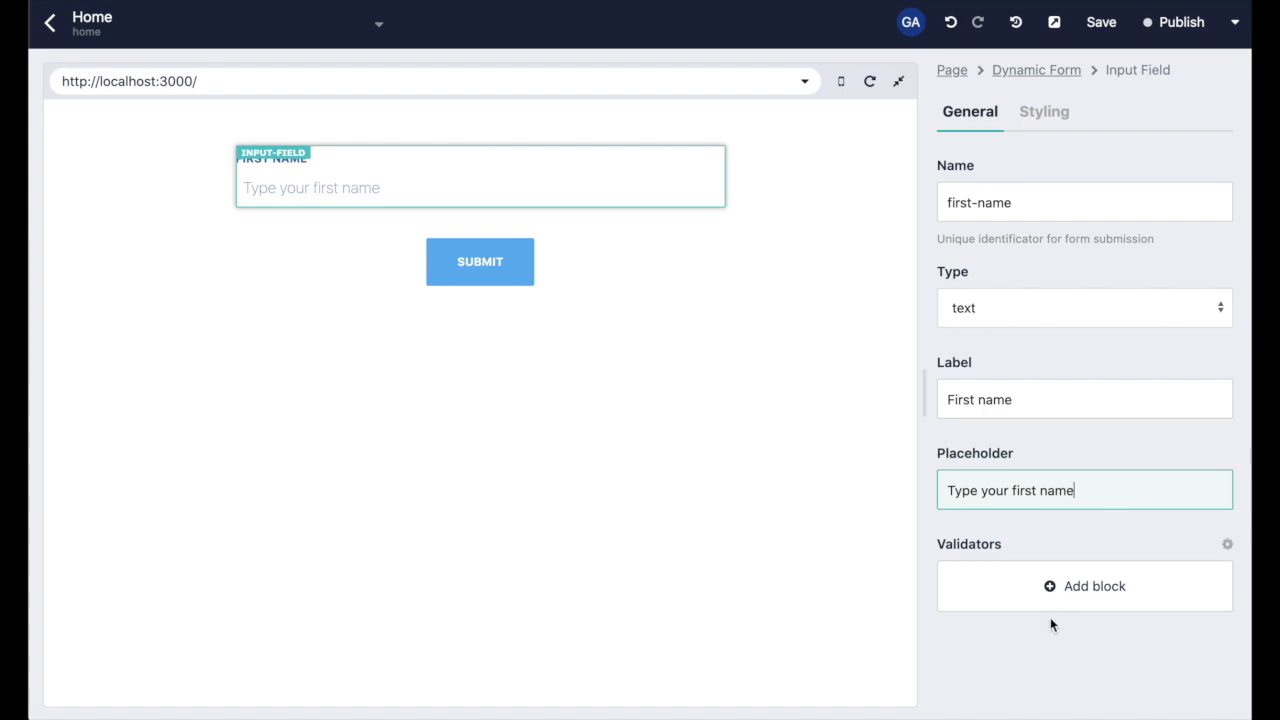
mouse_move(1049, 590)
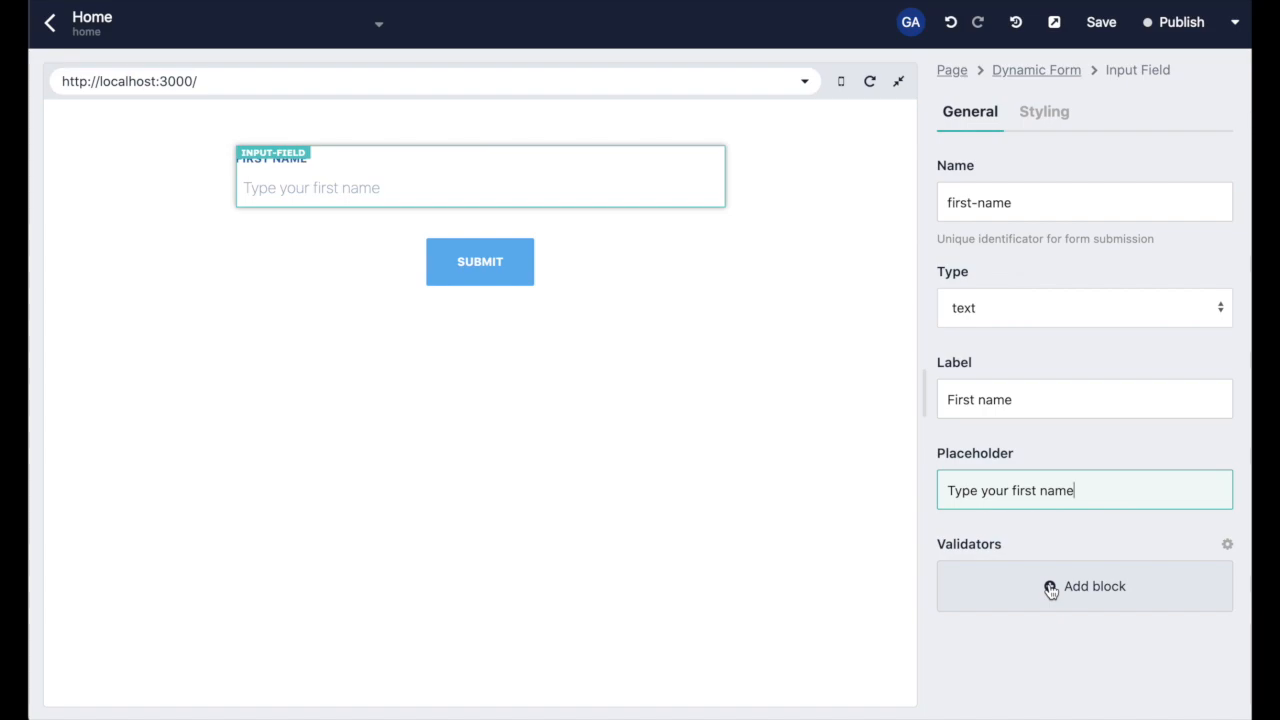
Add a Required validator with the error message First name is required.
left_click(1084, 586)
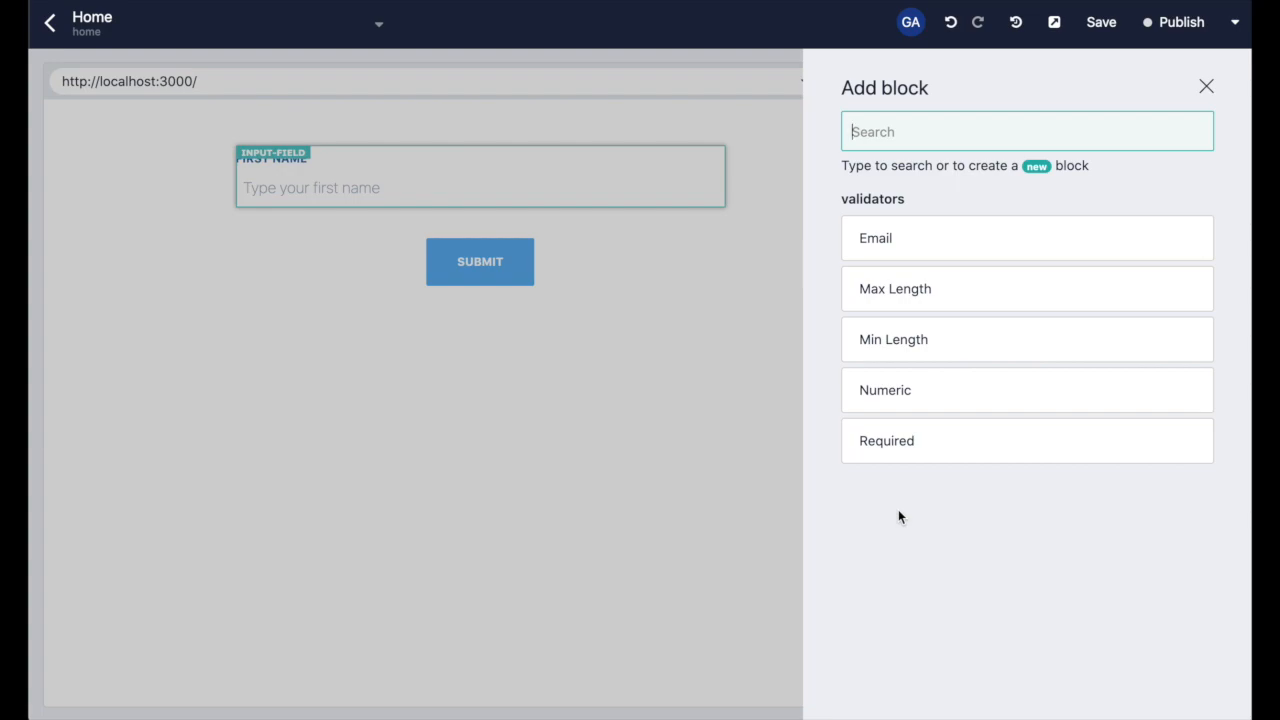
mouse_move(1000, 461)
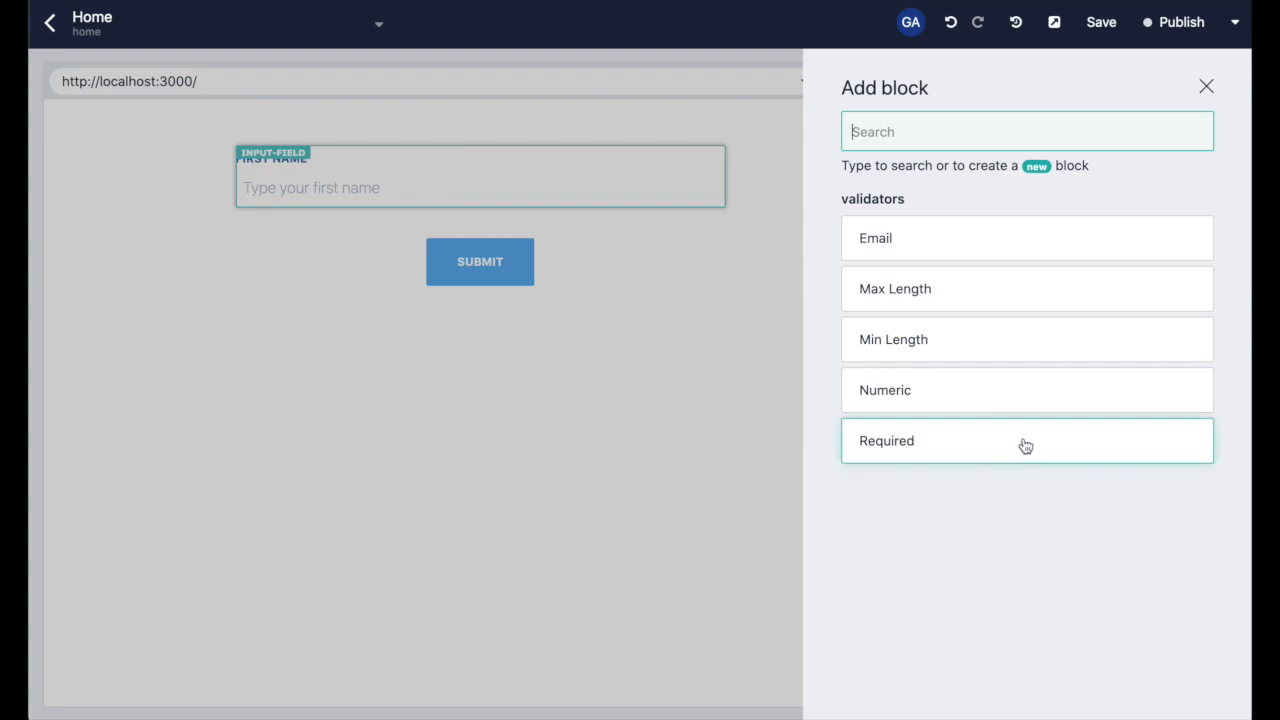
mouse_move(1022, 446)
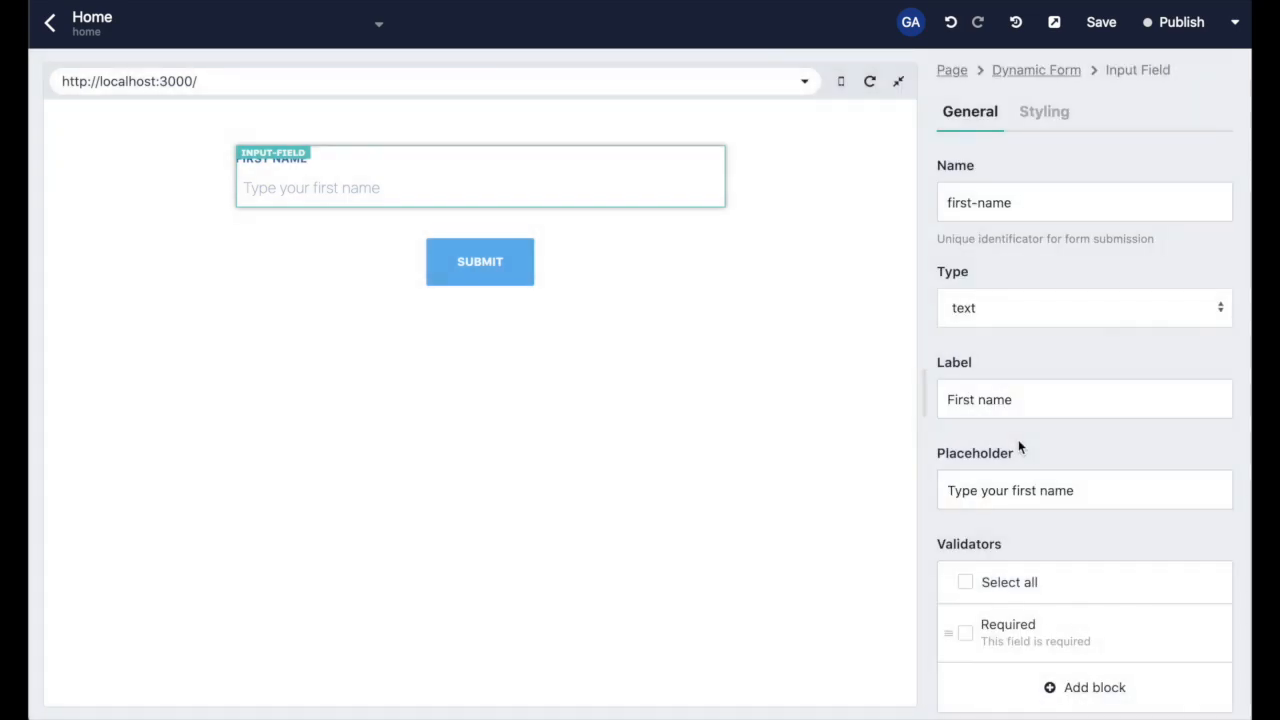
scroll("down", 3)
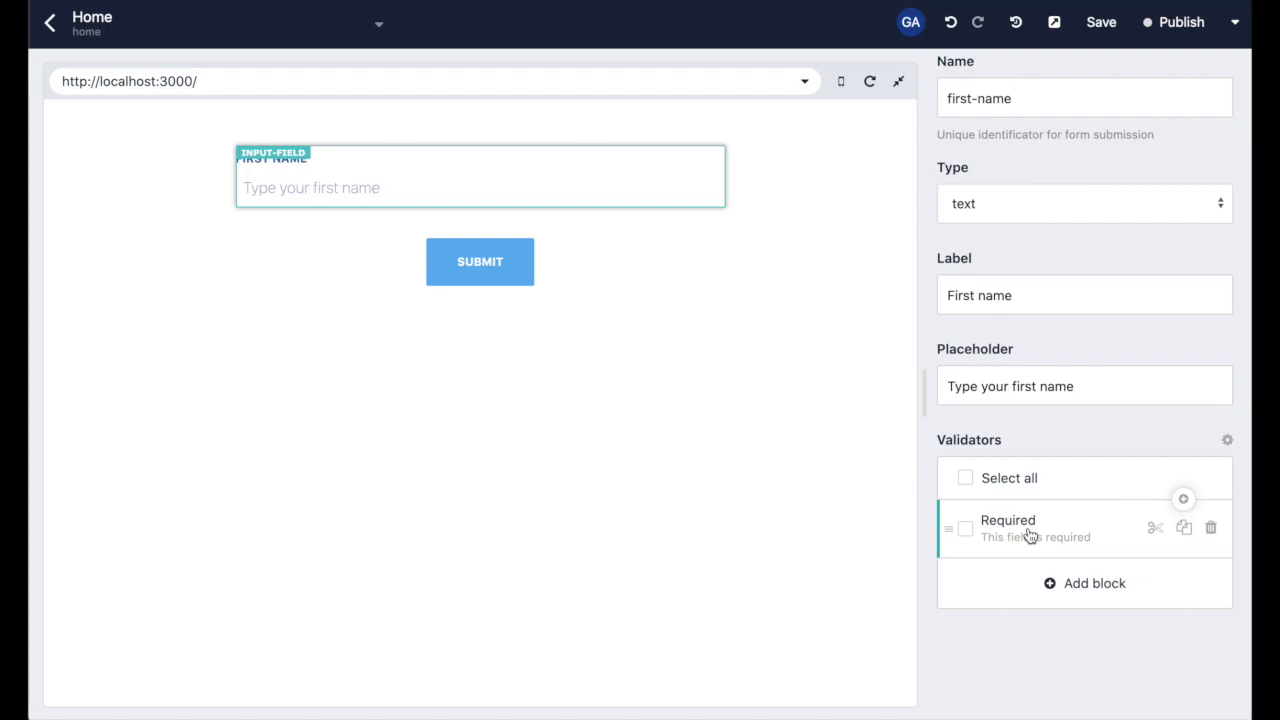
left_click(1007, 520)
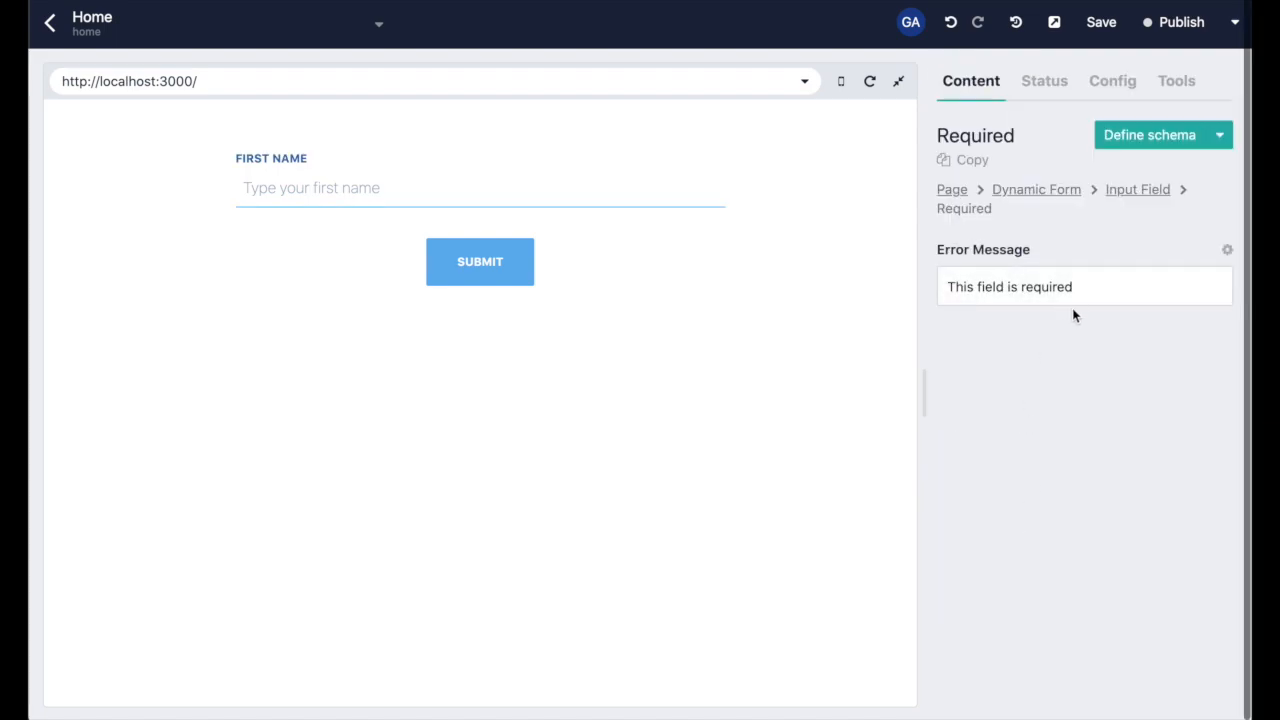
double_click(959, 287)
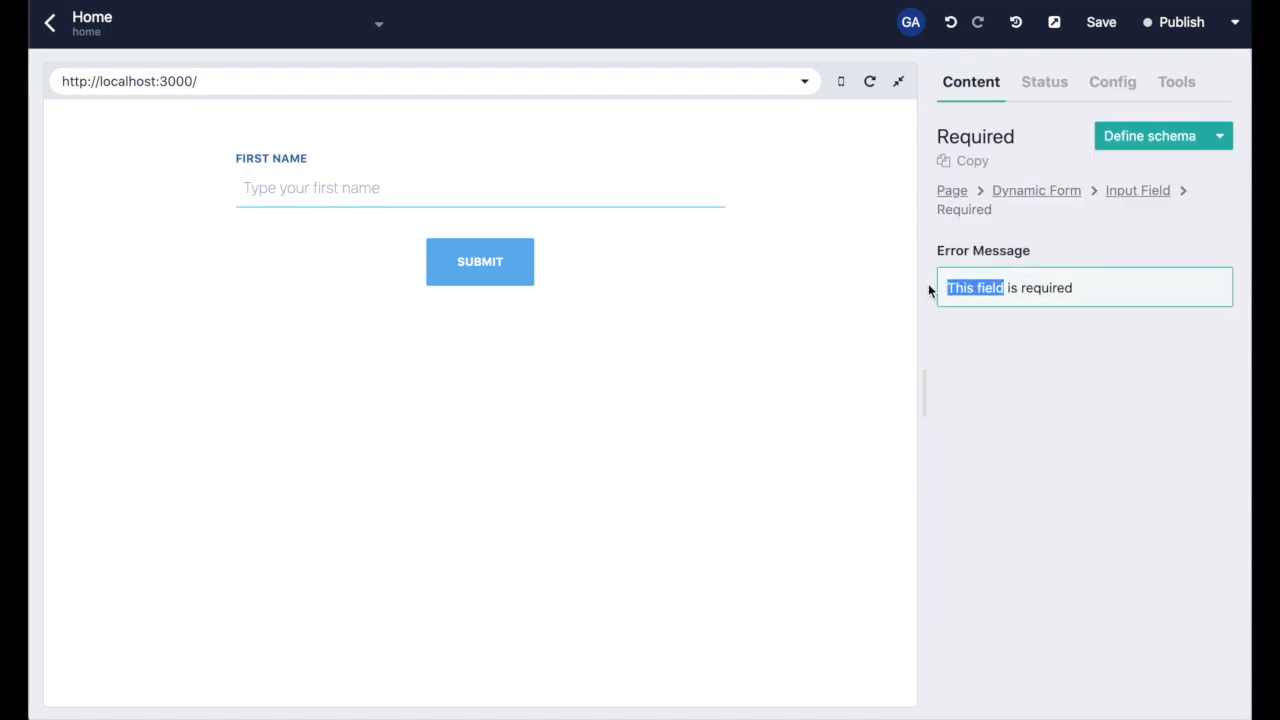
type("First a")
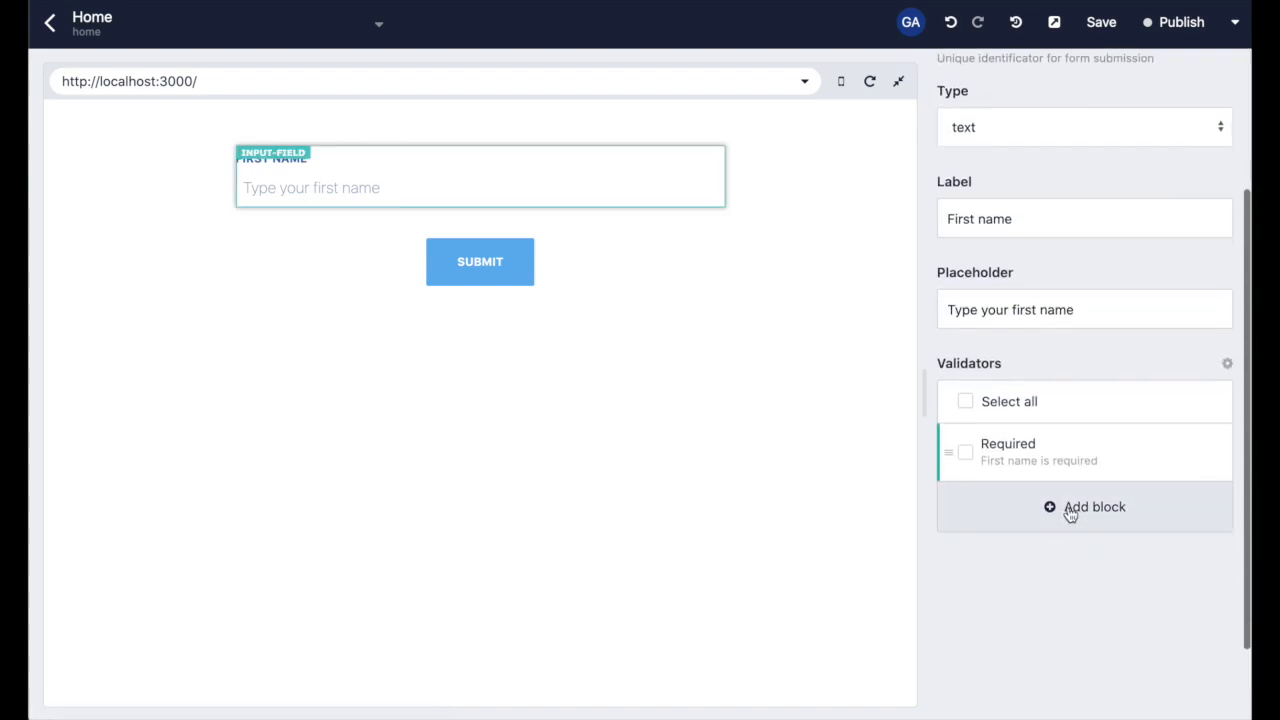
Add a Min Length validator of 2 characters with a matching message, then return to the form.
left_click(1085, 507)
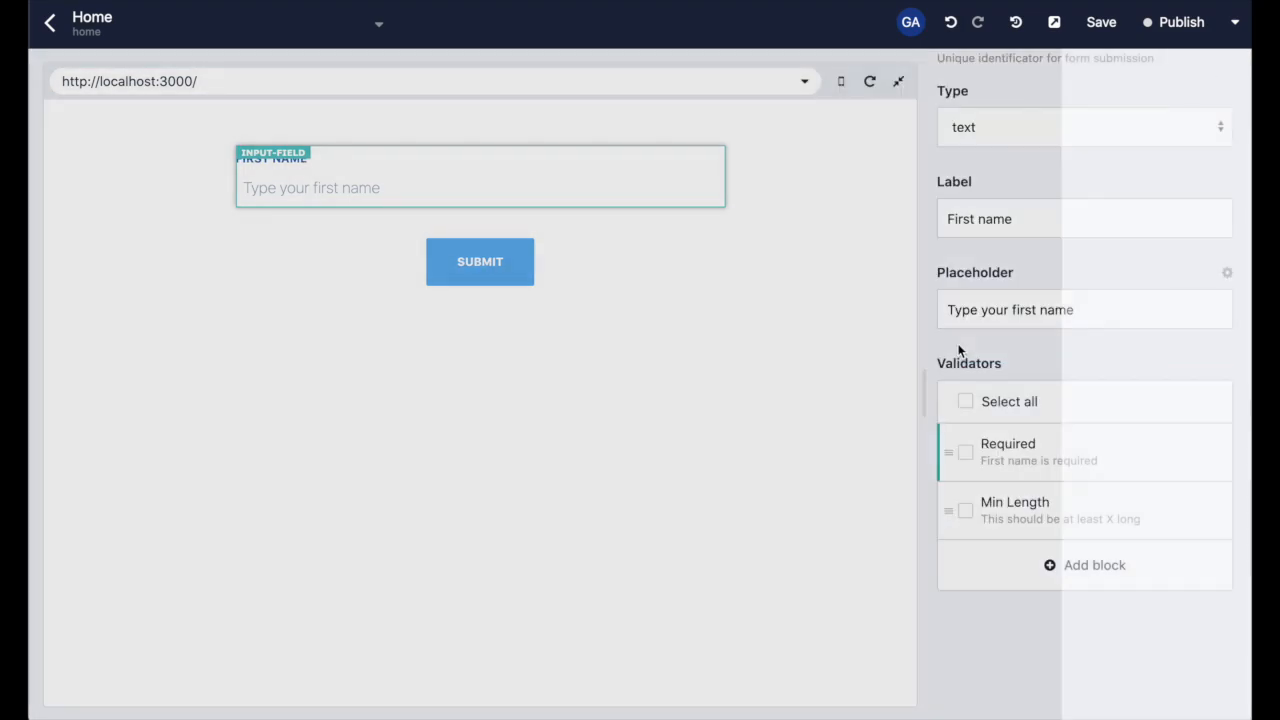
left_click(1034, 510)
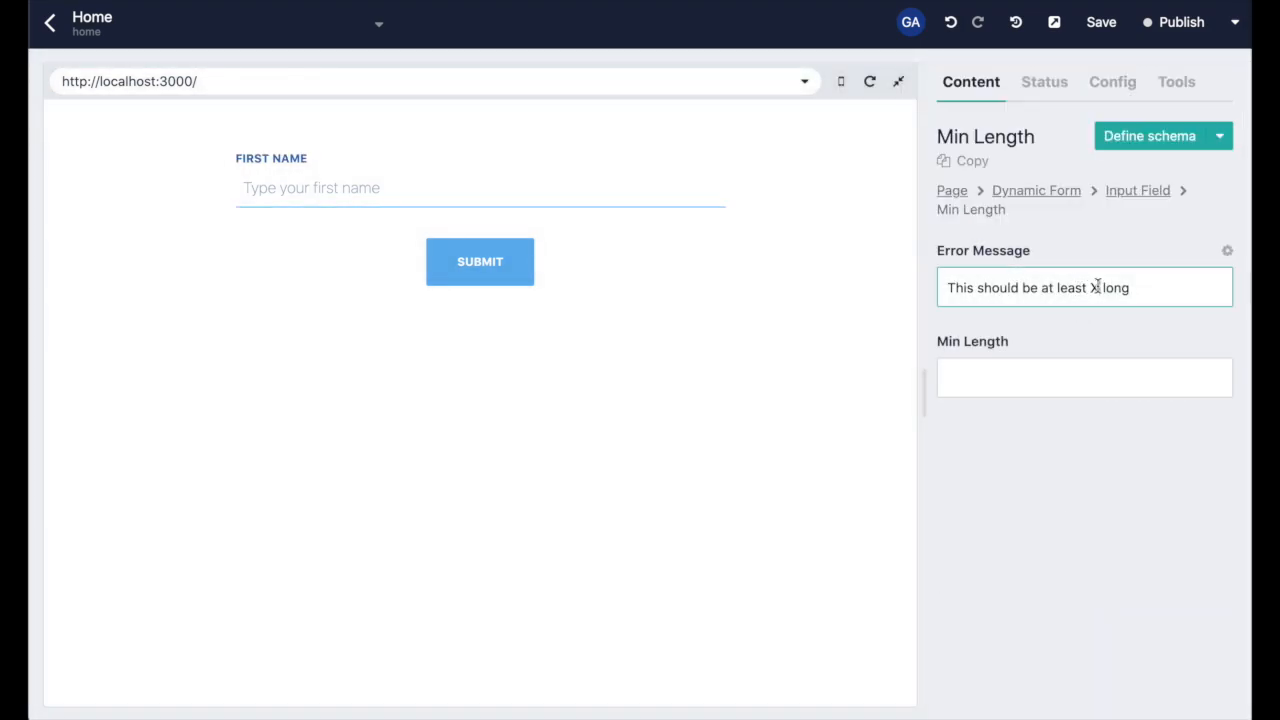
type("3 chars")
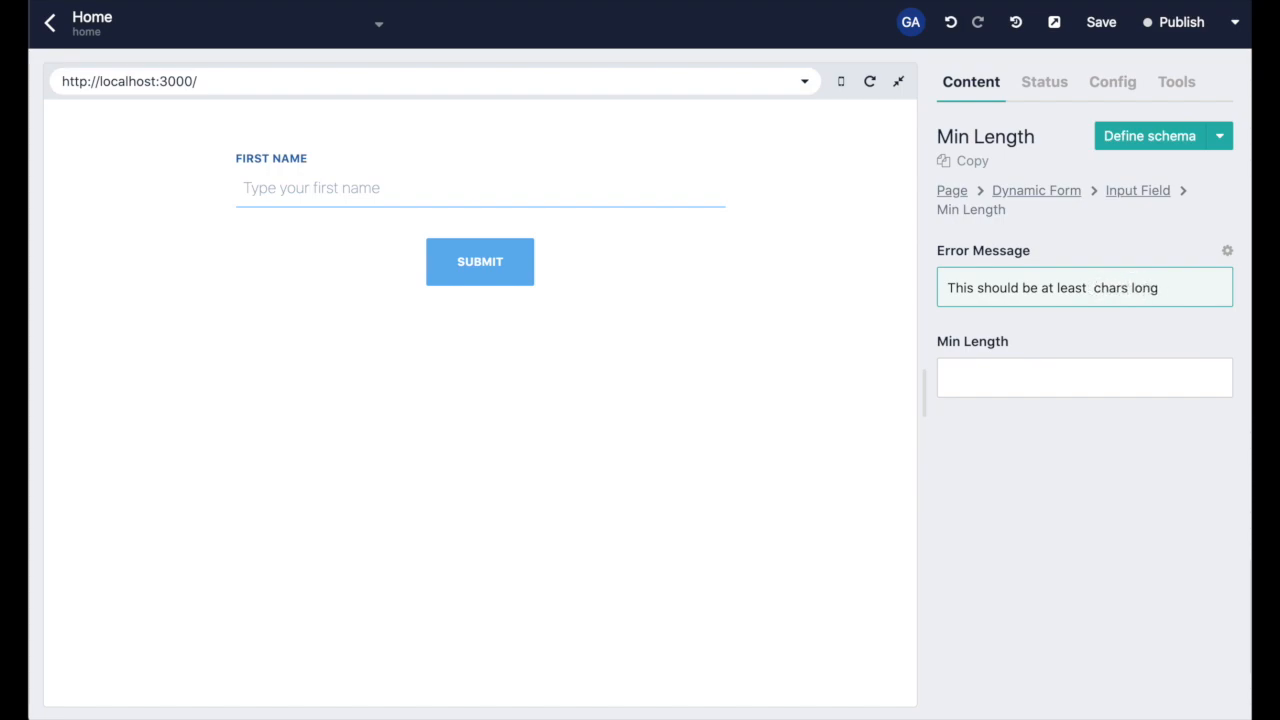
type("2")
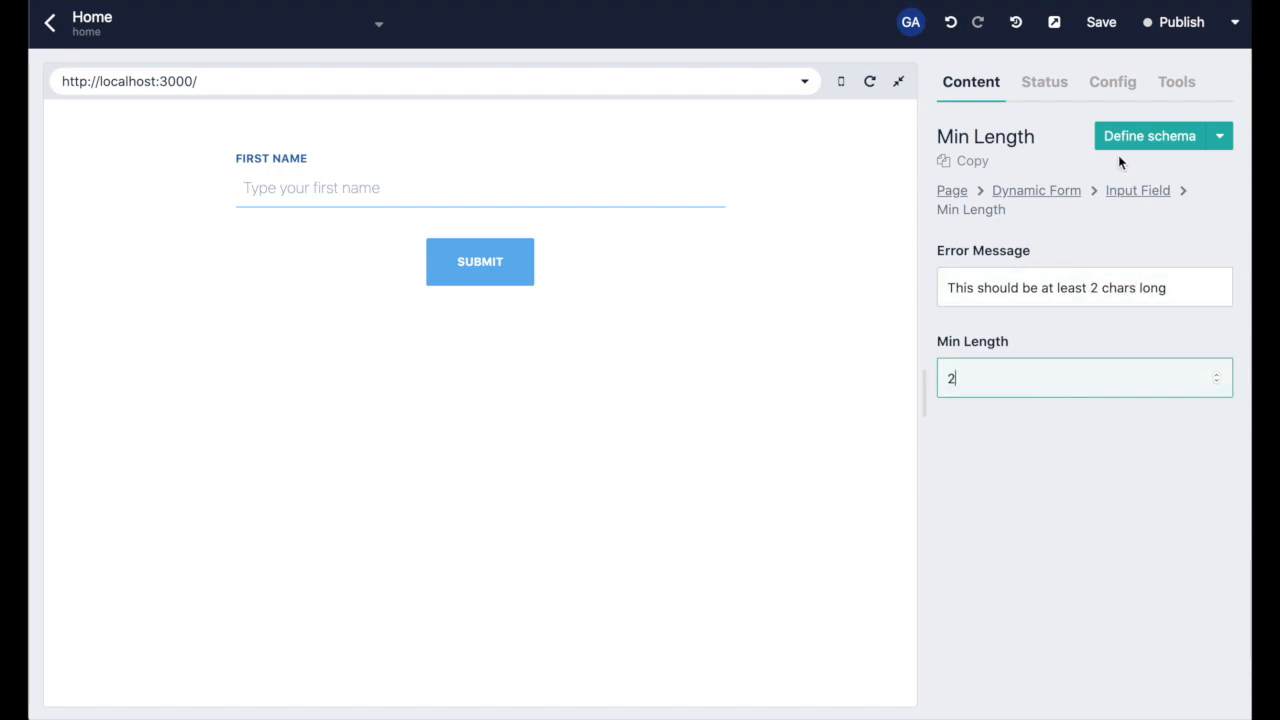
left_click(1138, 190)
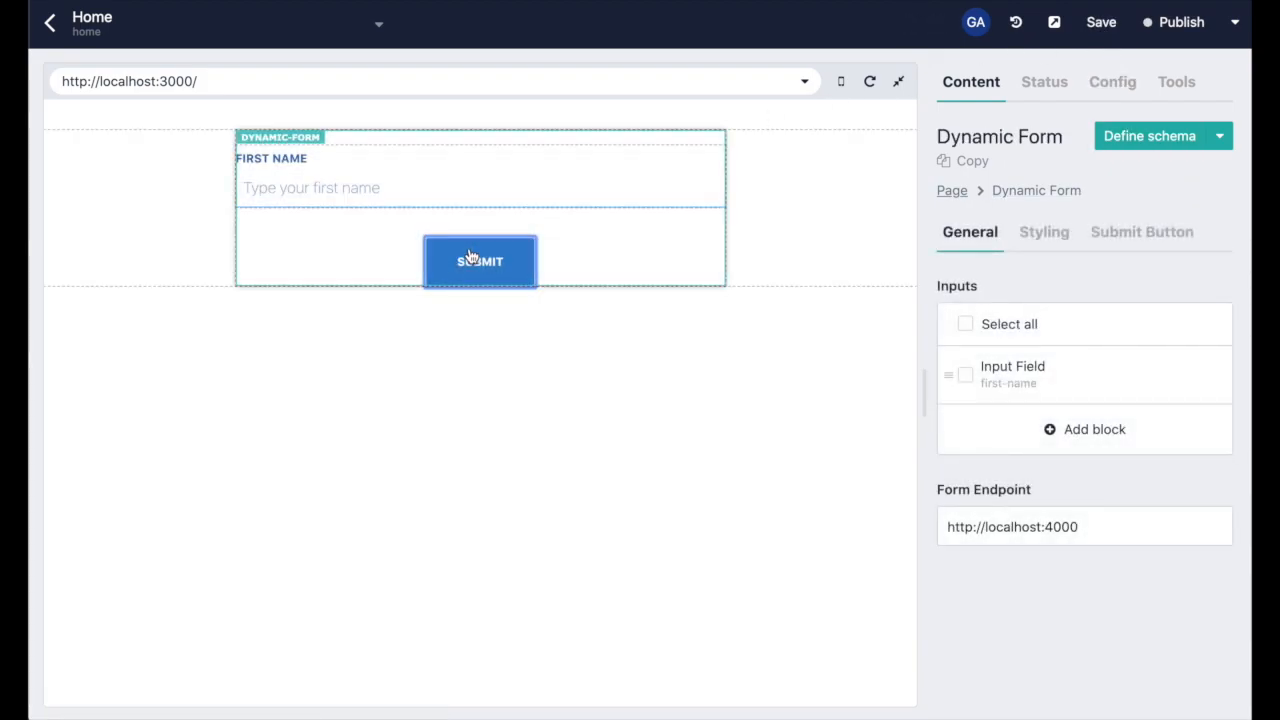
Append an asterisk so the first-name label reads First name *.
left_click(479, 261)
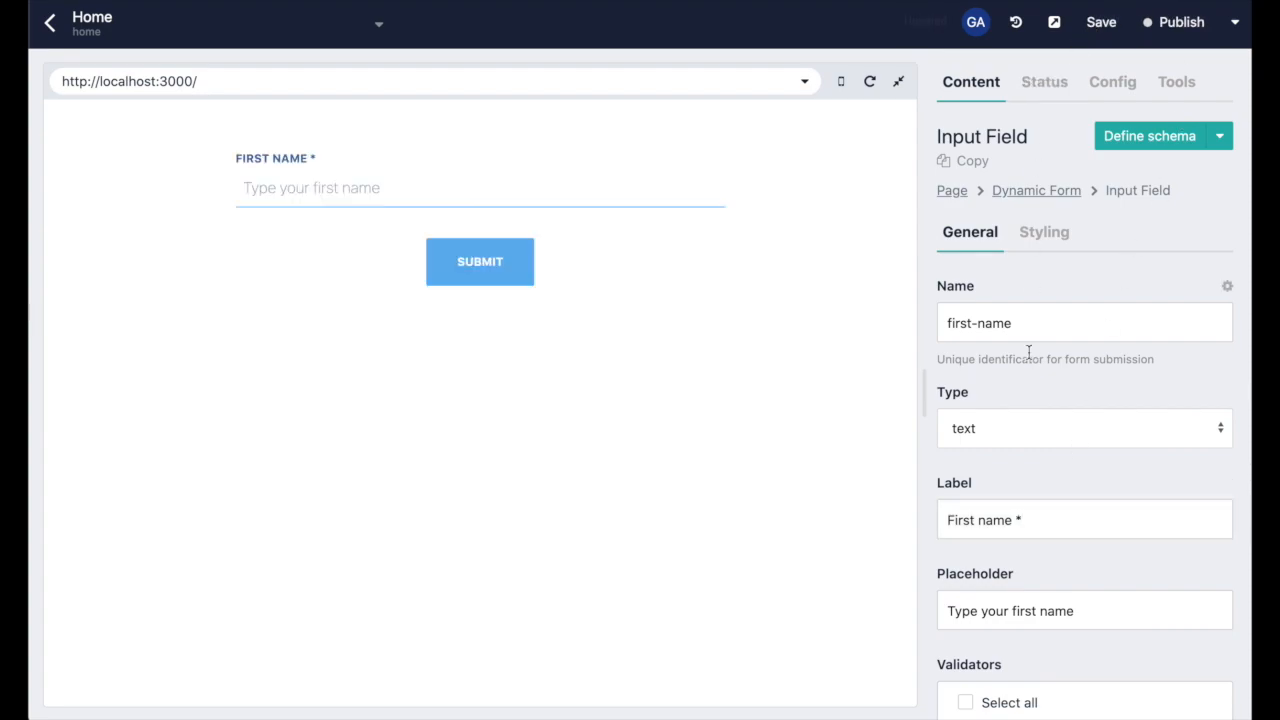
Copy the first-name field and paste it as last-name labelled Last name * with a Last name is required message.
left_click(1036, 190)
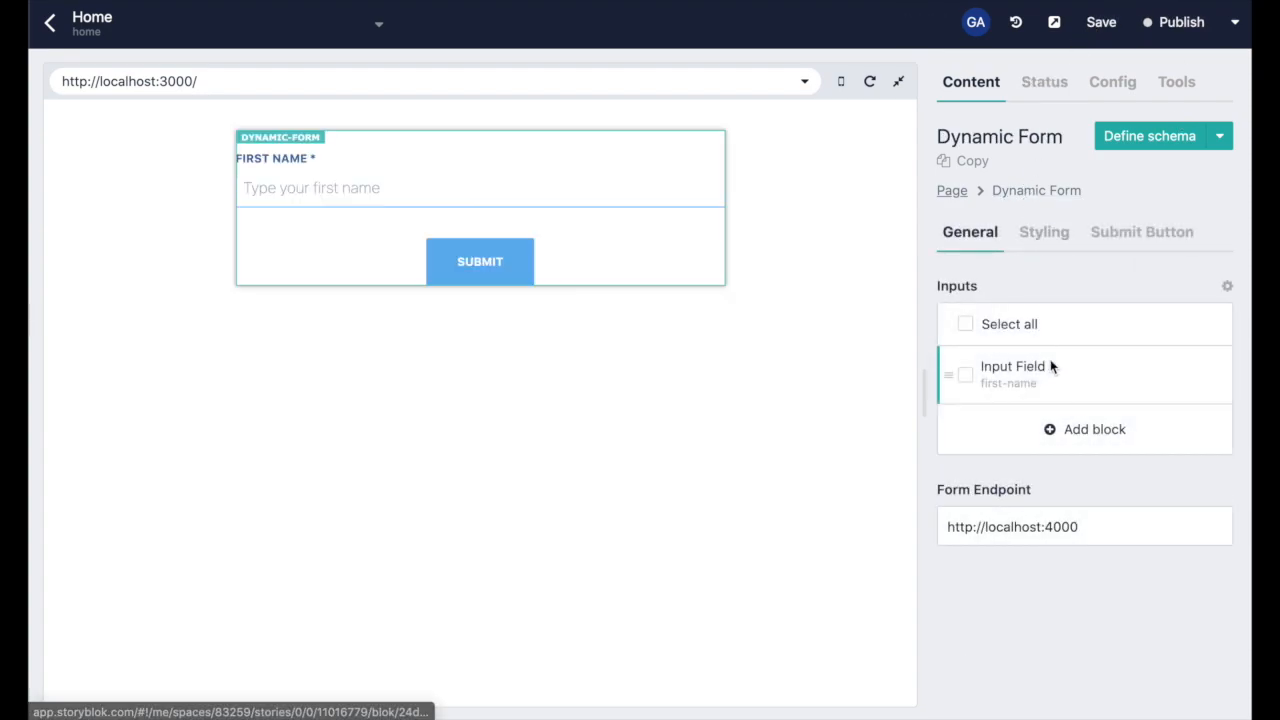
left_click(953, 160)
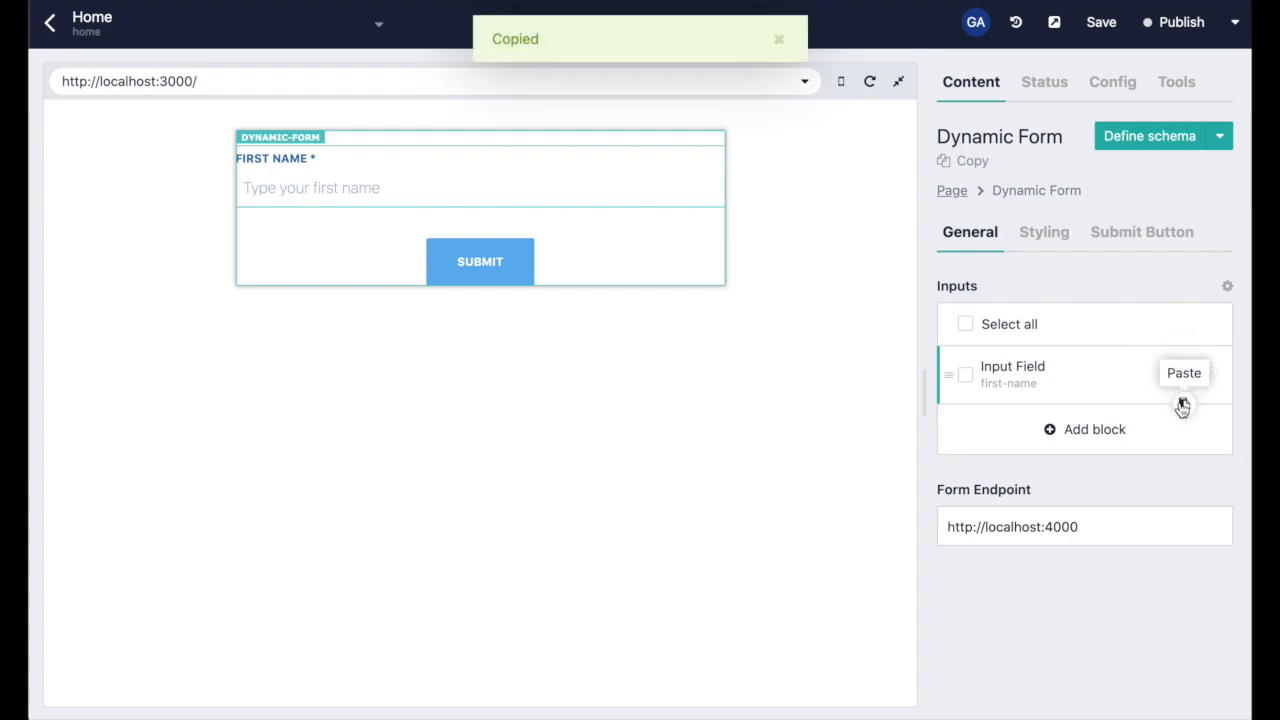
left_click(1183, 373)
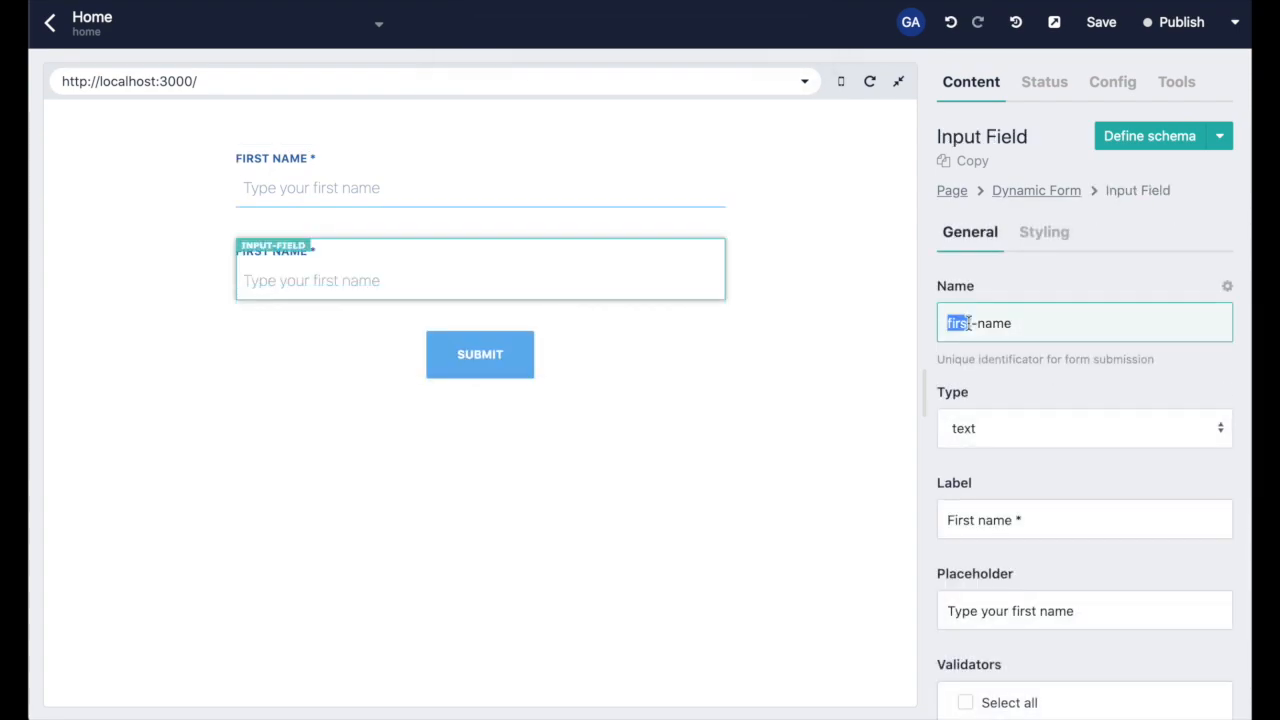
type("last-name")
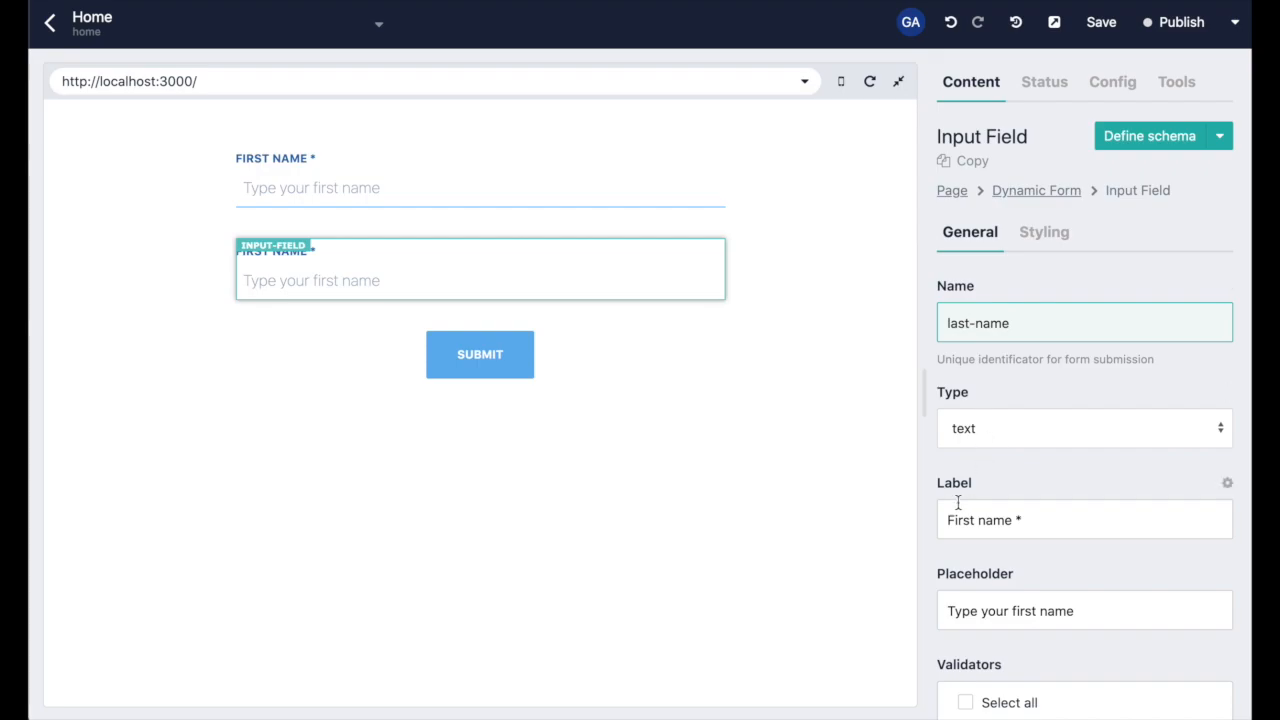
type("Last name *")
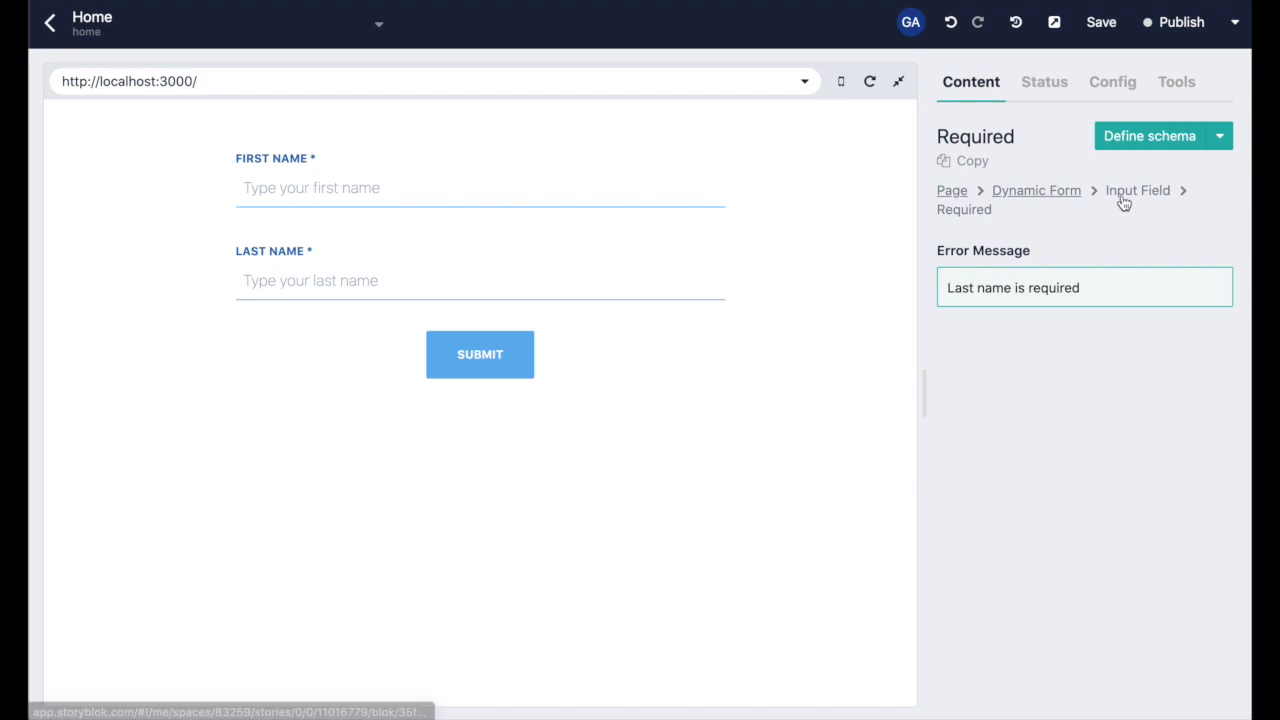
left_click(1036, 190)
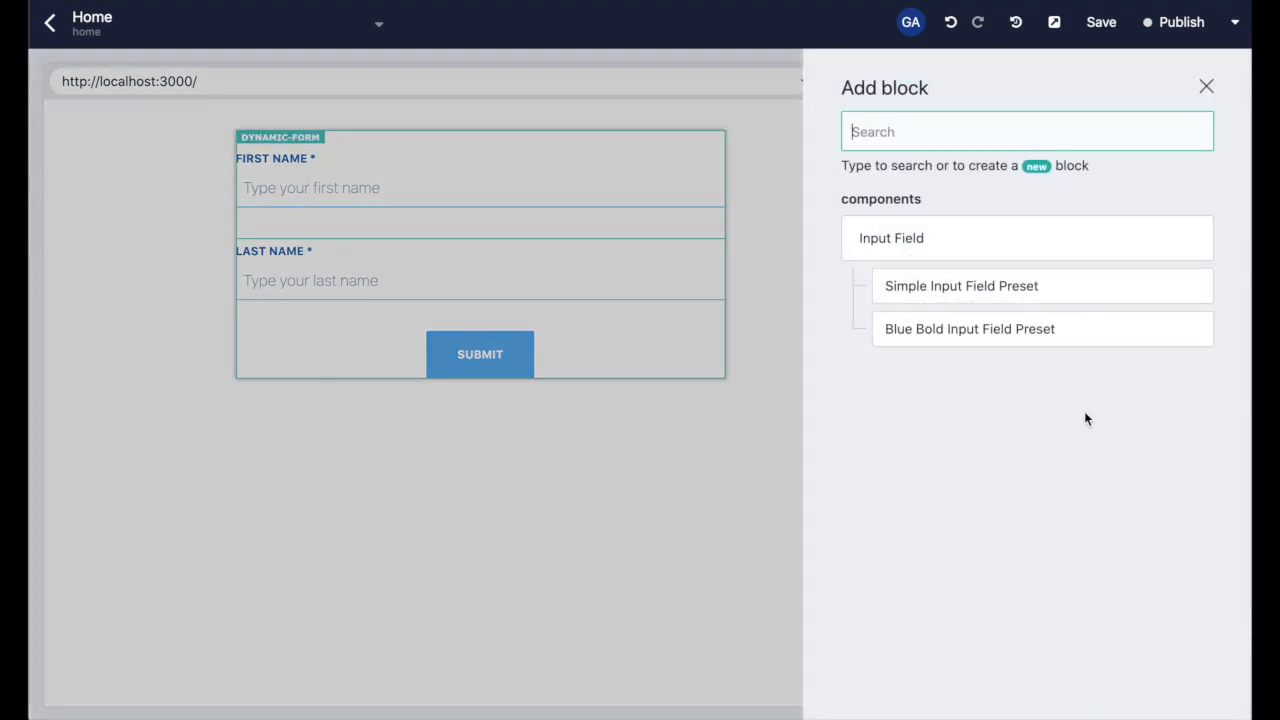
Add an email-type input named email, labelled Email * with placeholder Type your email.
left_click(891, 237)
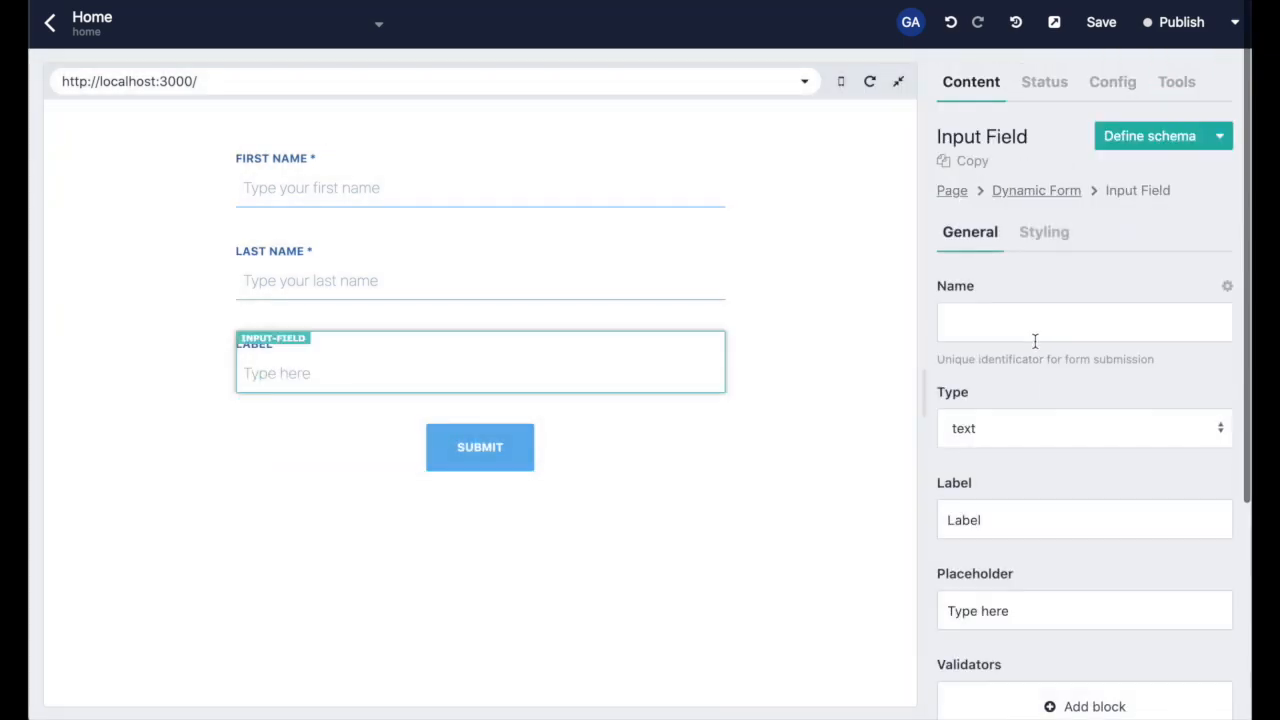
type("email")
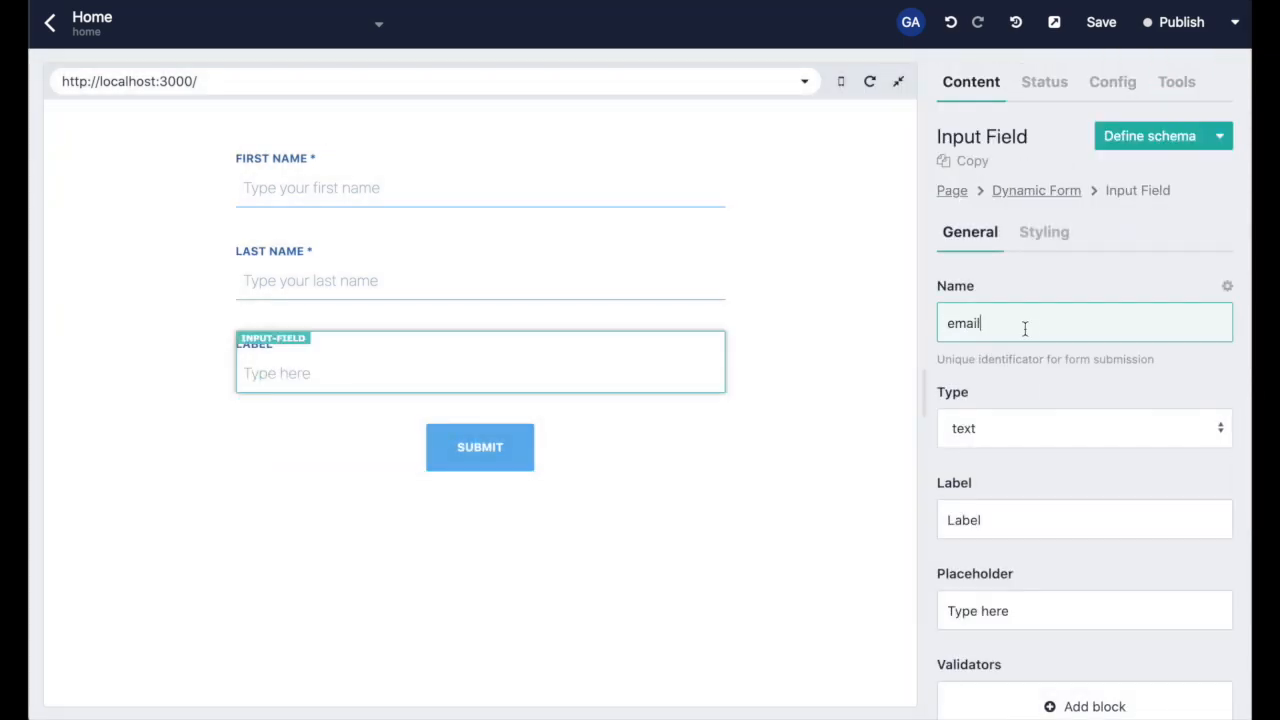
left_click(1084, 428)
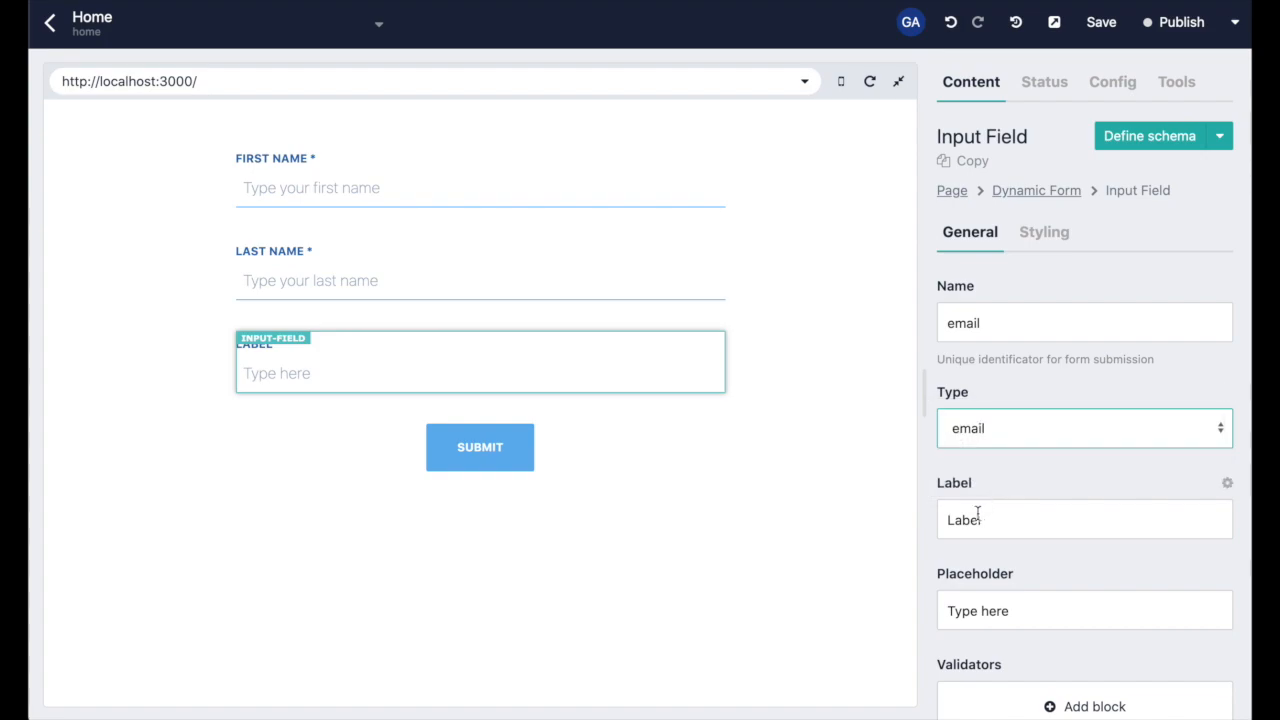
type("Email *")
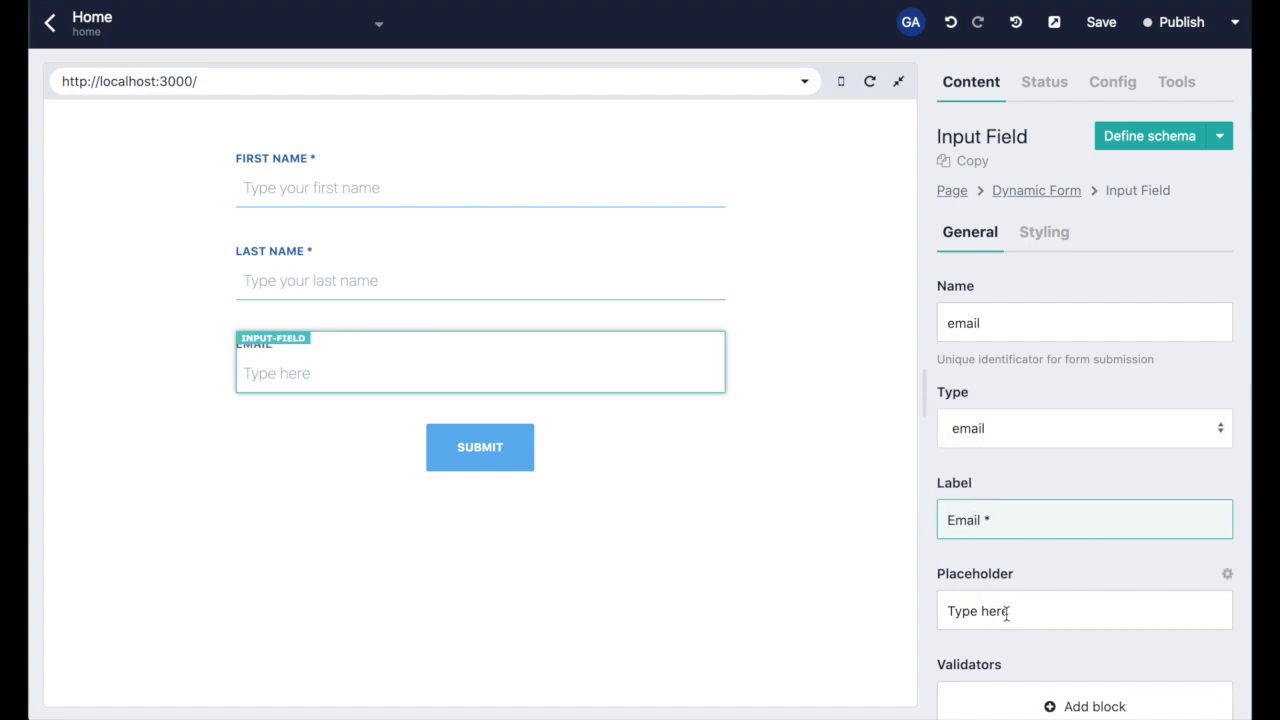
type("Type your")
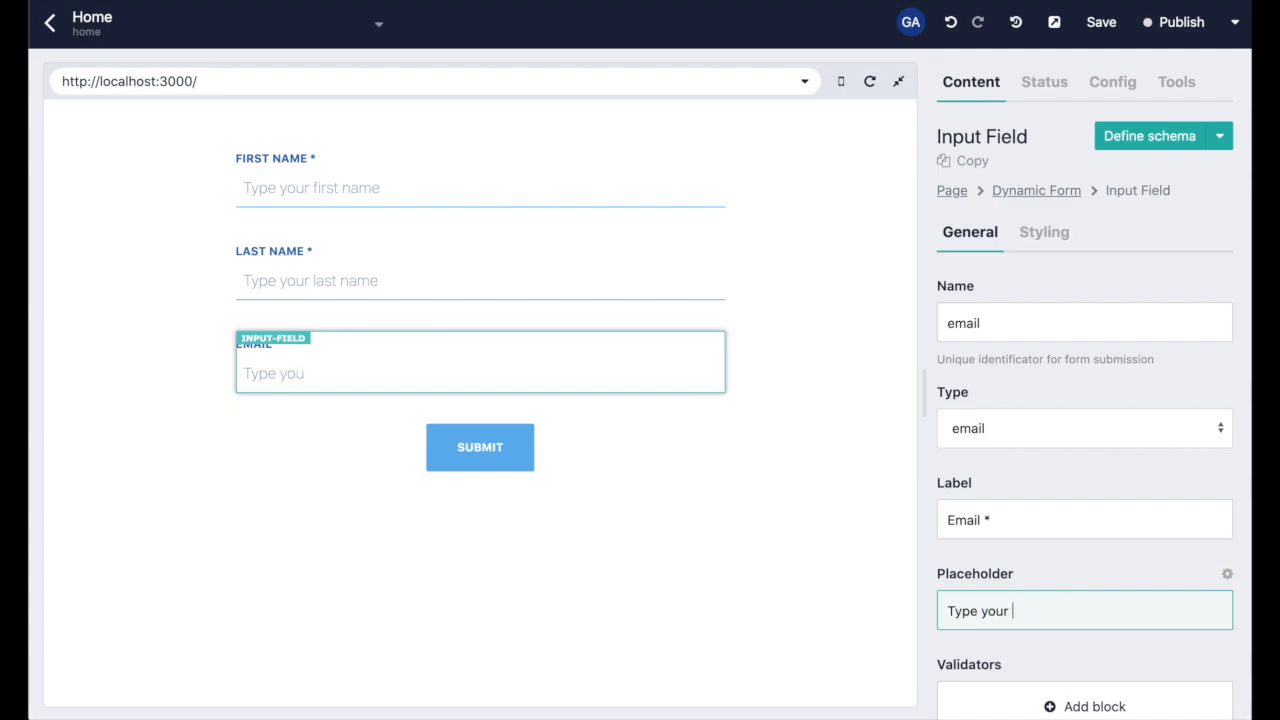
type("email")
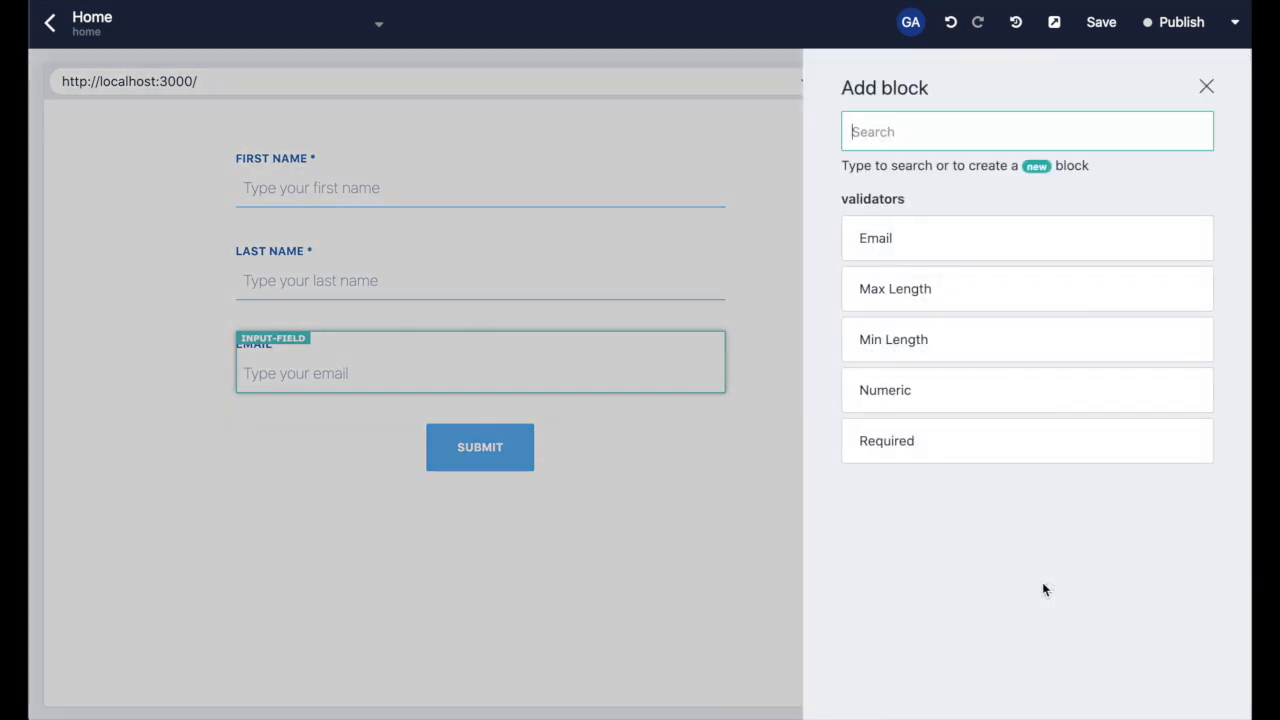
mouse_move(930, 250)
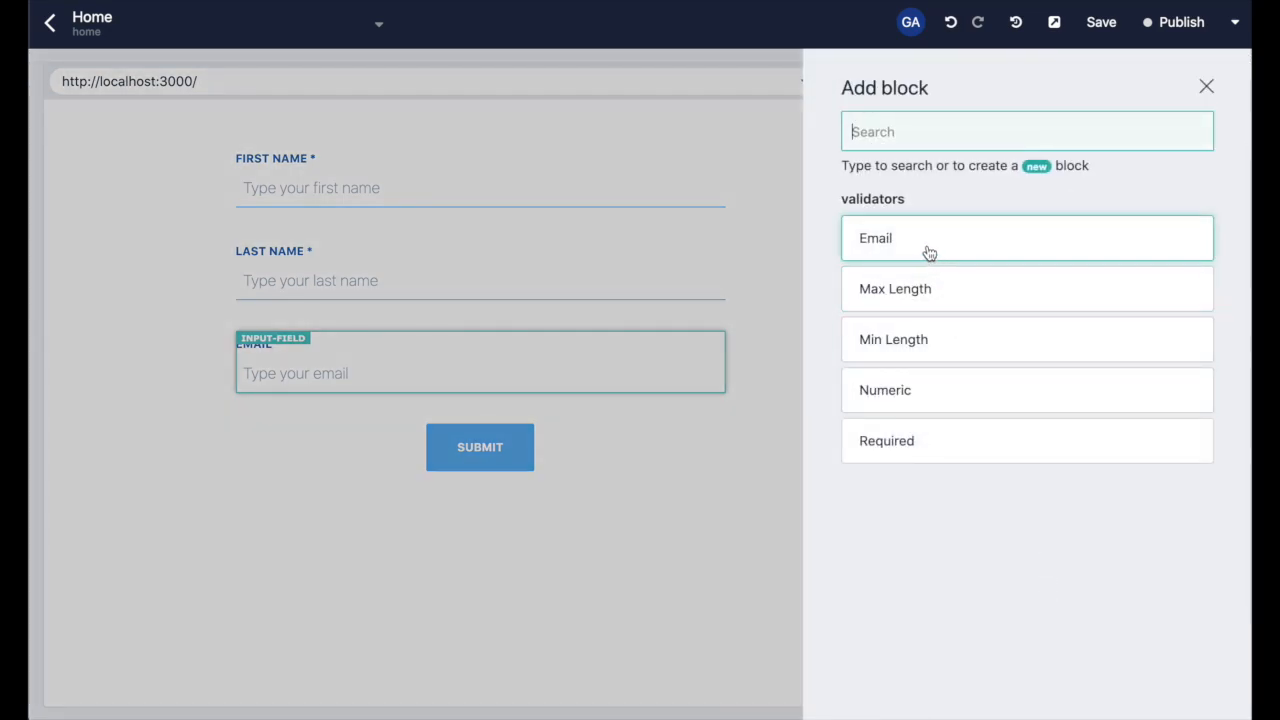
Add Required and Email validators to the email field.
left_click(875, 238)
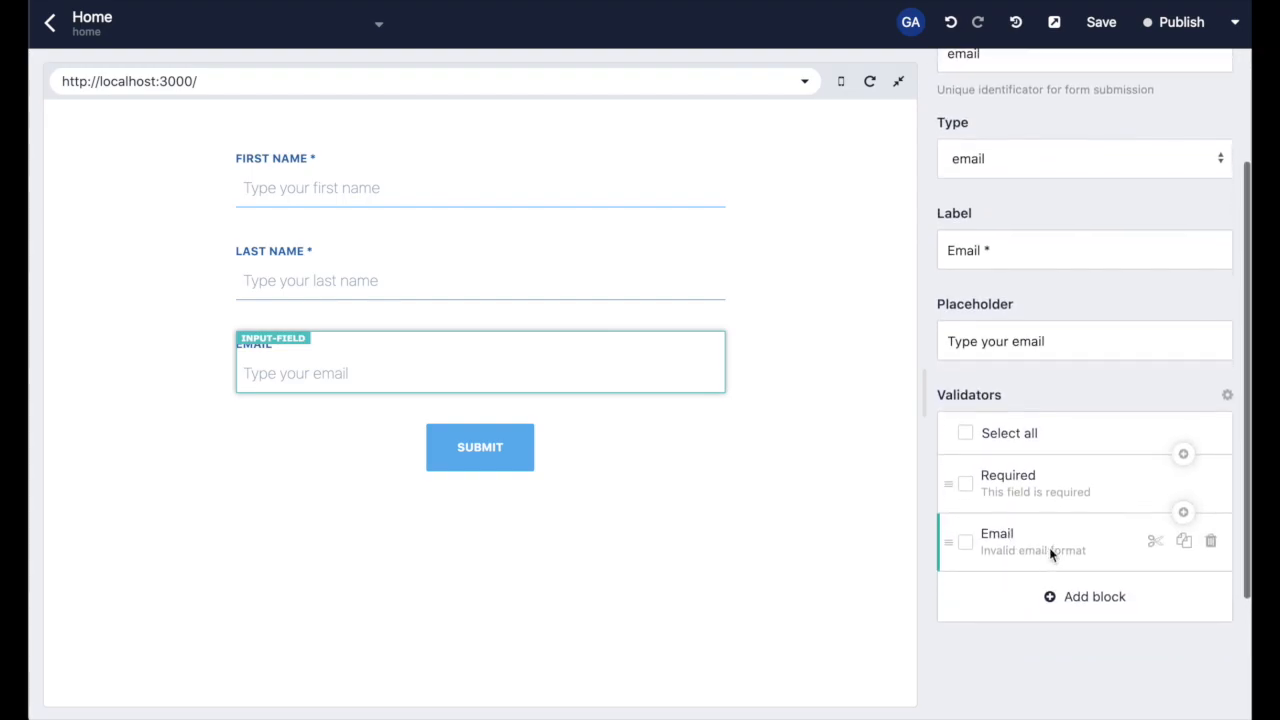
left_click(997, 533)
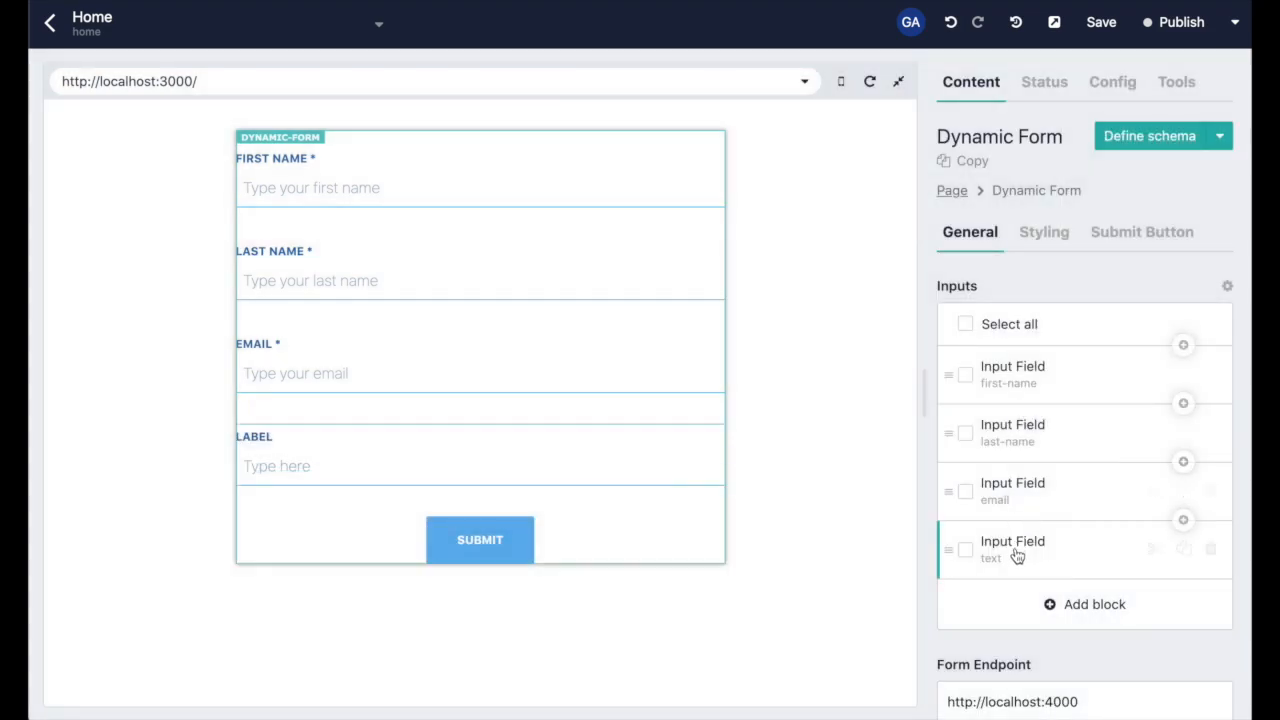
Make the fourth input a tel field named phone labelled Phone with placeholder Type your phone.
left_click(1012, 549)
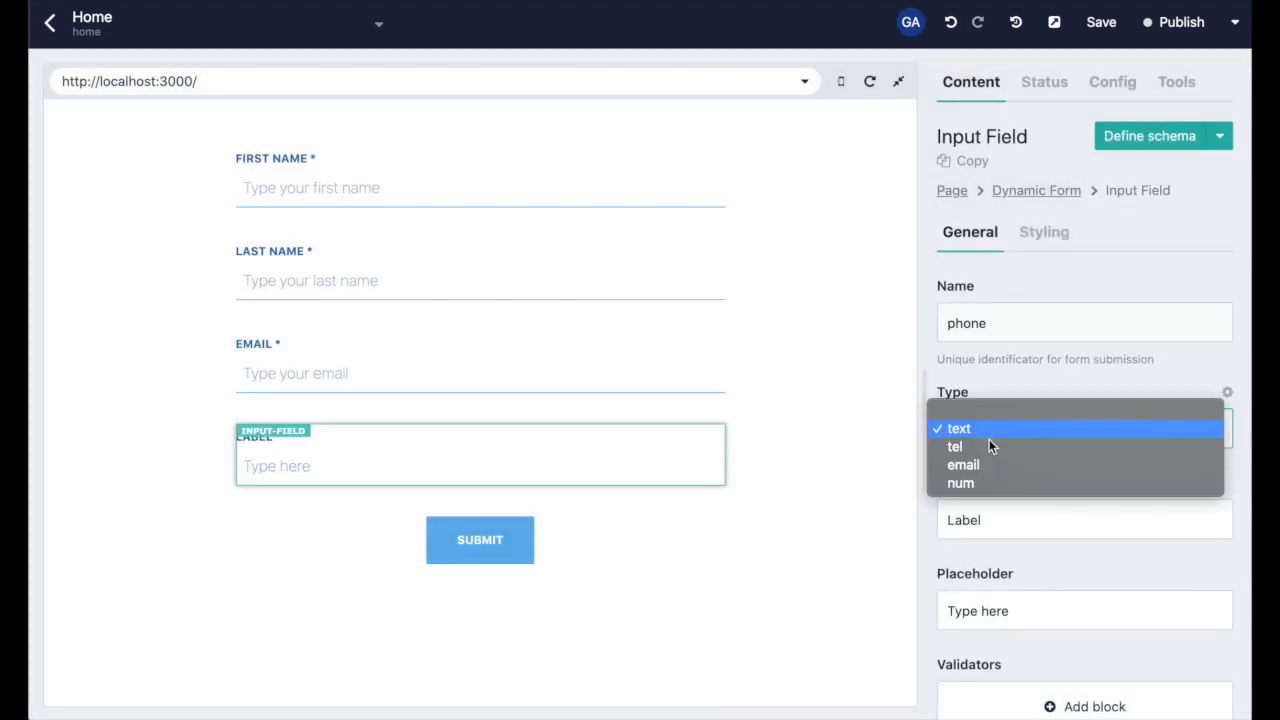
left_click(956, 446)
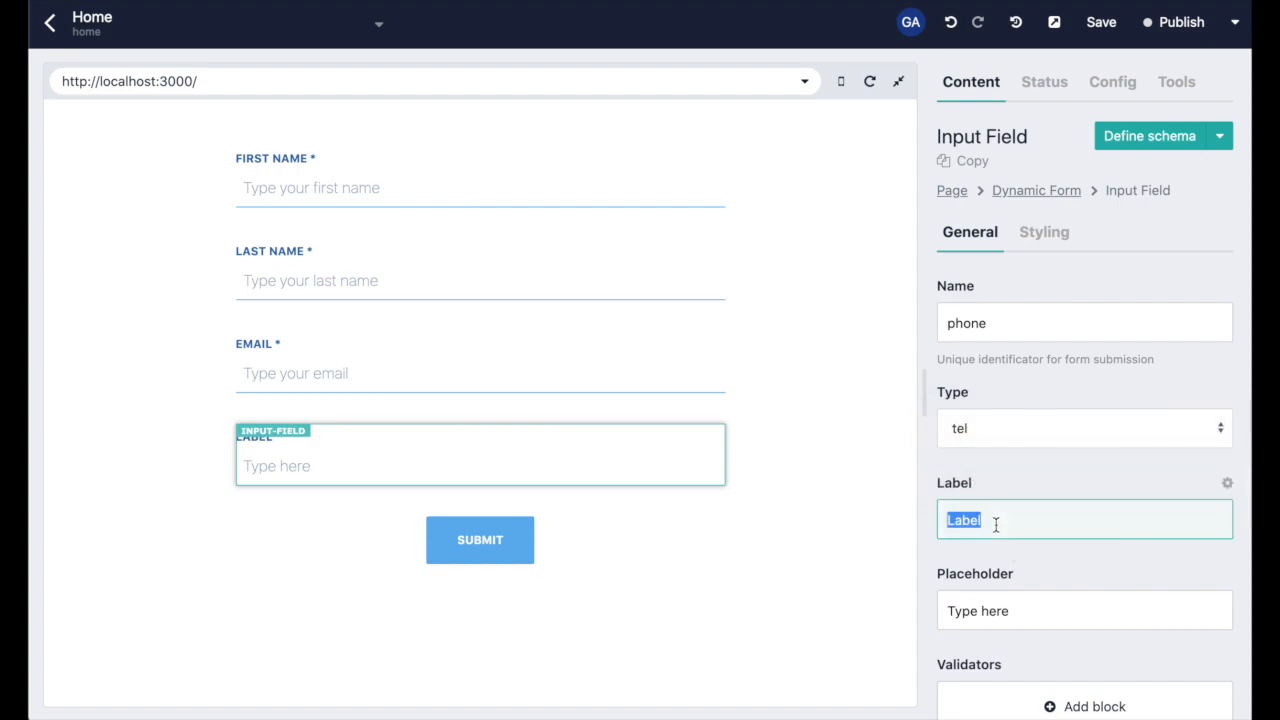
type("Phone")
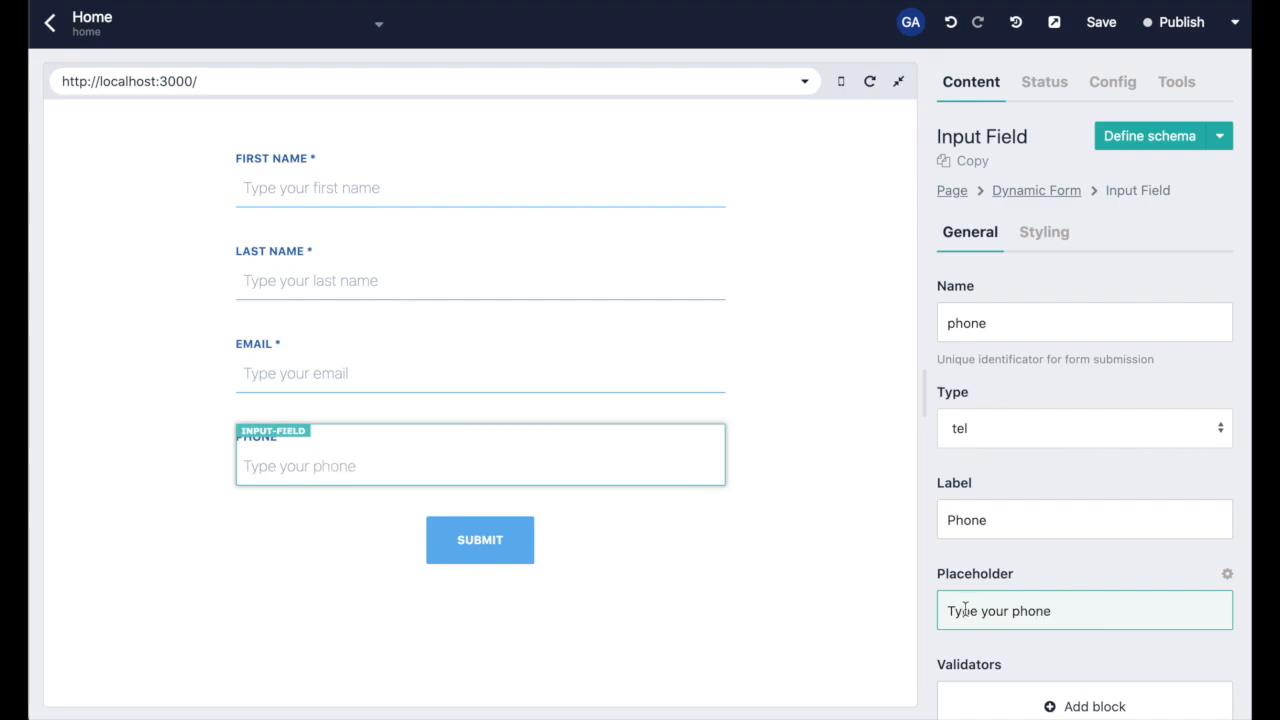
left_click(1097, 706)
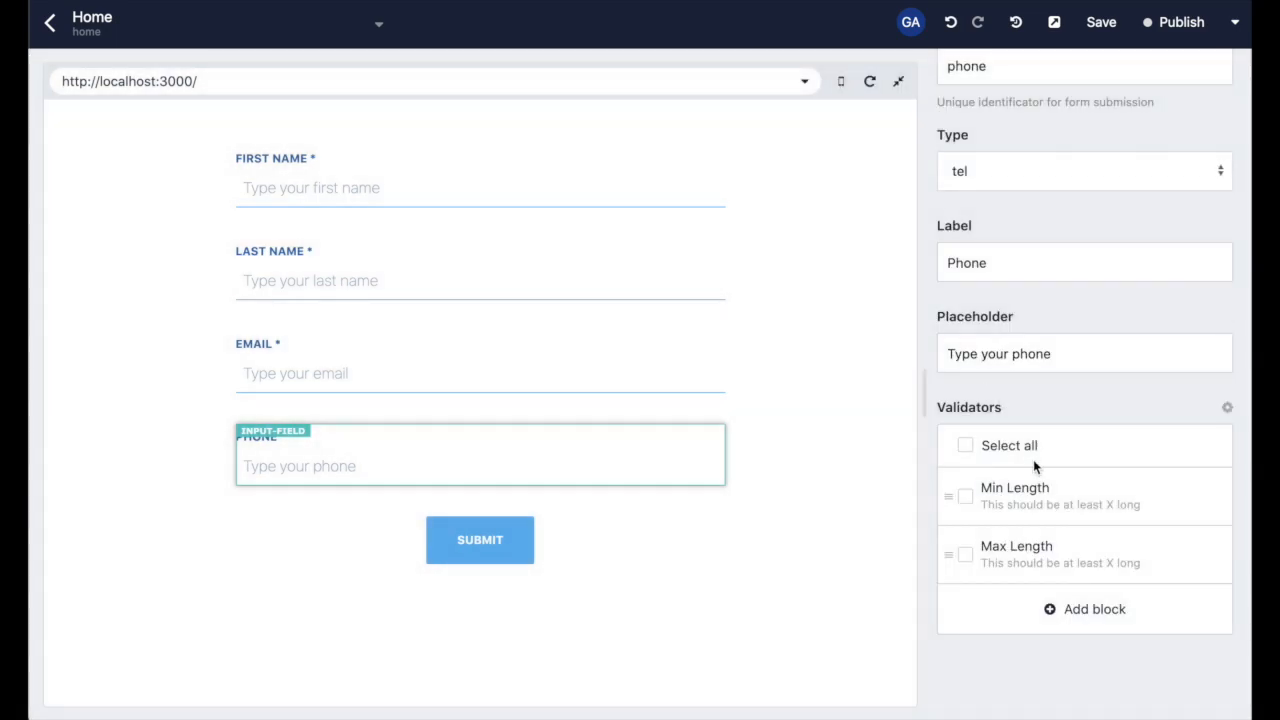
Set the phone field's Min Length and Max Length error messages to refer to 9 characters.
left_click(1015, 487)
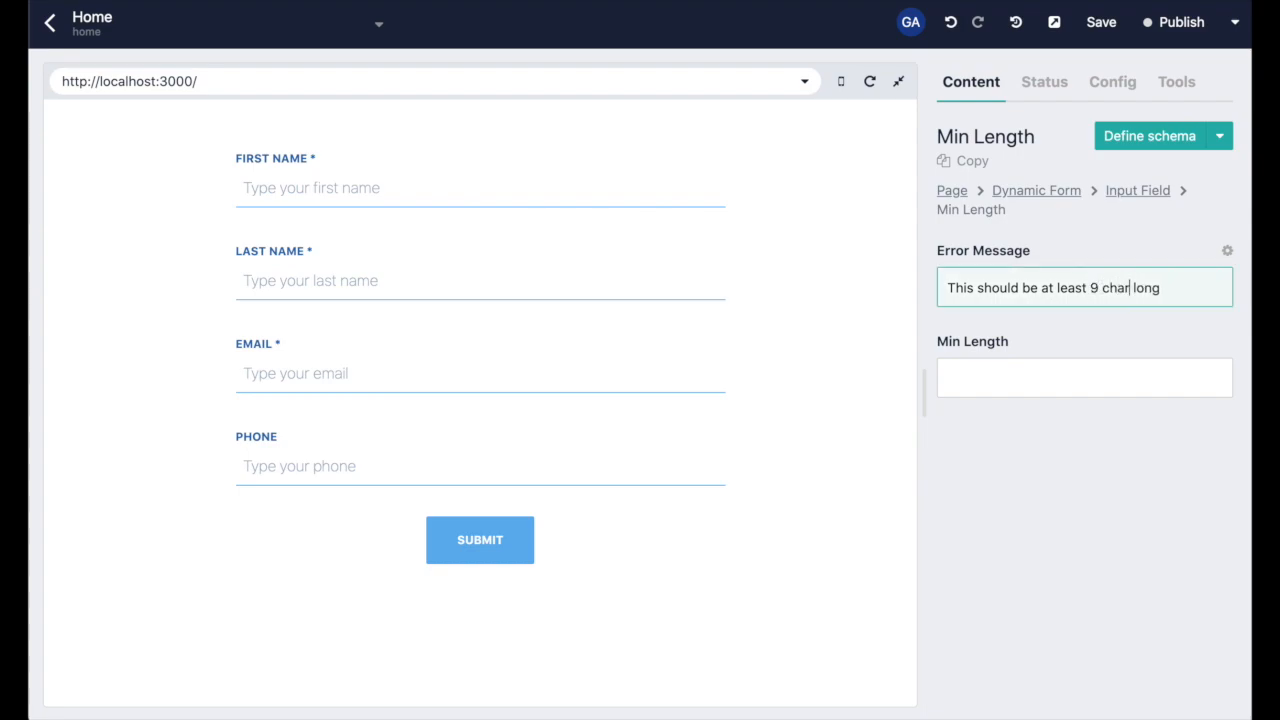
type("9")
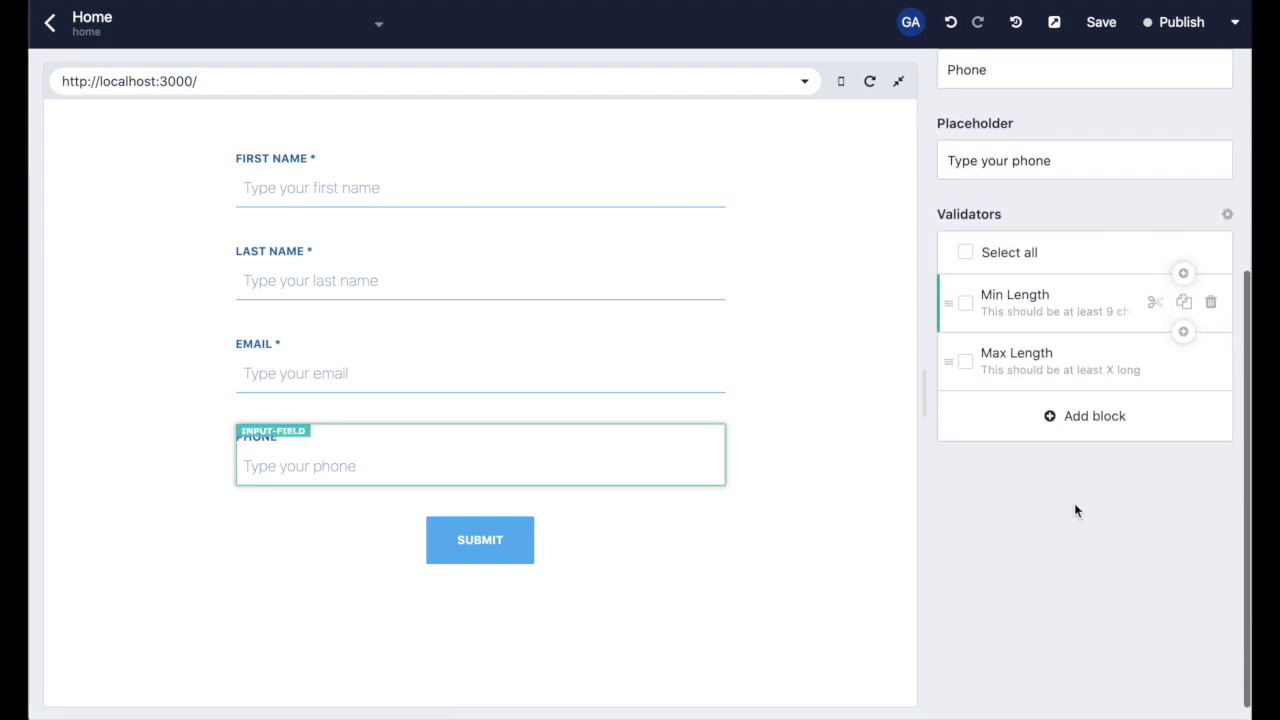
left_click(1017, 360)
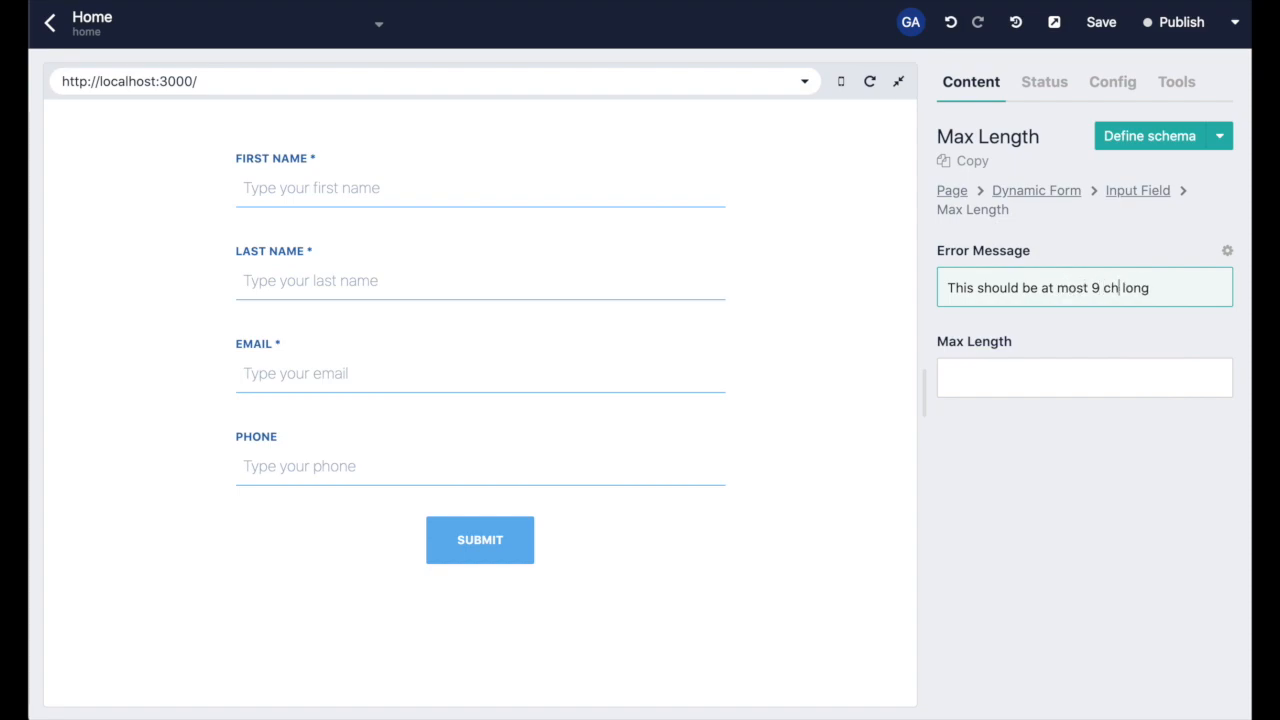
type("9")
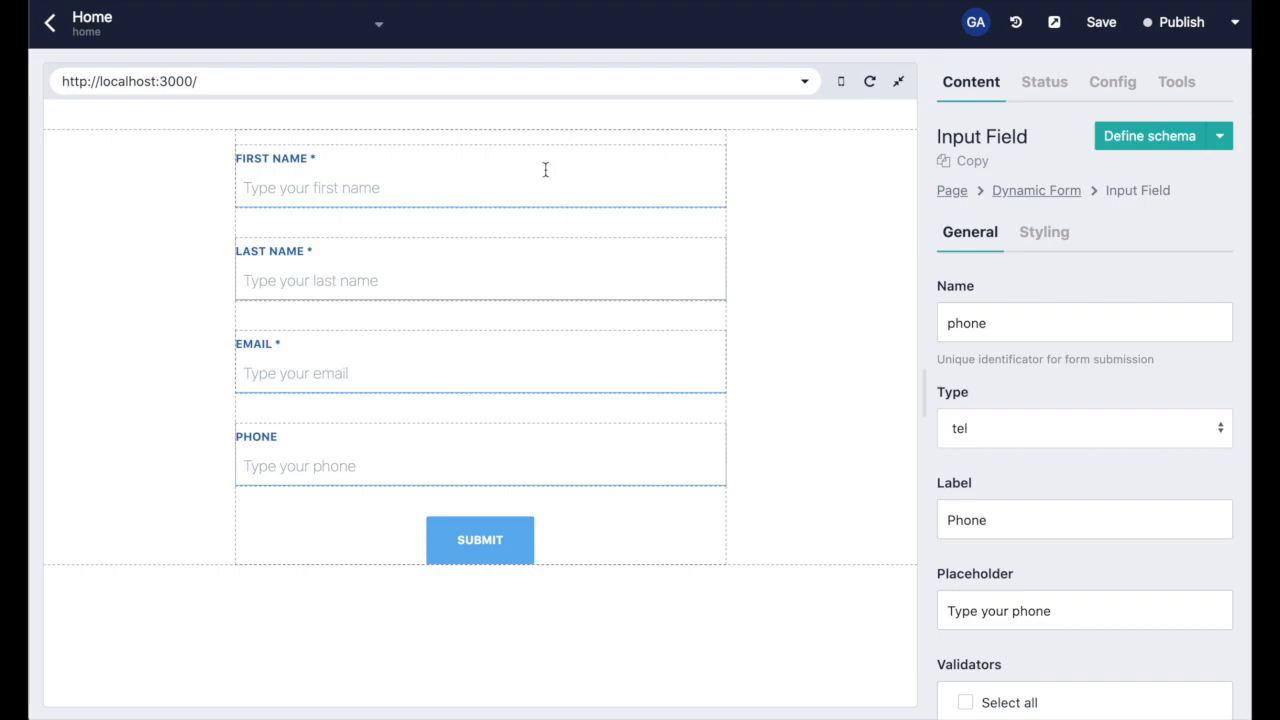
Give the first name field a half-width md:w-1/2 wrapper class with padding.
left_click(480, 187)
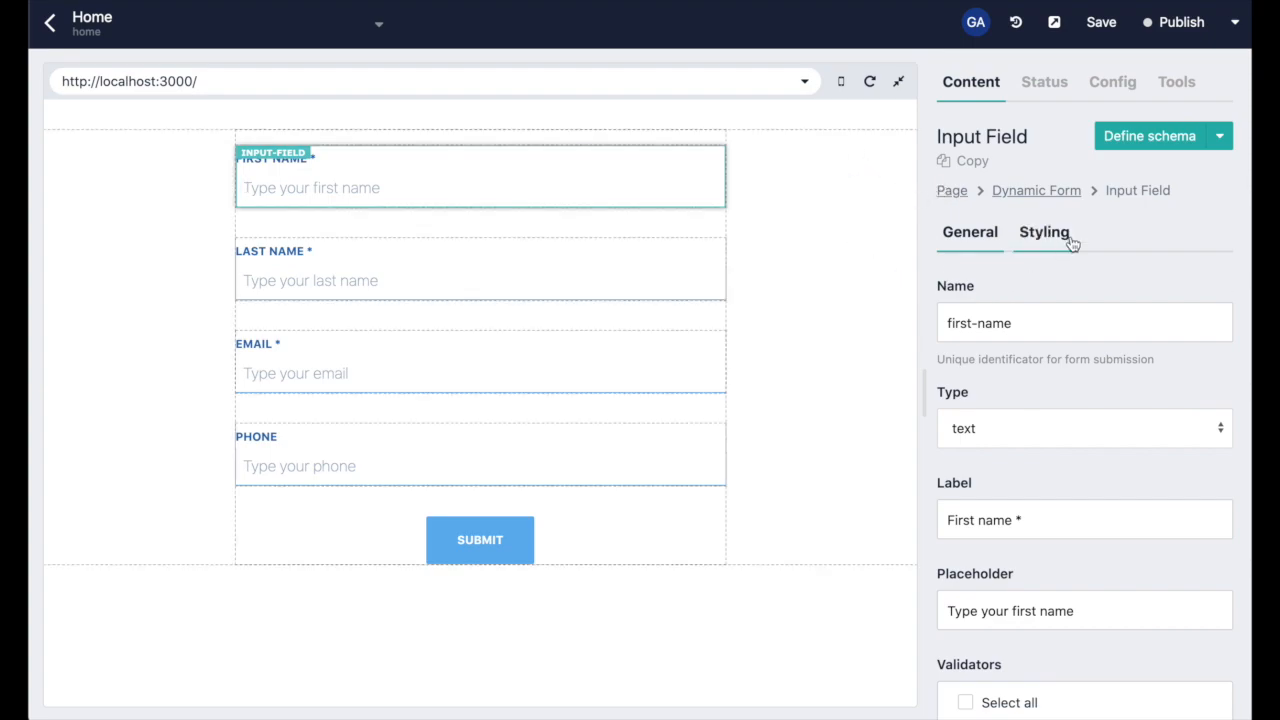
left_click(1044, 232)
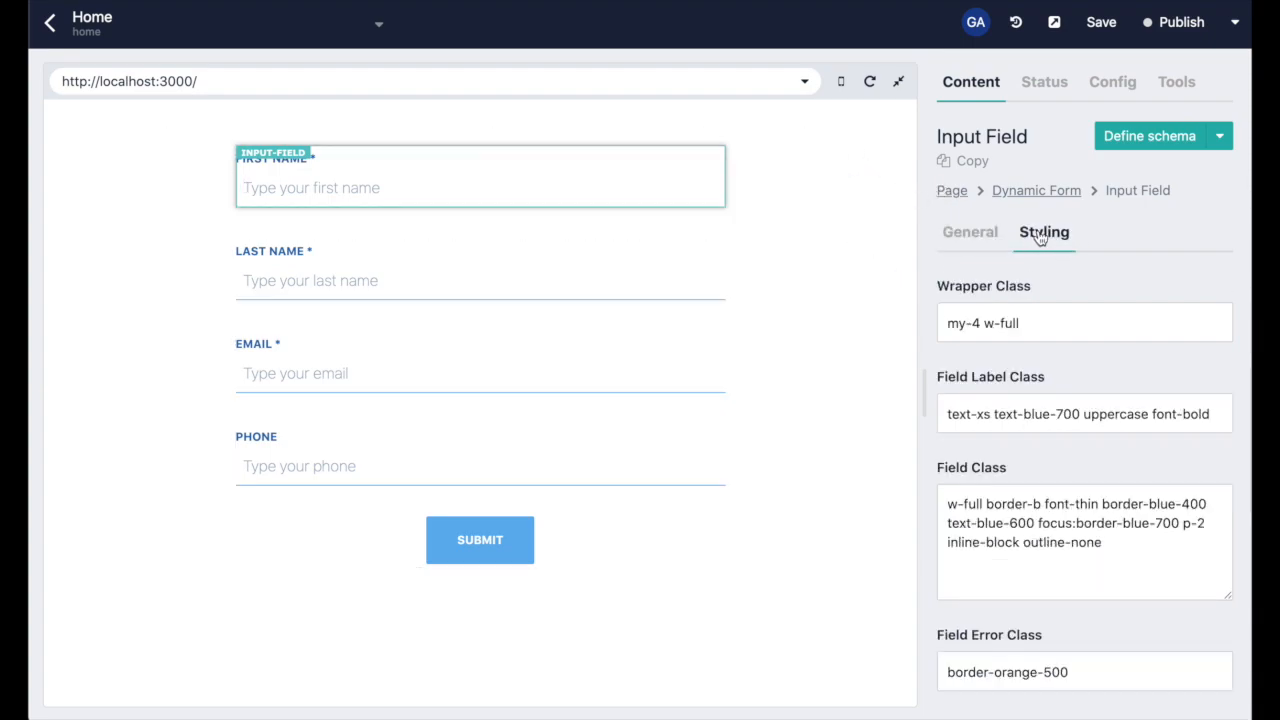
left_click(1057, 322)
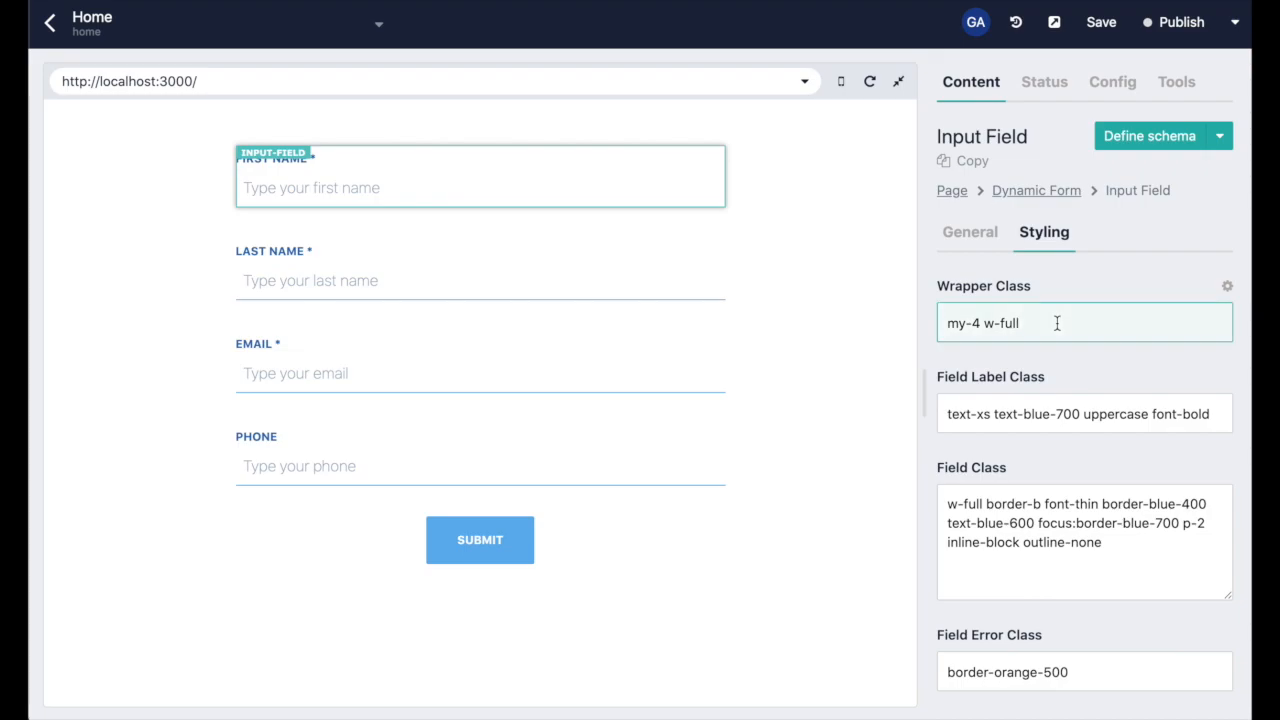
type("md")
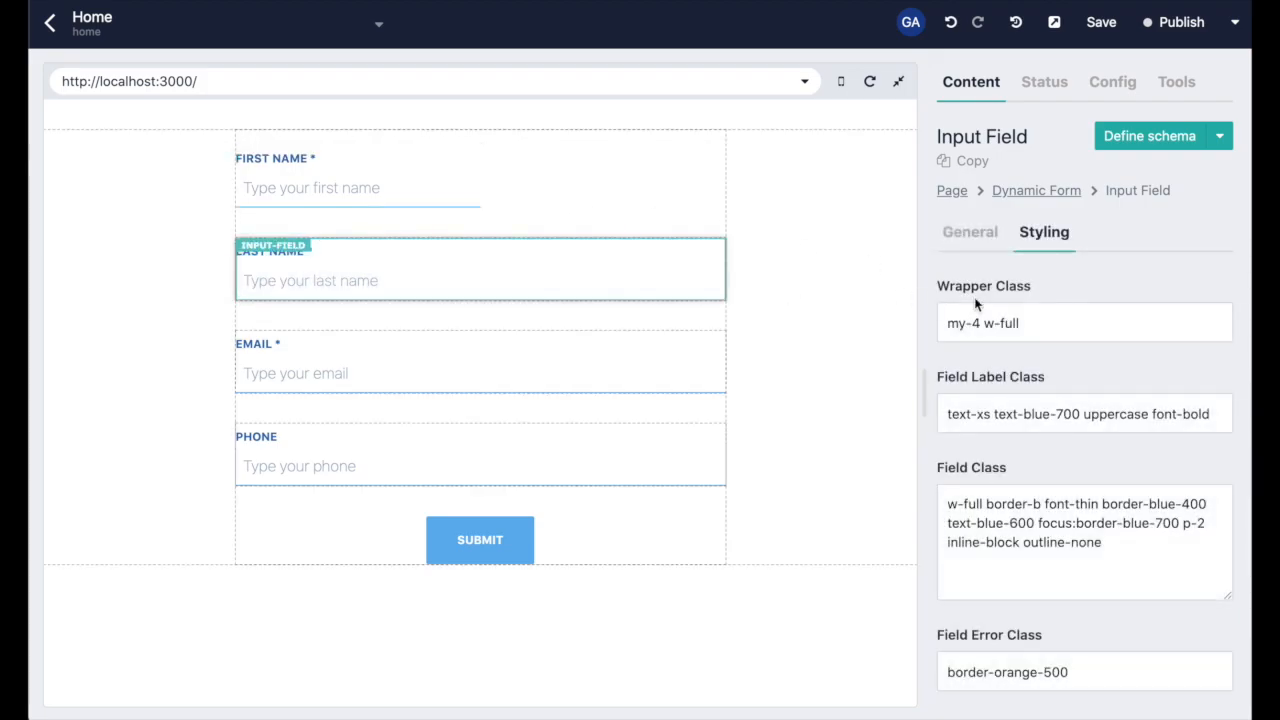
Give the last name field md:w-1/2 and md:pl-2 wrapper classes so both names share a row.
left_click(1084, 322)
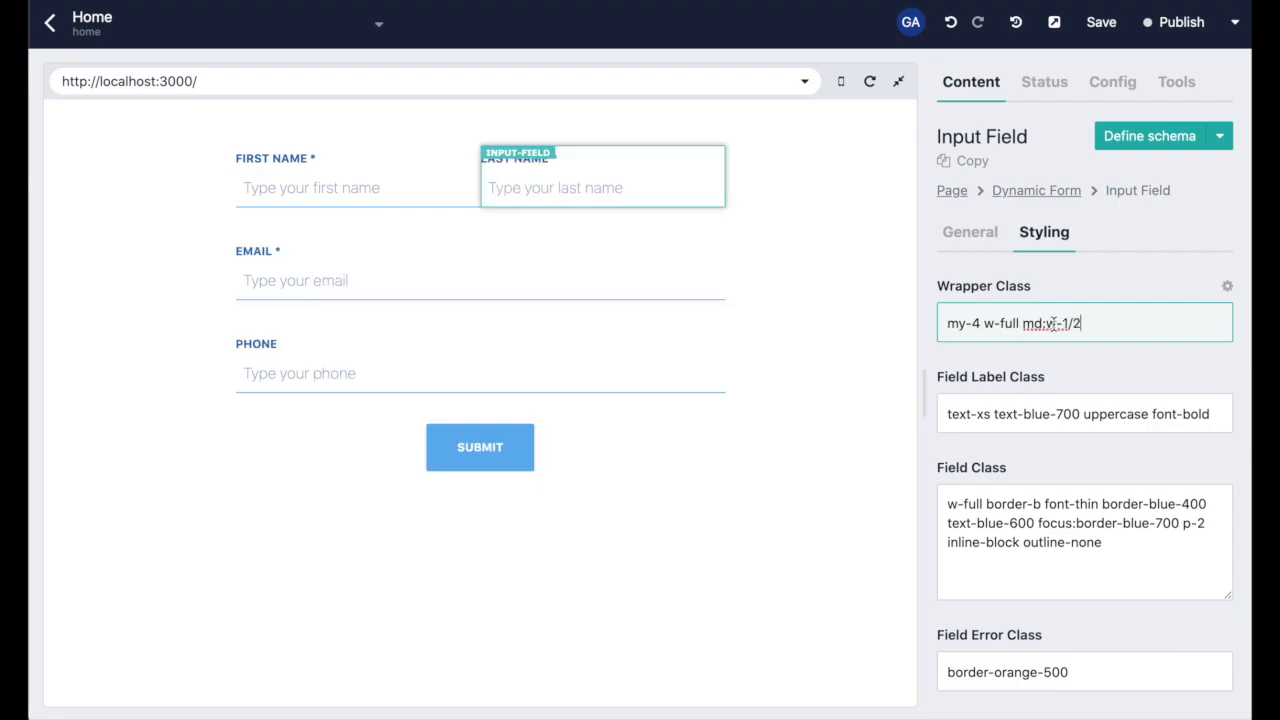
type("md:")
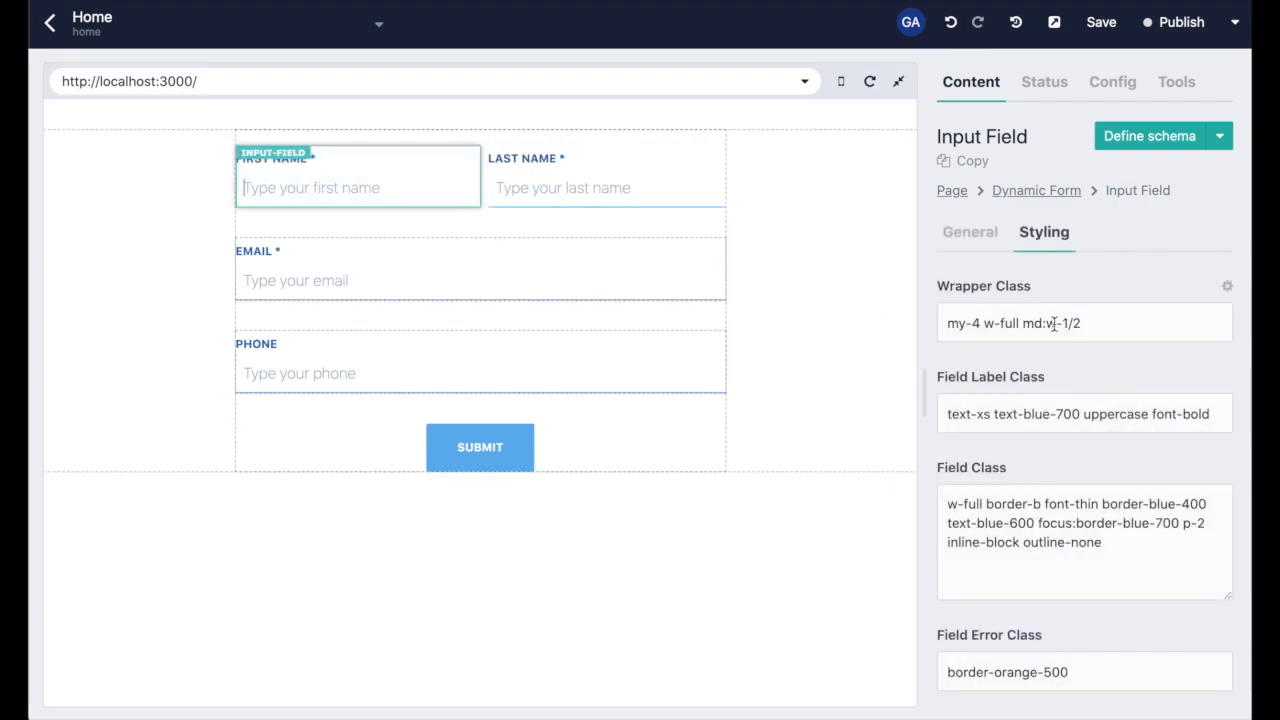
type("md:pl-2")
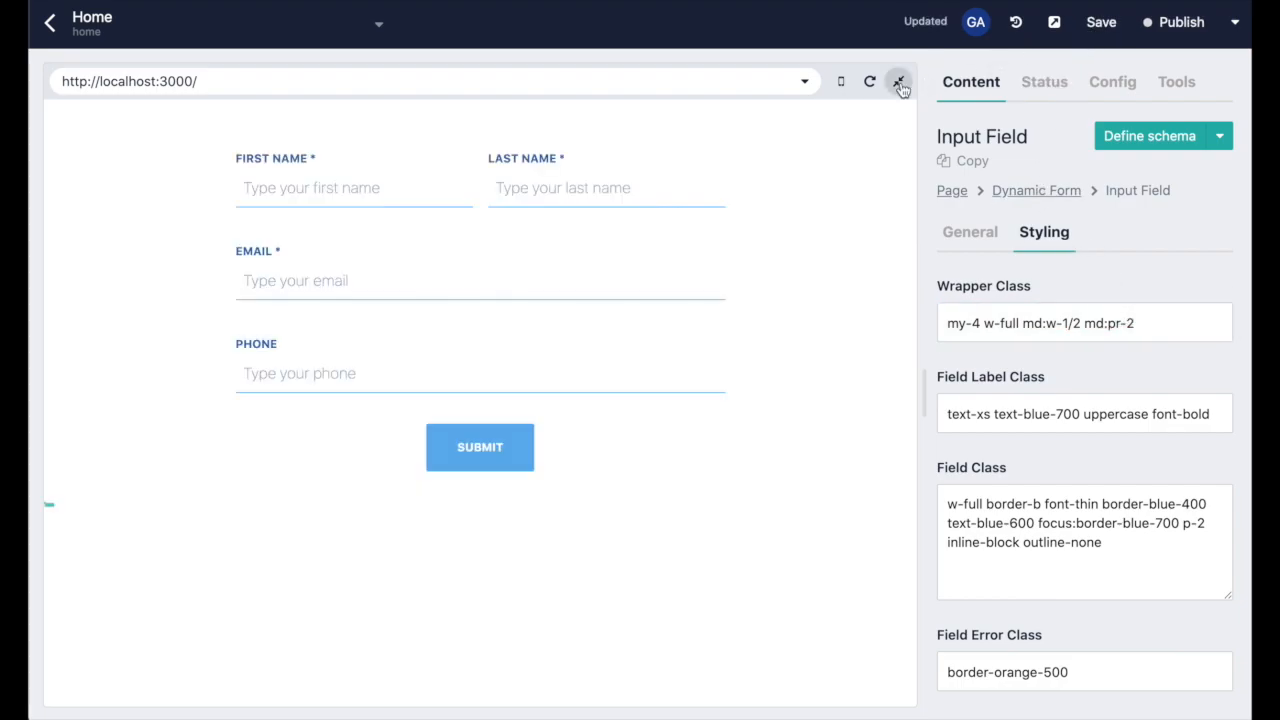
left_click(838, 81)
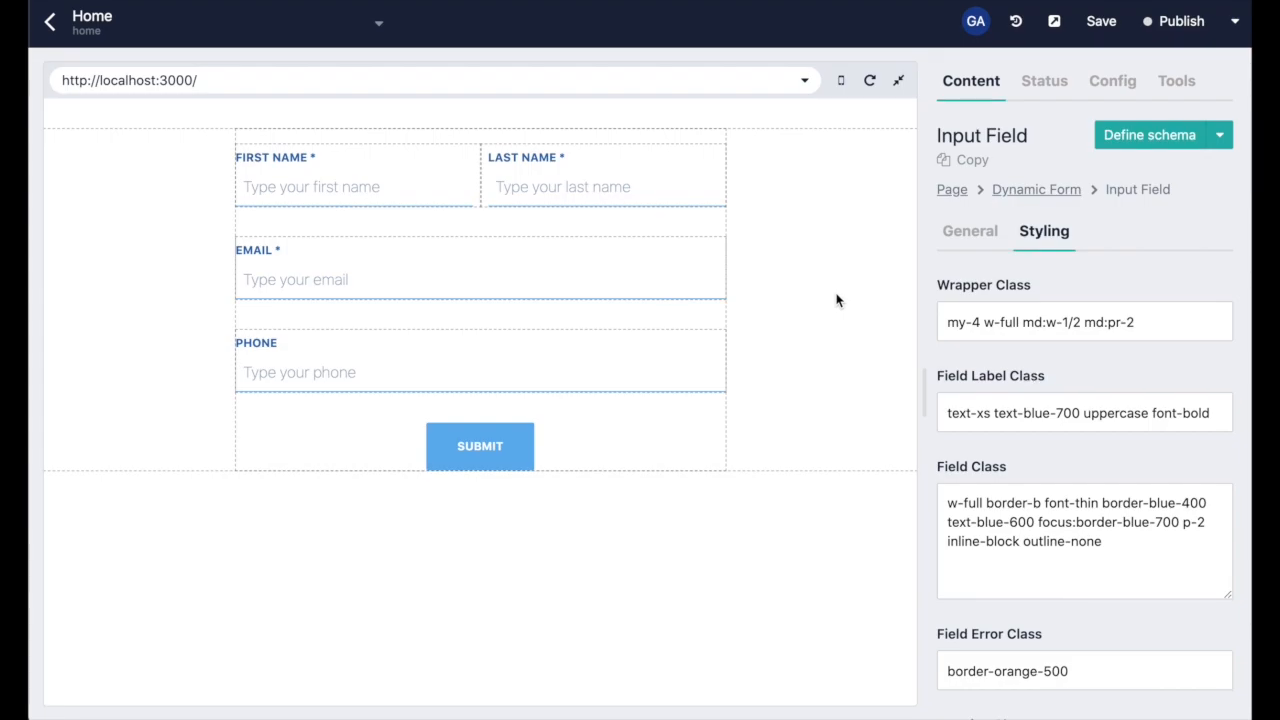
left_click(567, 444)
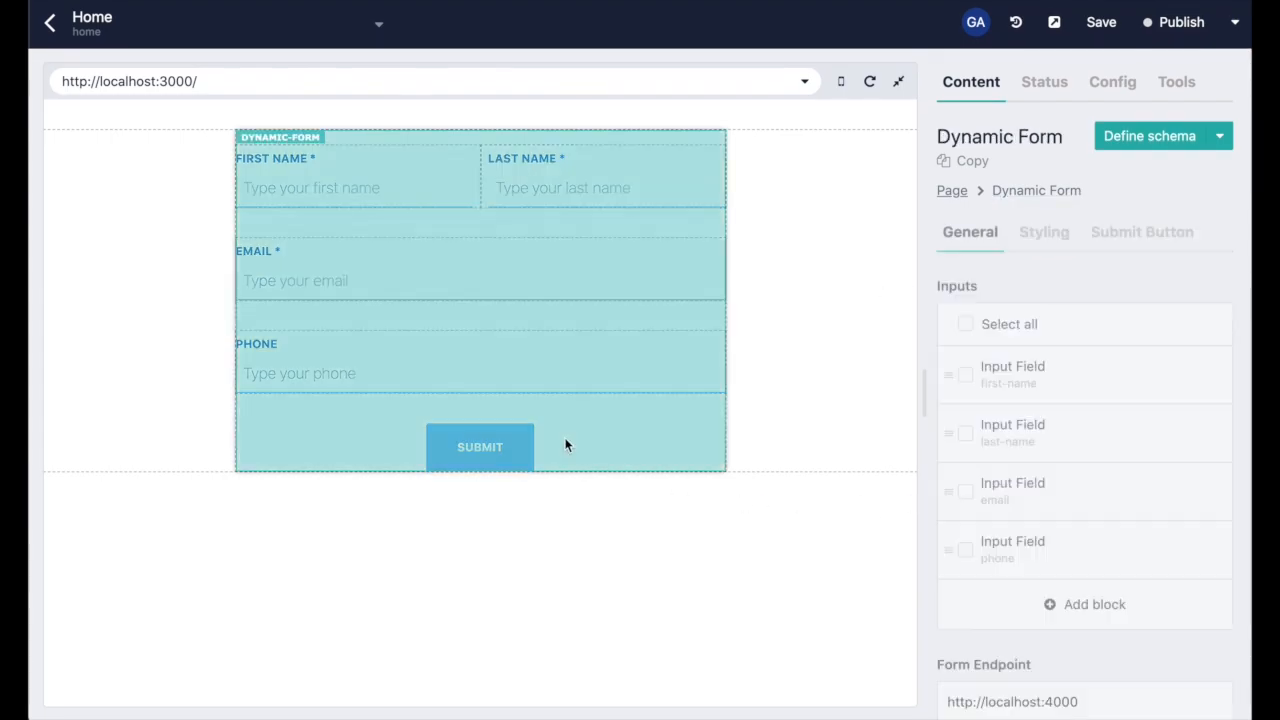
Change the Submit Button Class from blue-400/600 to green-400/600 backgrounds.
left_click(1142, 231)
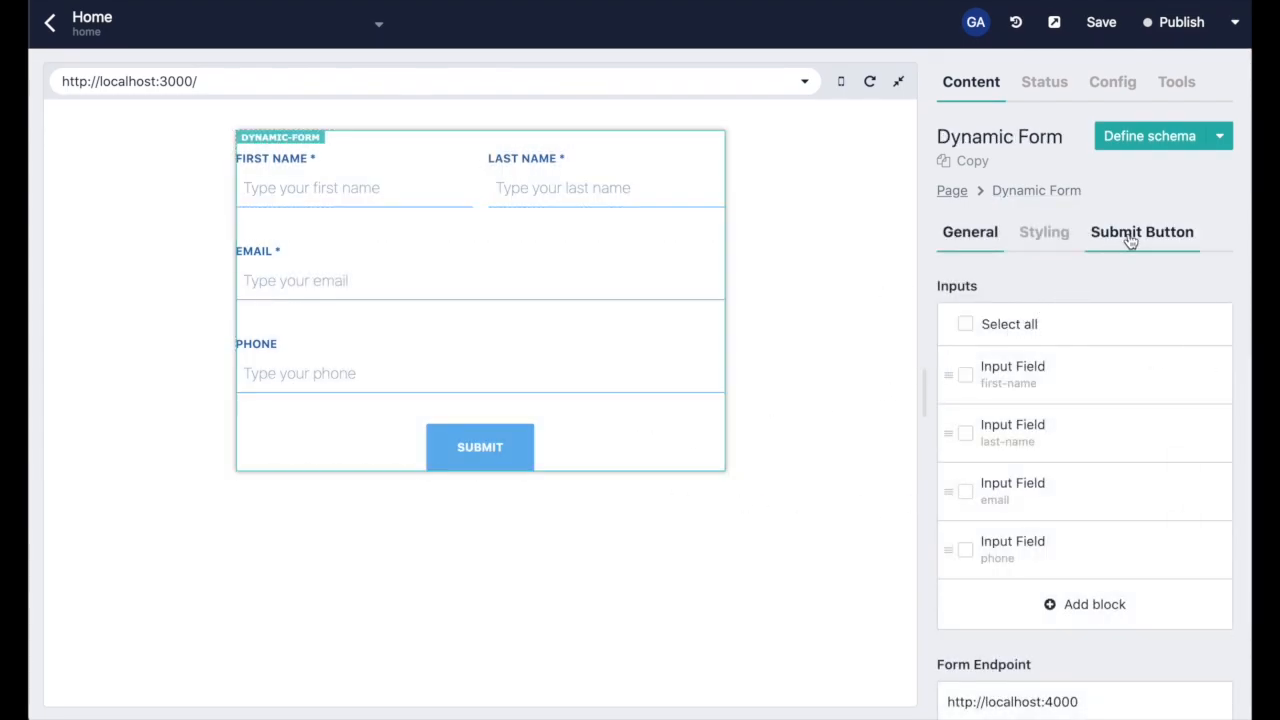
left_click(1142, 231)
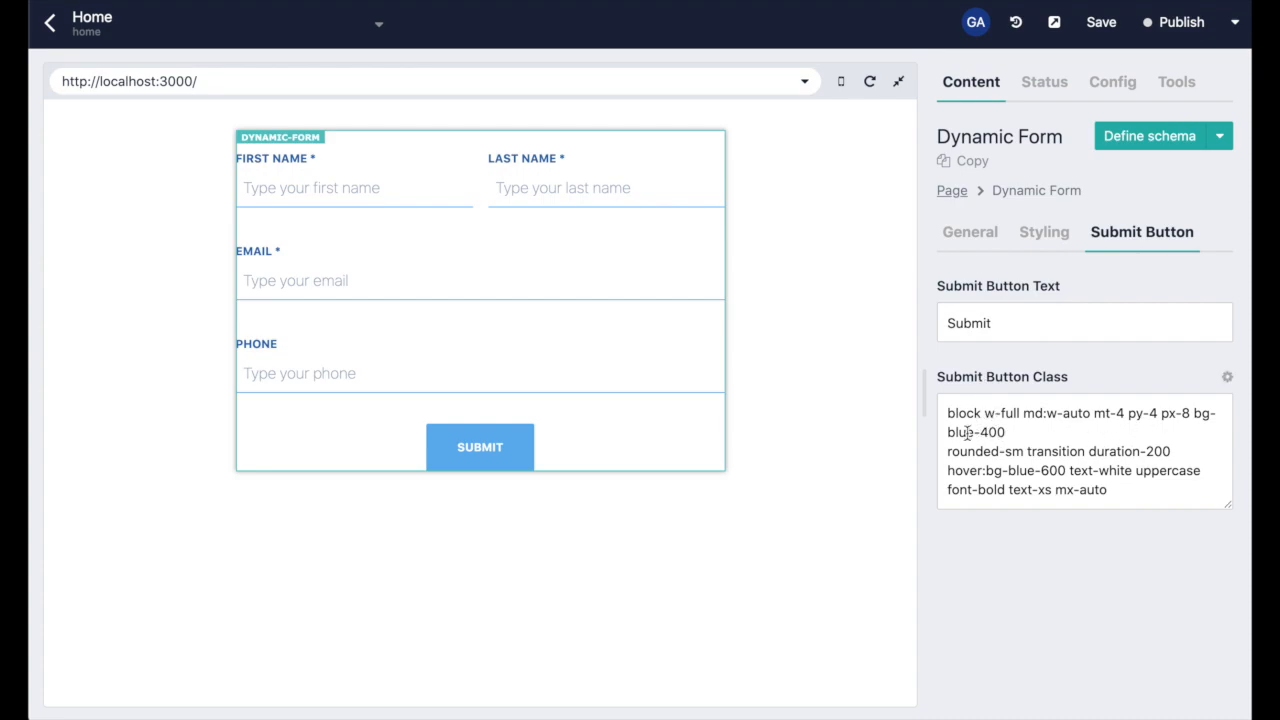
double_click(959, 432)
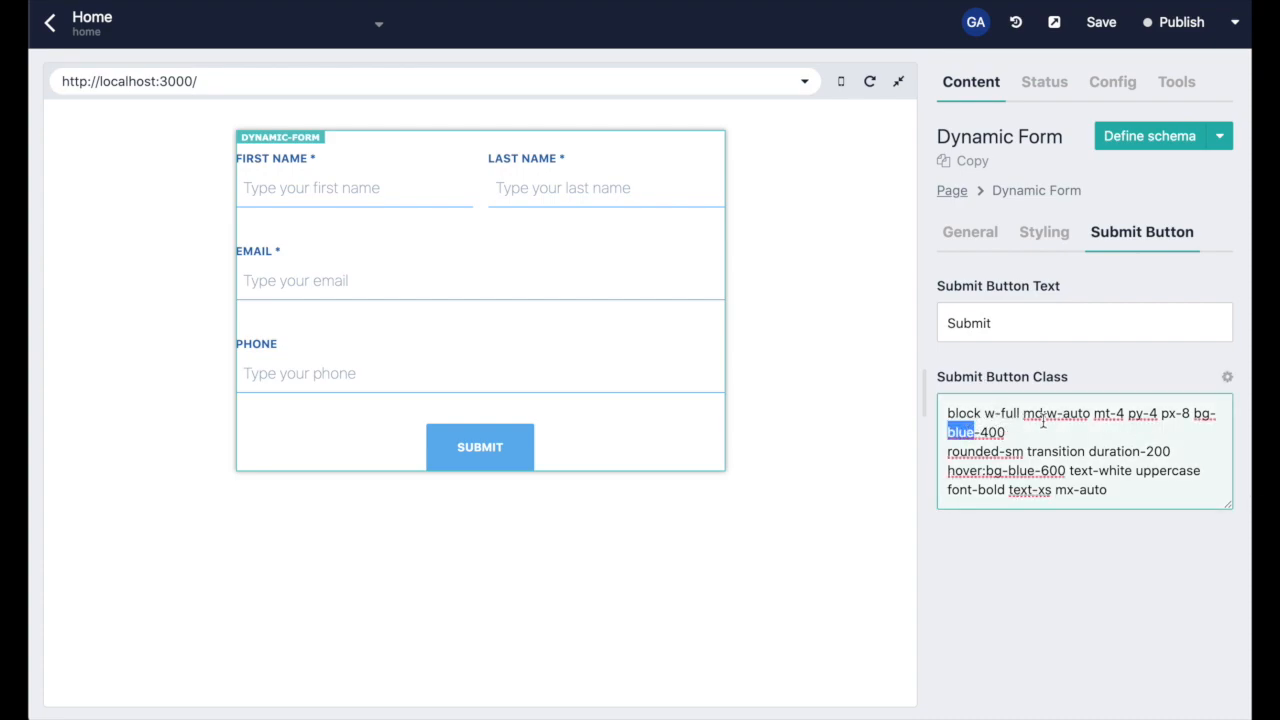
type("green")
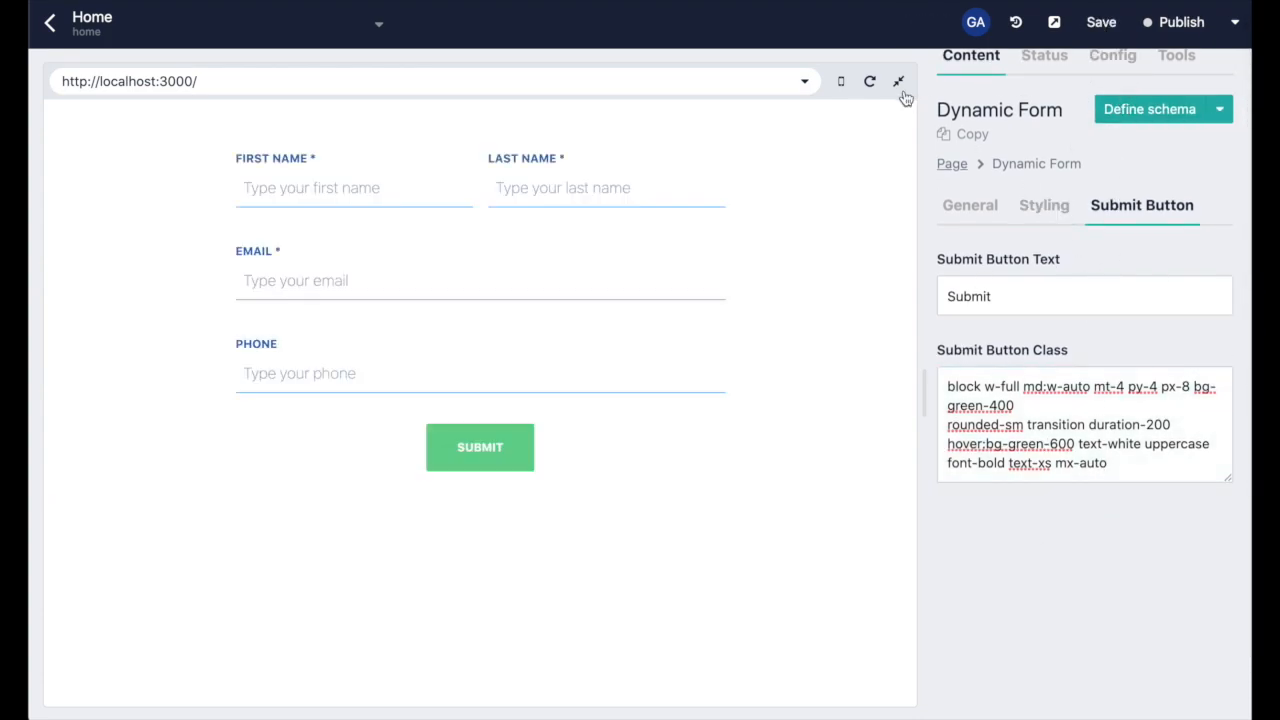
mouse_move(1049, 22)
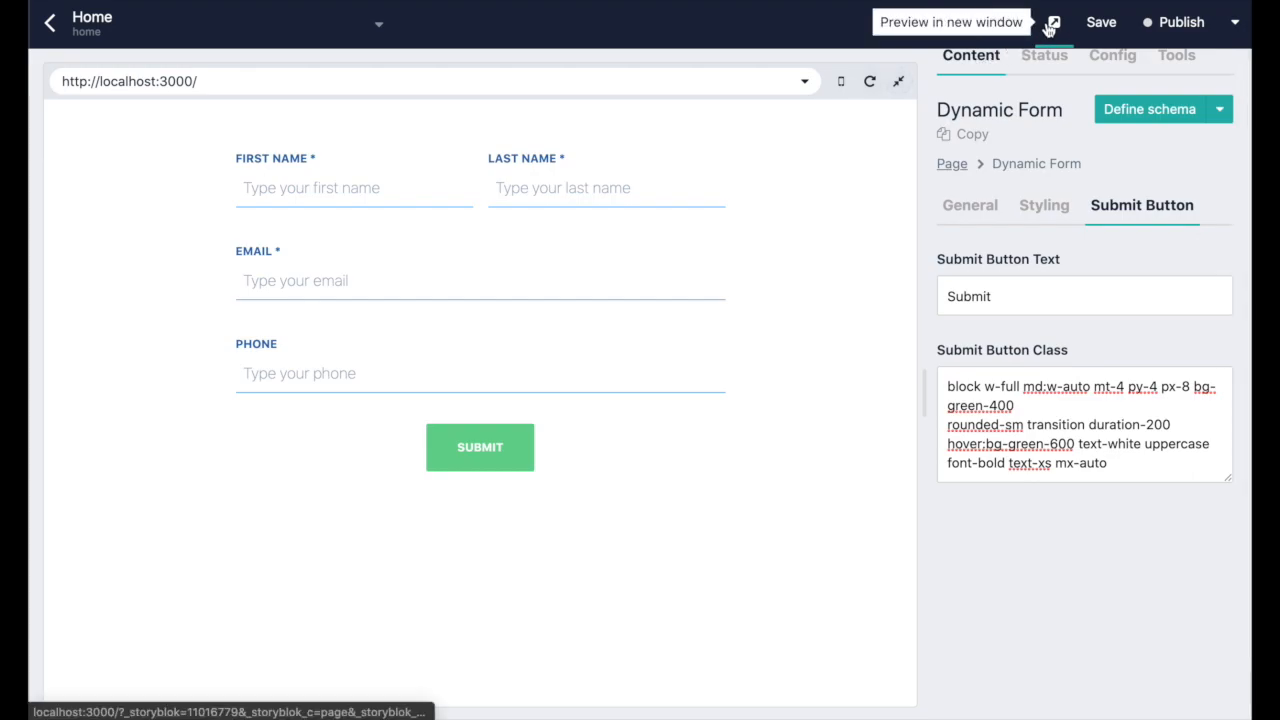
Preview the page and fill first name, last name, email and phone with test contact details.
left_click(1053, 22)
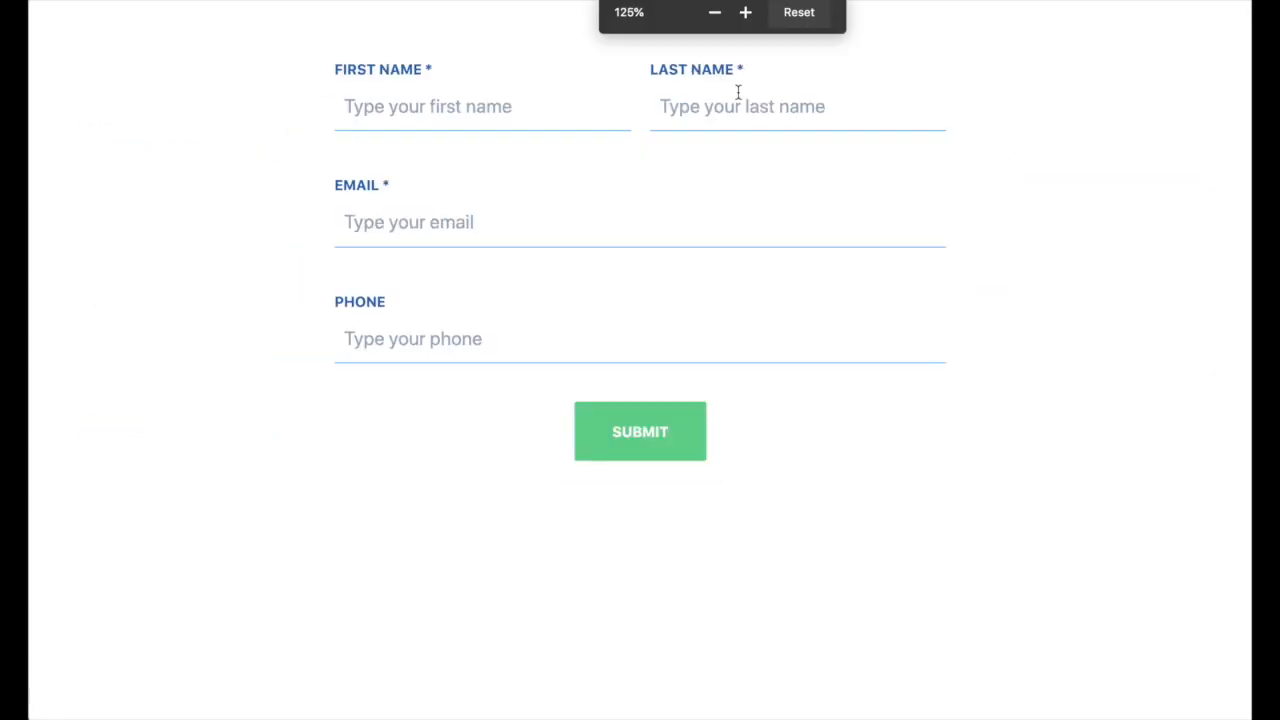
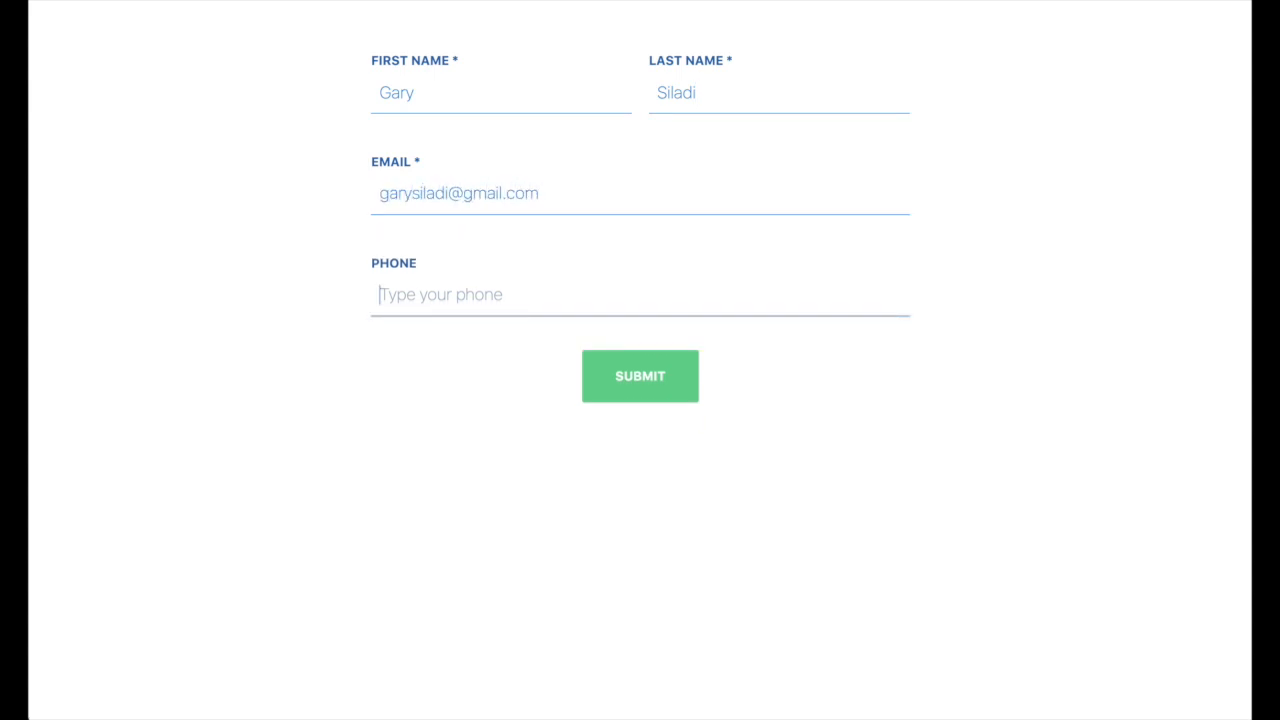
type("123123123")
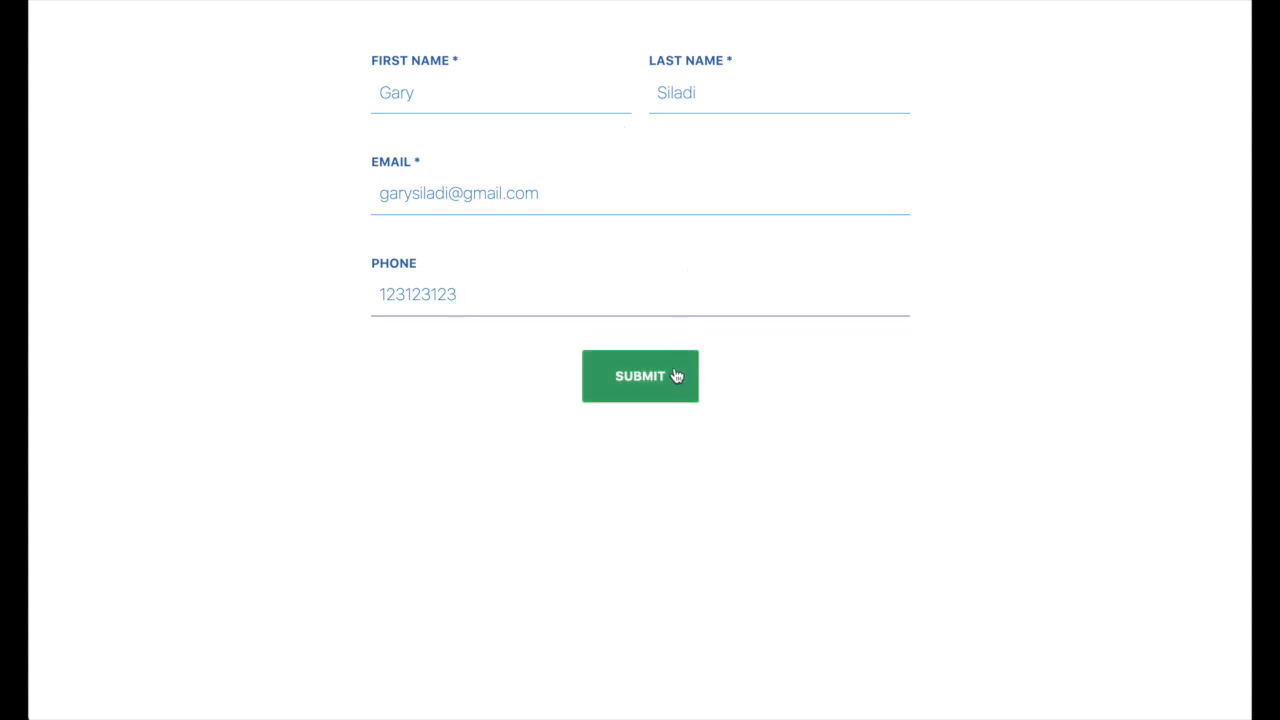
left_click(640, 376)
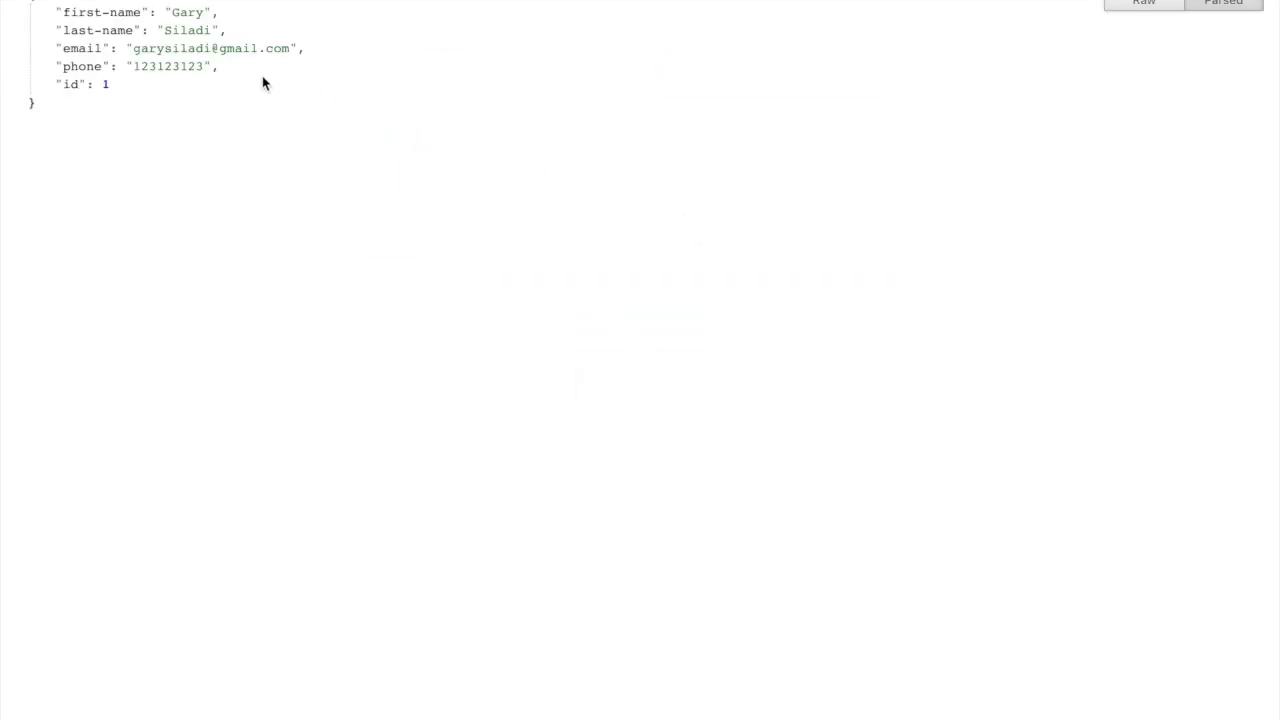
mouse_move(148, 122)
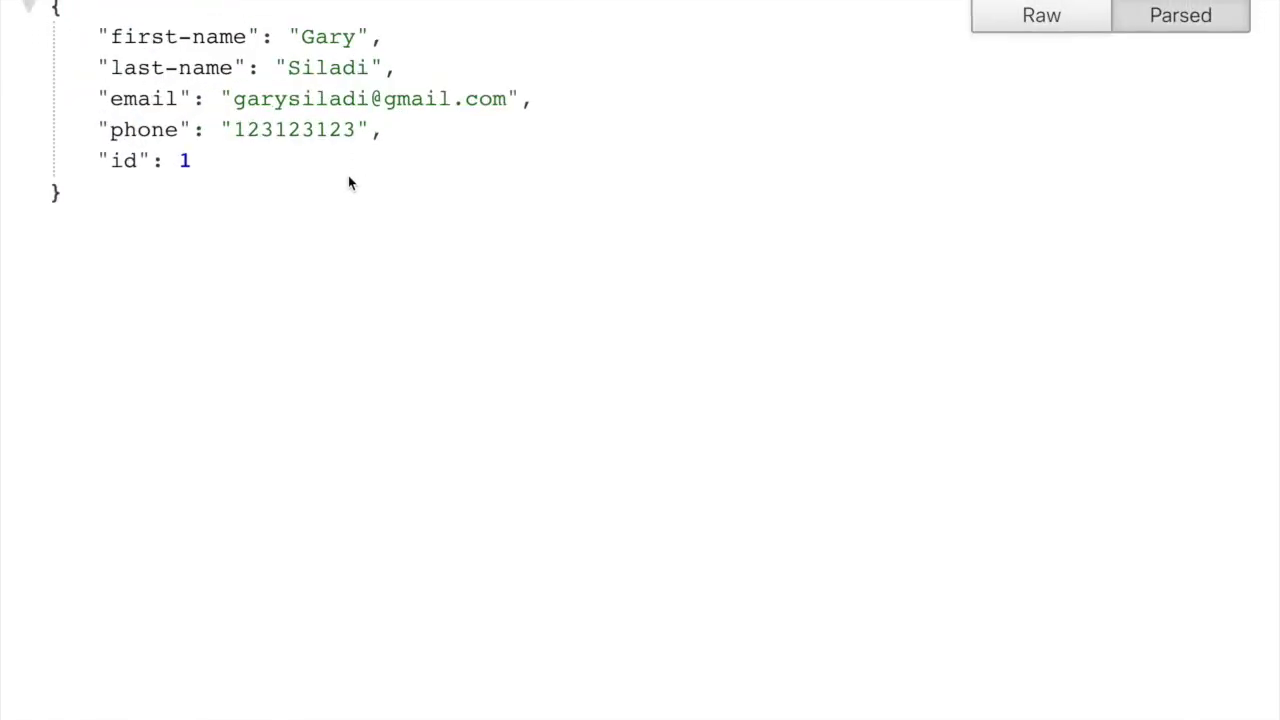
mouse_move(670, 416)
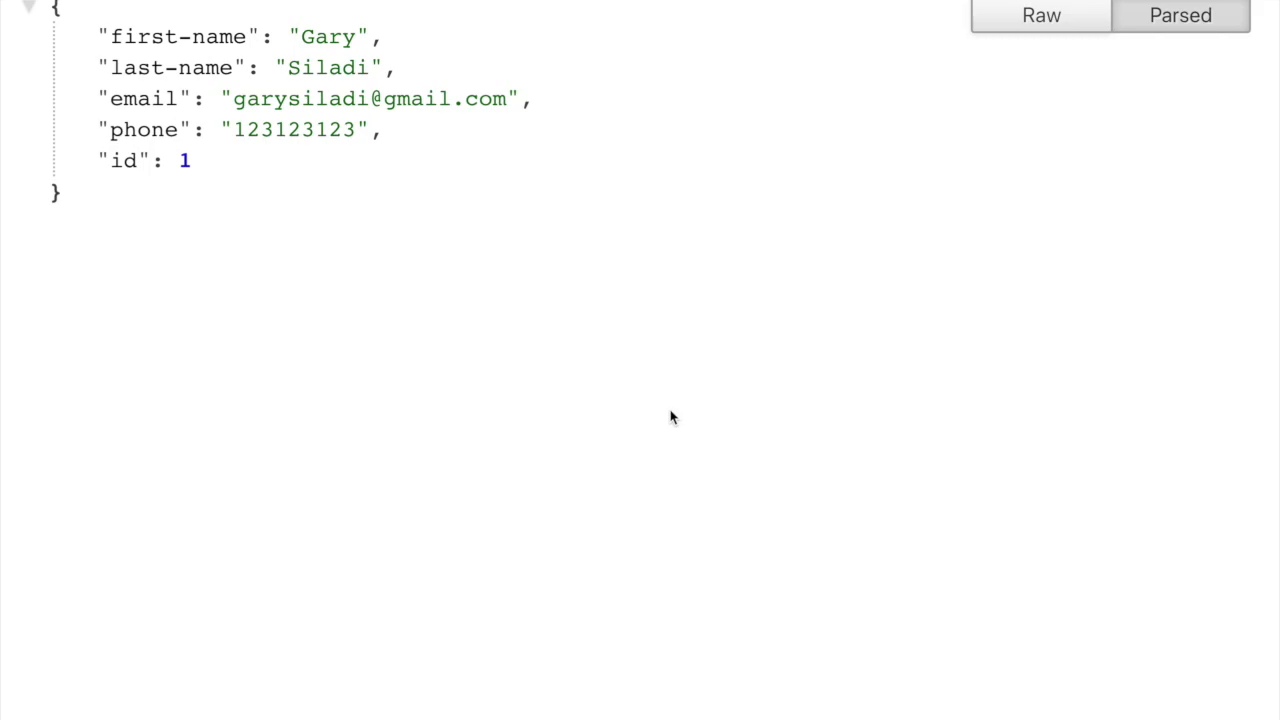
mouse_move(687, 427)
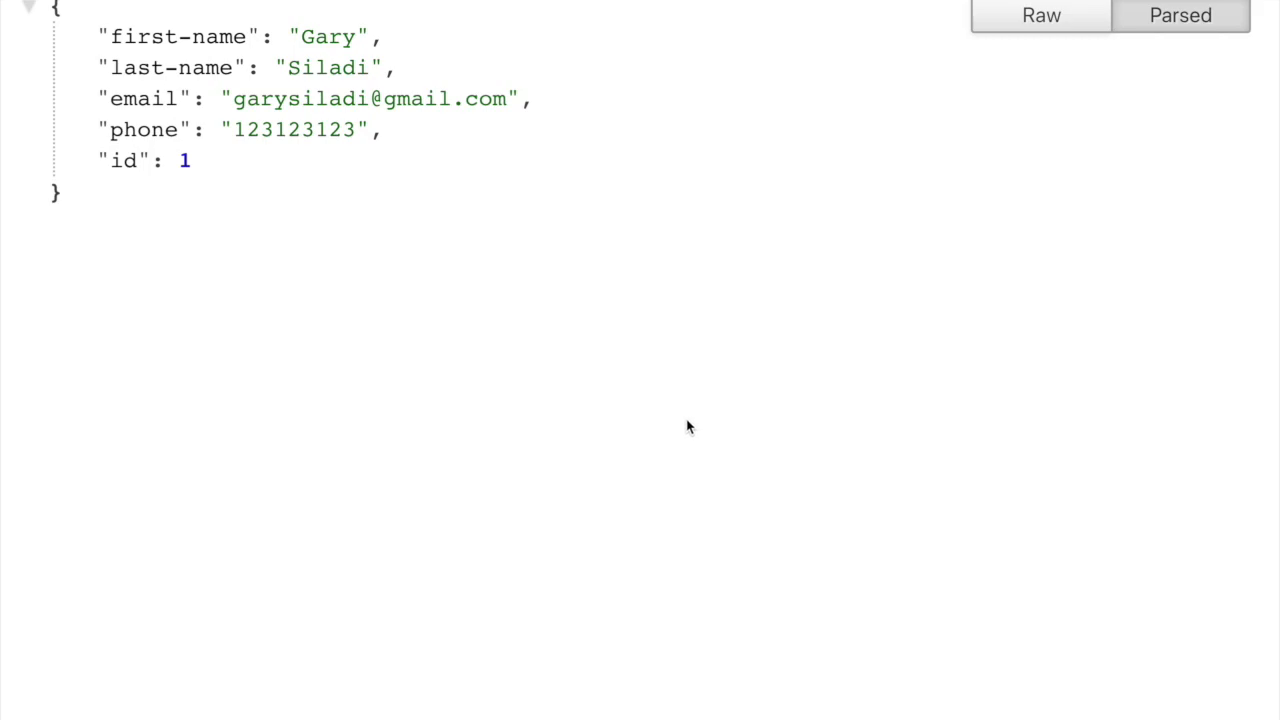